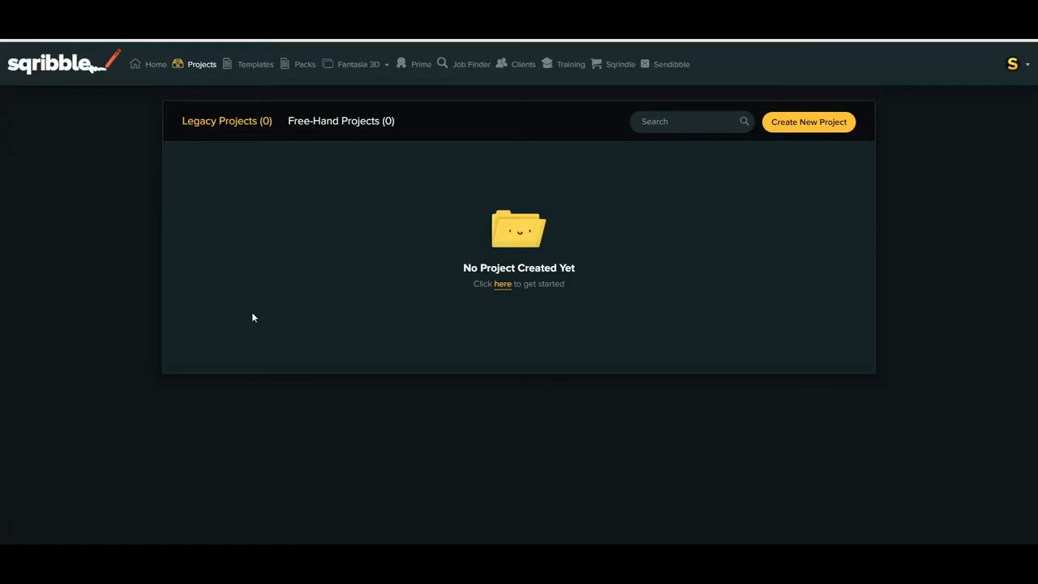
pyautogui.moveTo(604, 78)
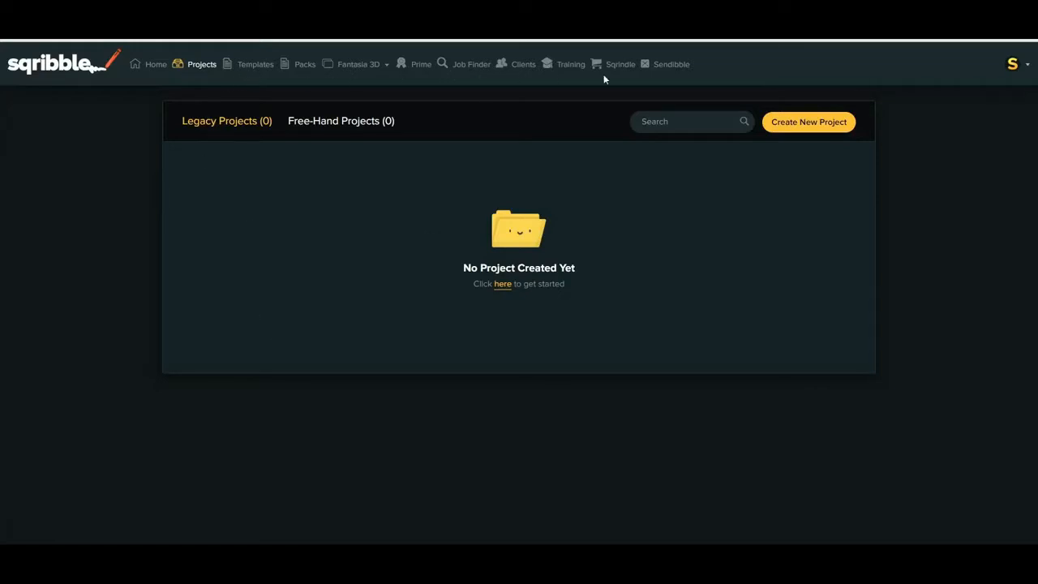
pyautogui.moveTo(670, 262)
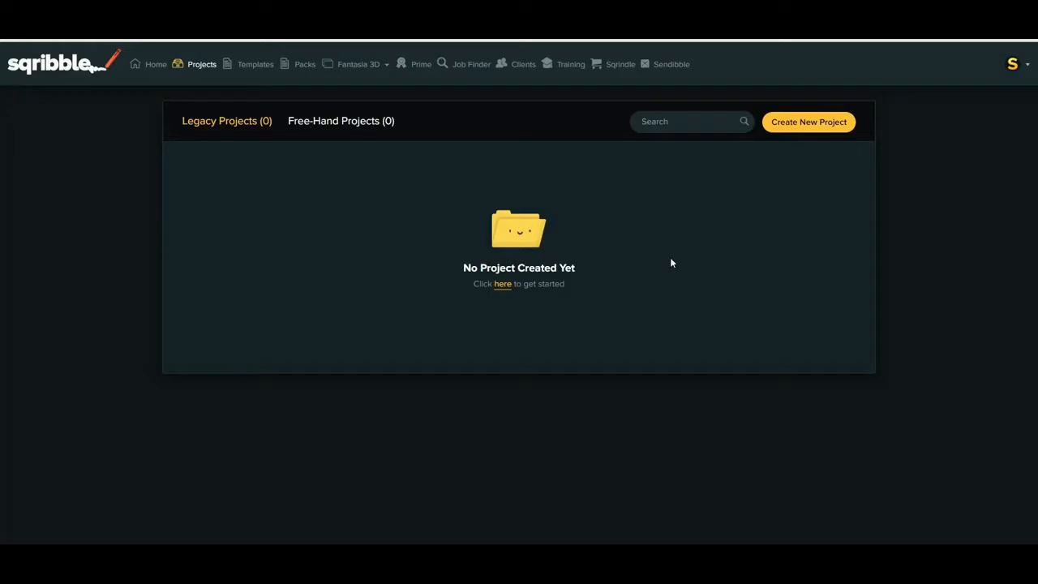
pyautogui.moveTo(640, 295)
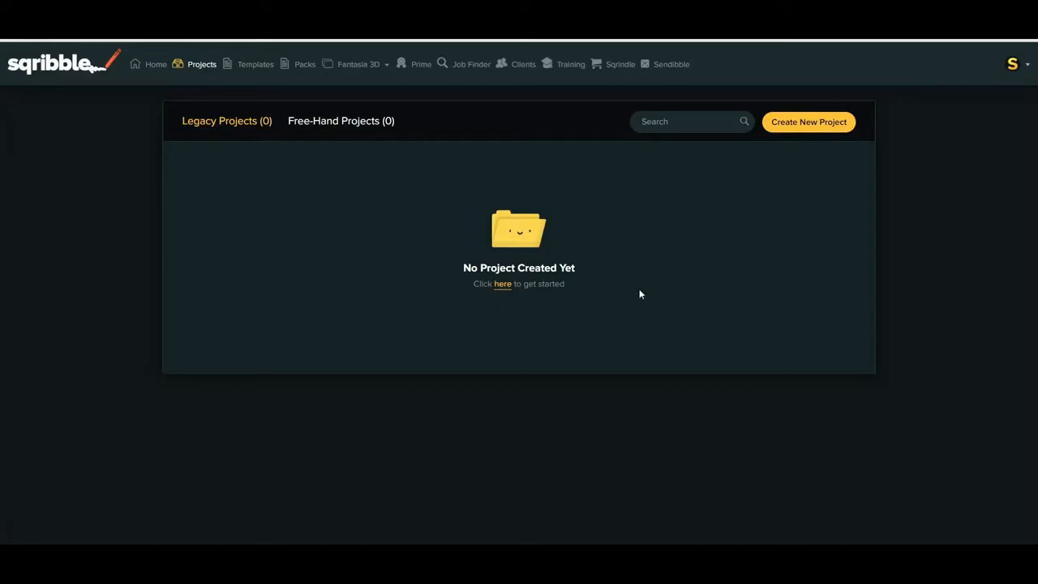
pyautogui.moveTo(638, 291)
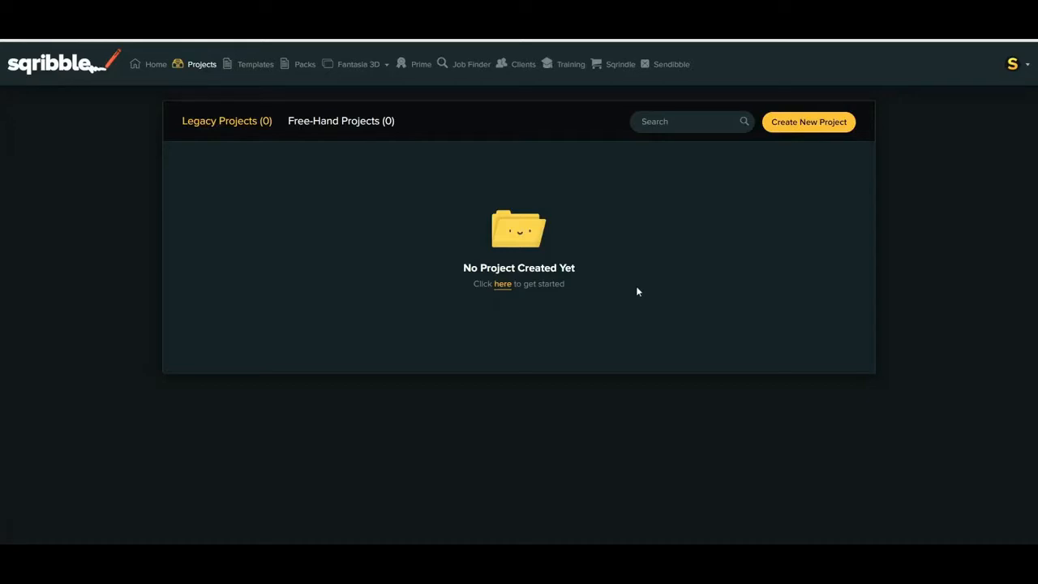
pyautogui.moveTo(636, 292)
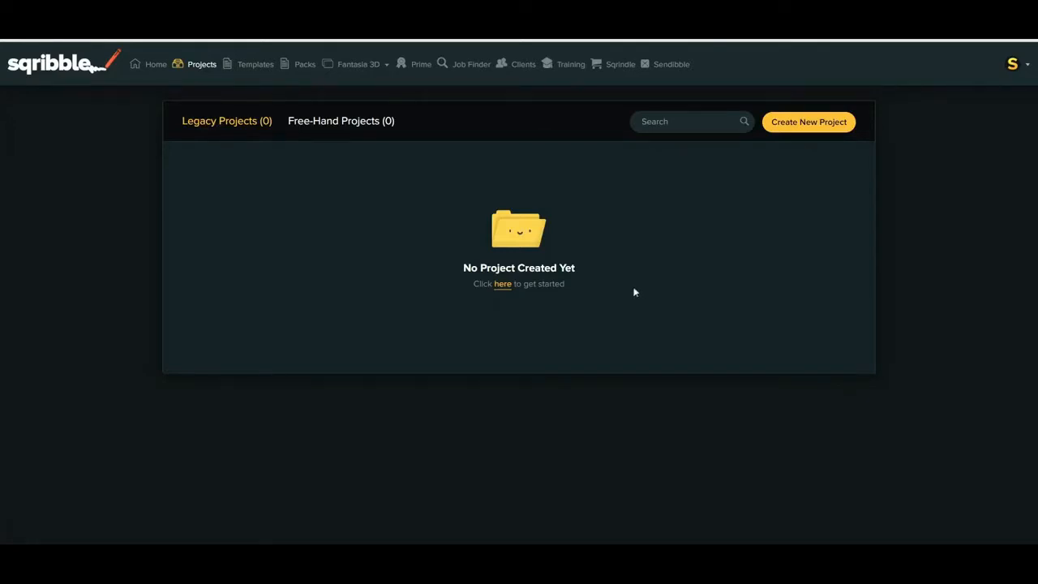
pyautogui.moveTo(630, 294)
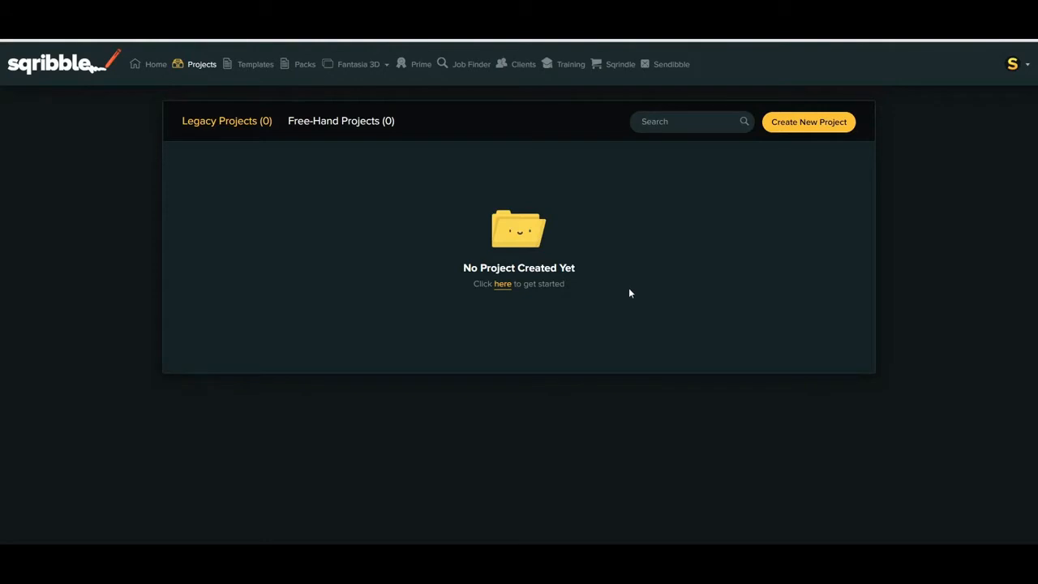
pyautogui.moveTo(626, 298)
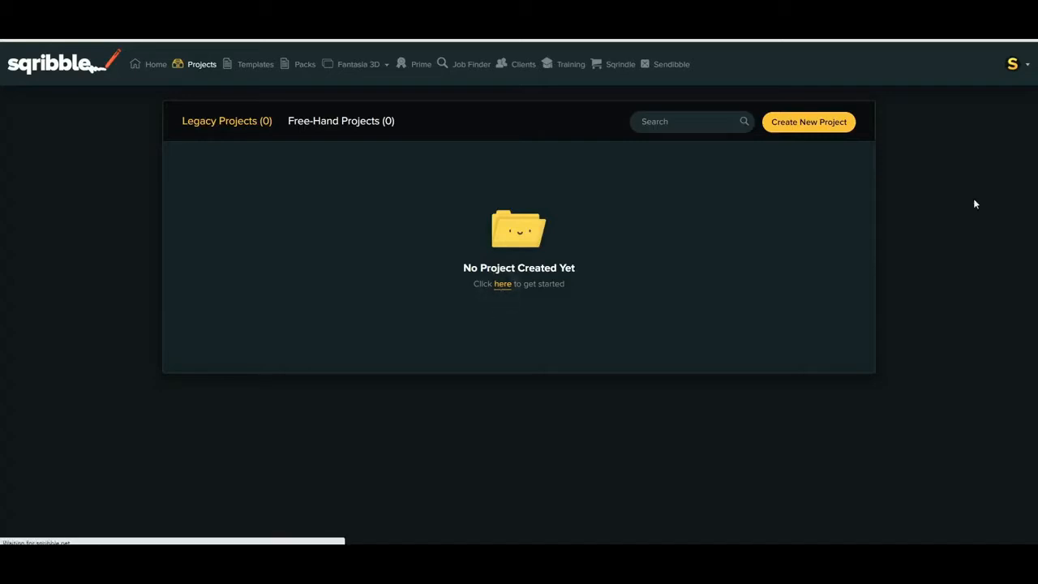
# Browse the Templates gallery down to The Easy Weight Loss Diet and Organic Food Guide covers
pyautogui.click(255, 64)
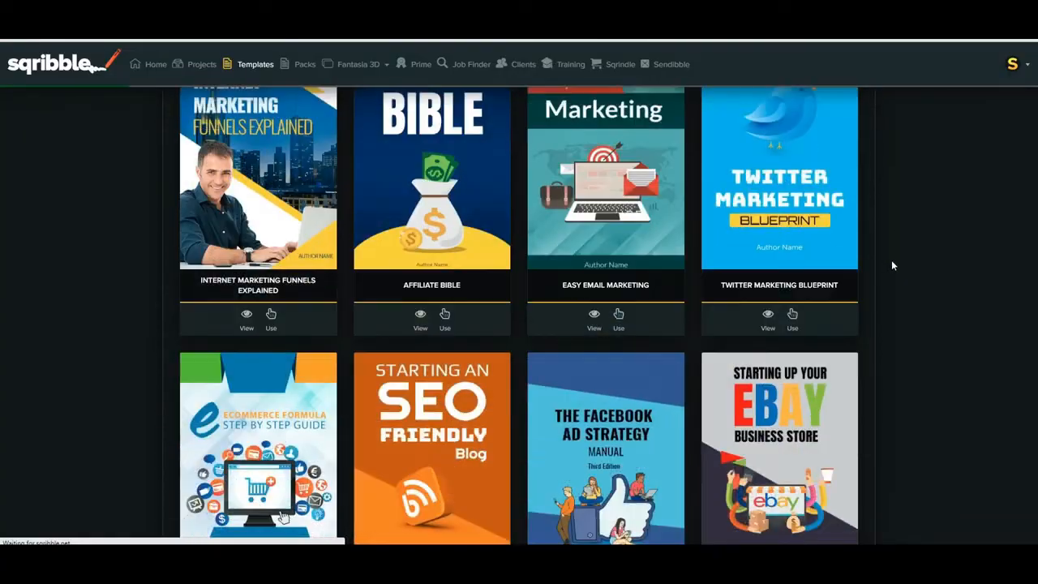
pyautogui.scroll(-3)
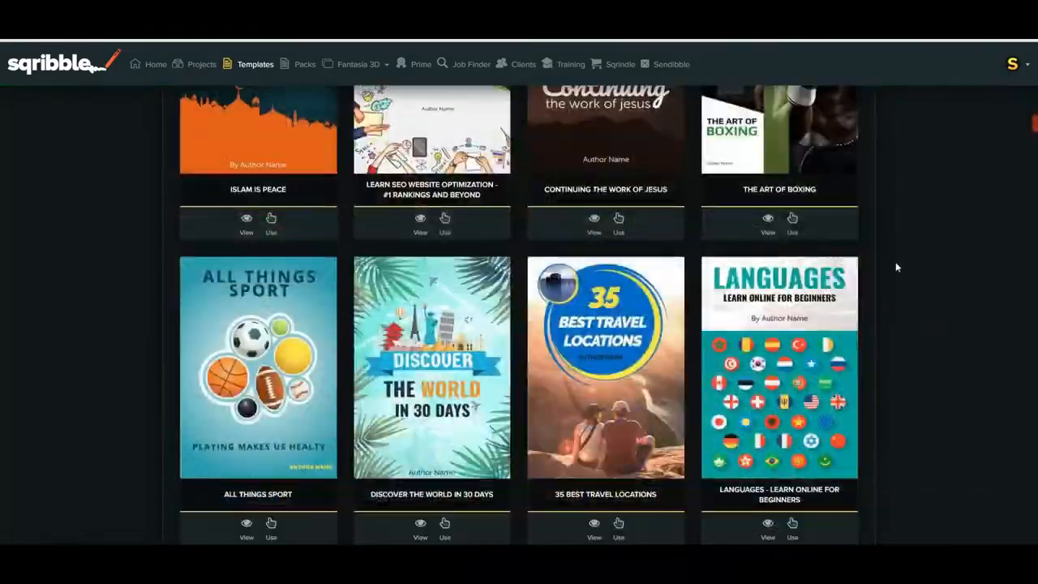
pyautogui.scroll(-3)
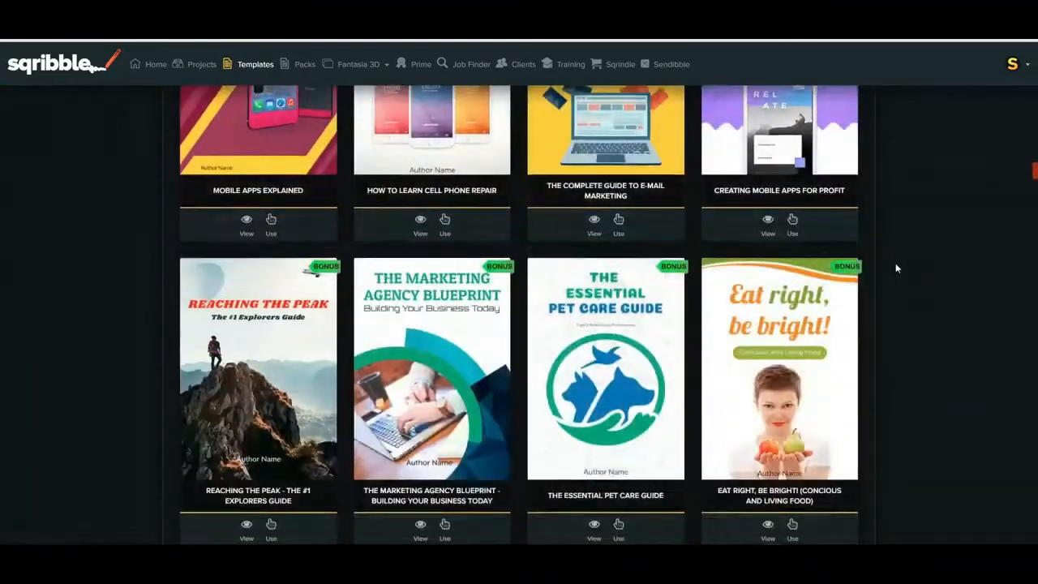
pyautogui.scroll(-3)
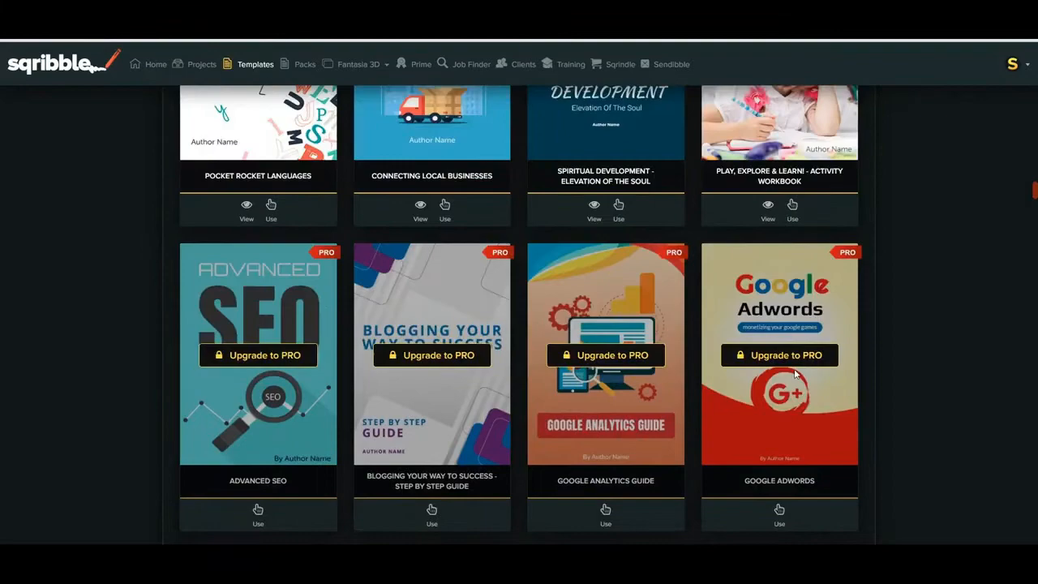
pyautogui.scroll(-3)
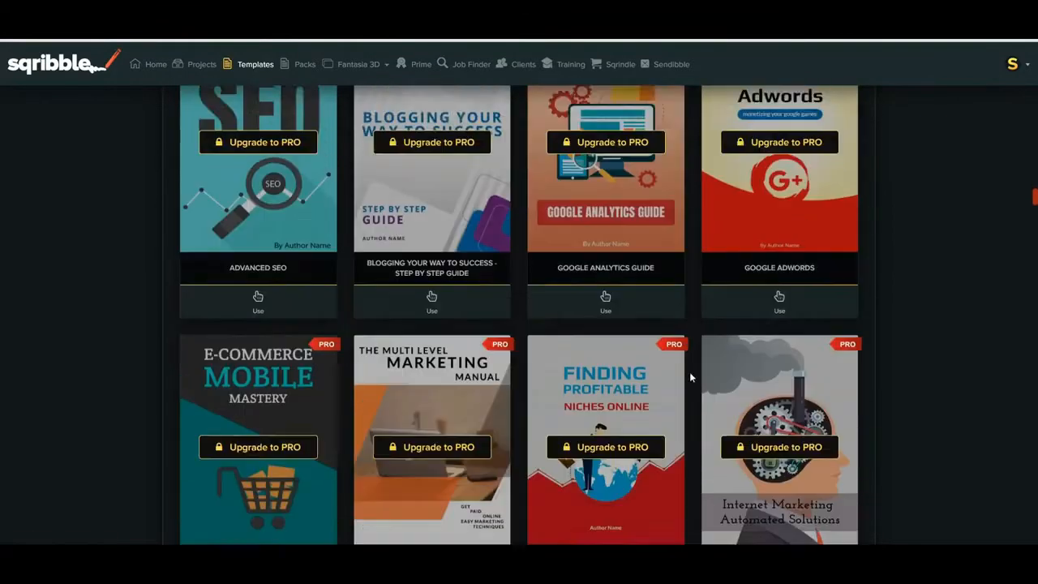
pyautogui.scroll(-3)
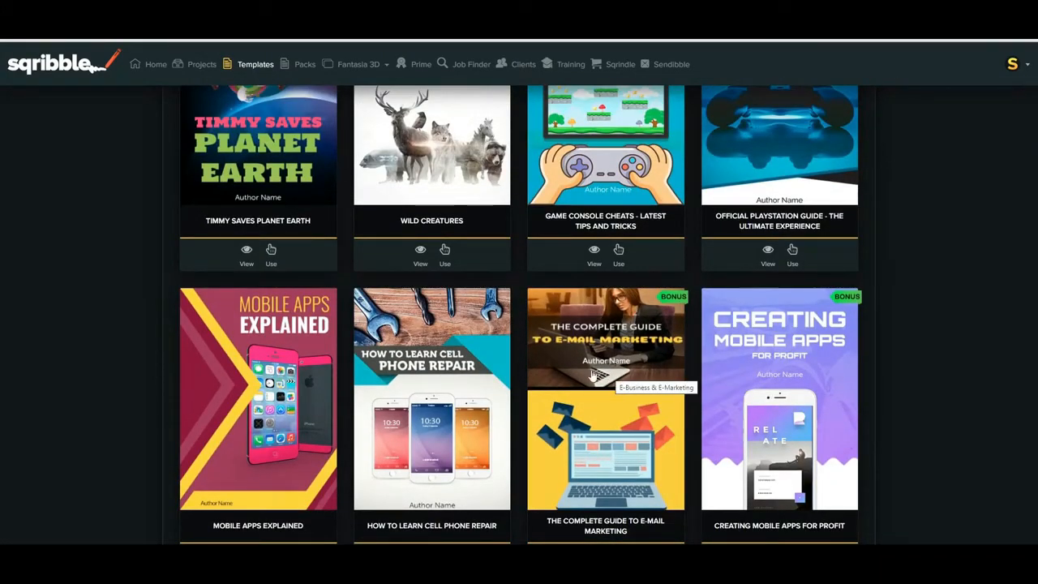
pyautogui.scroll(-3)
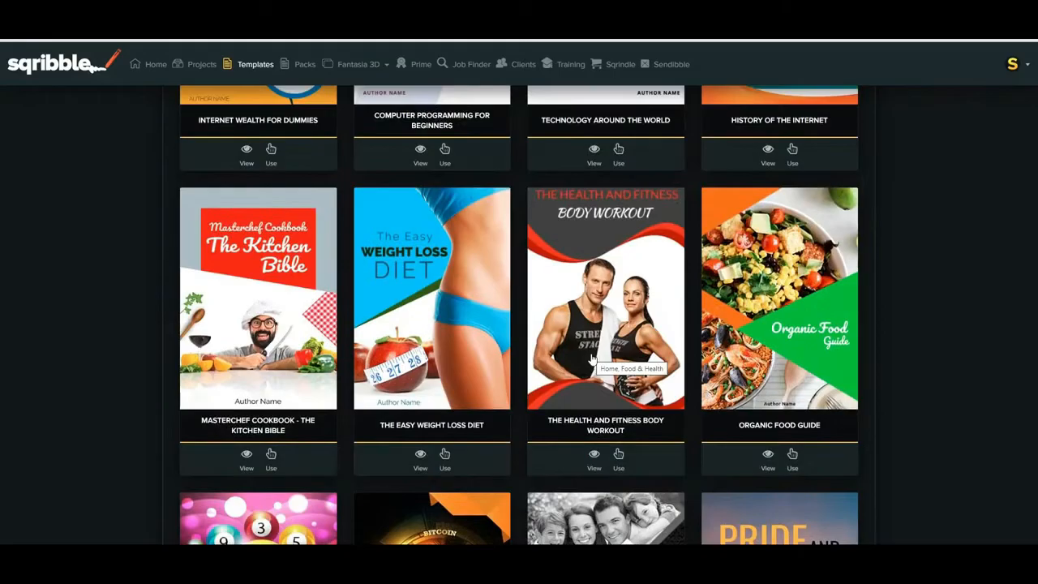
pyautogui.scroll(3)
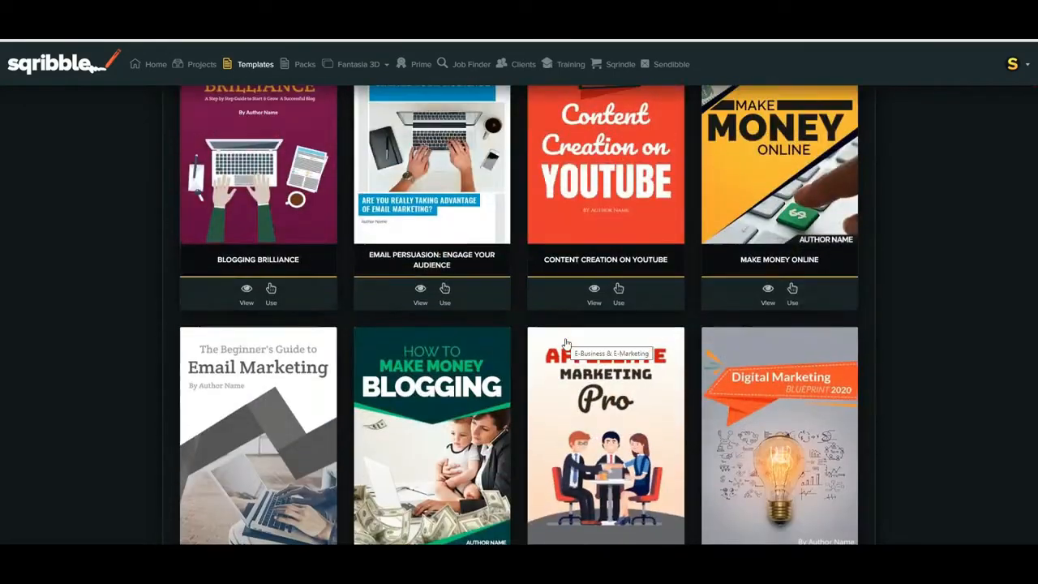
pyautogui.scroll(-3)
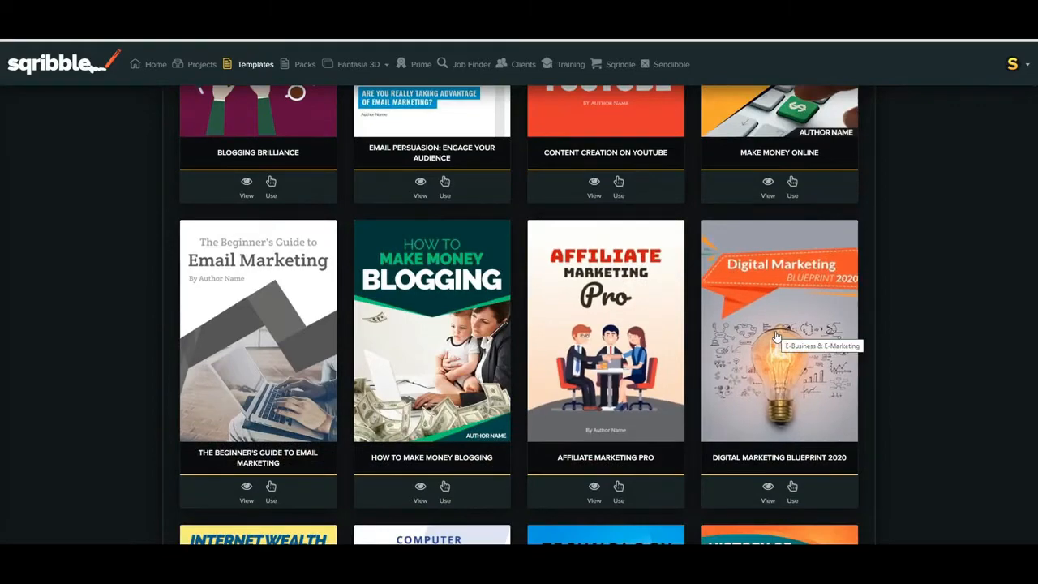
pyautogui.moveTo(434, 304)
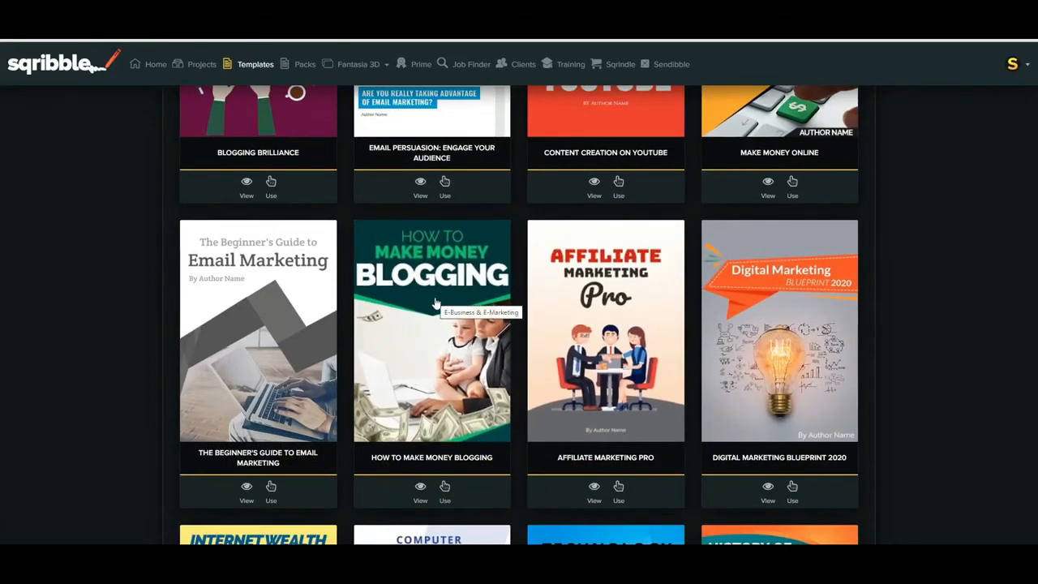
pyautogui.scroll(-3)
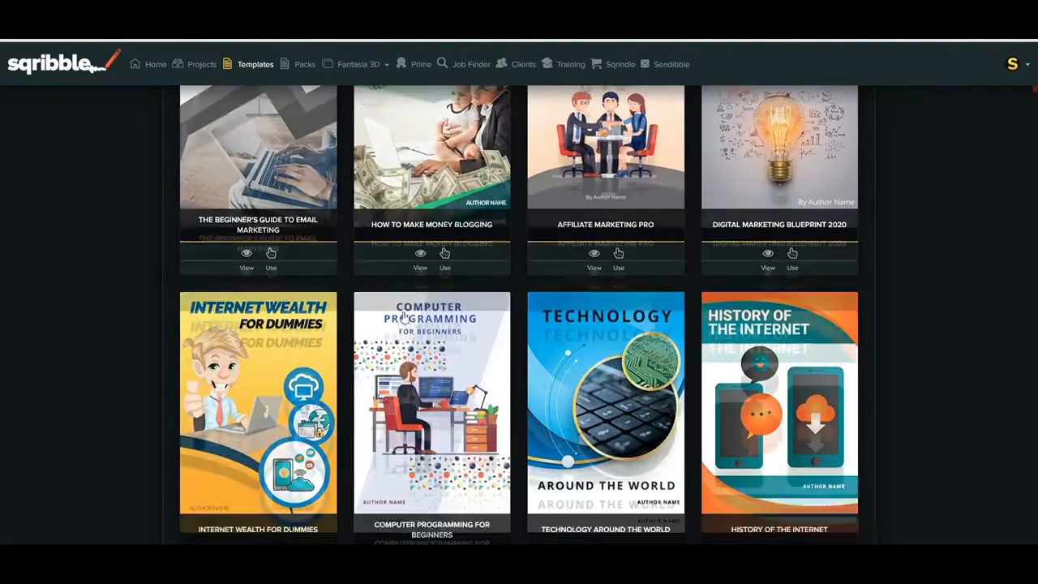
pyautogui.scroll(-3)
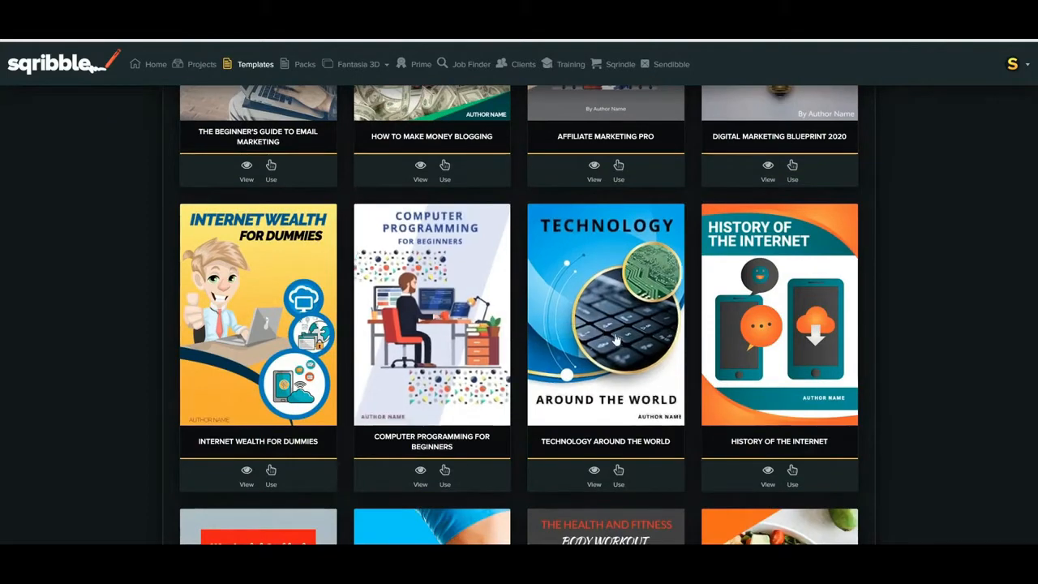
pyautogui.scroll(-3)
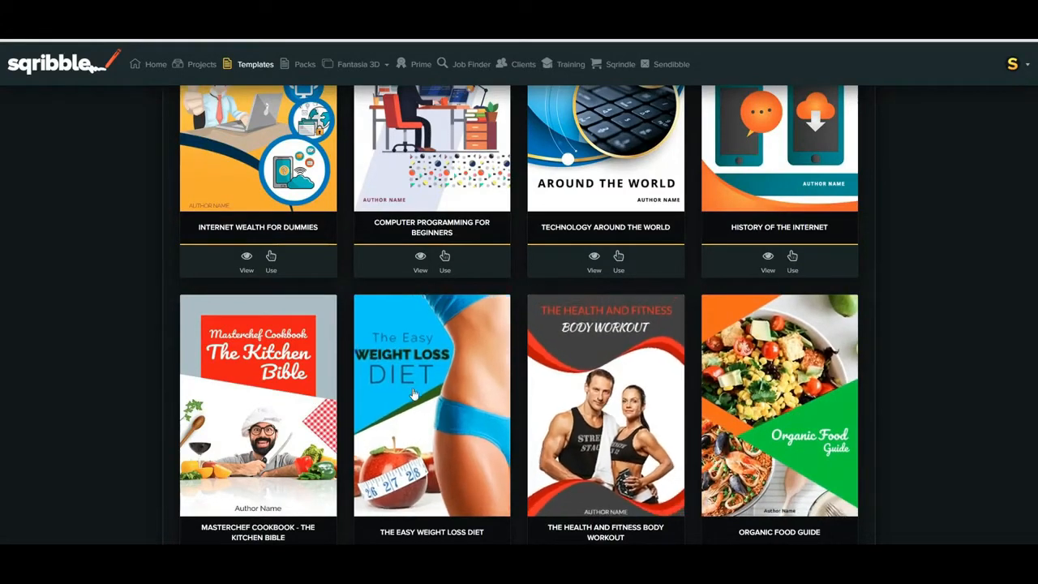
pyautogui.scroll(-3)
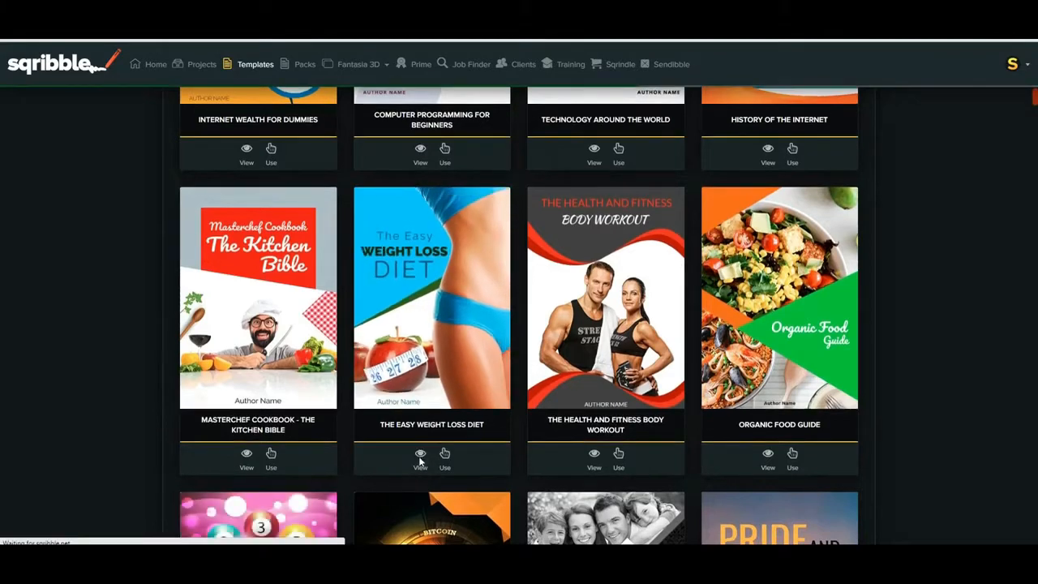
pyautogui.click(420, 454)
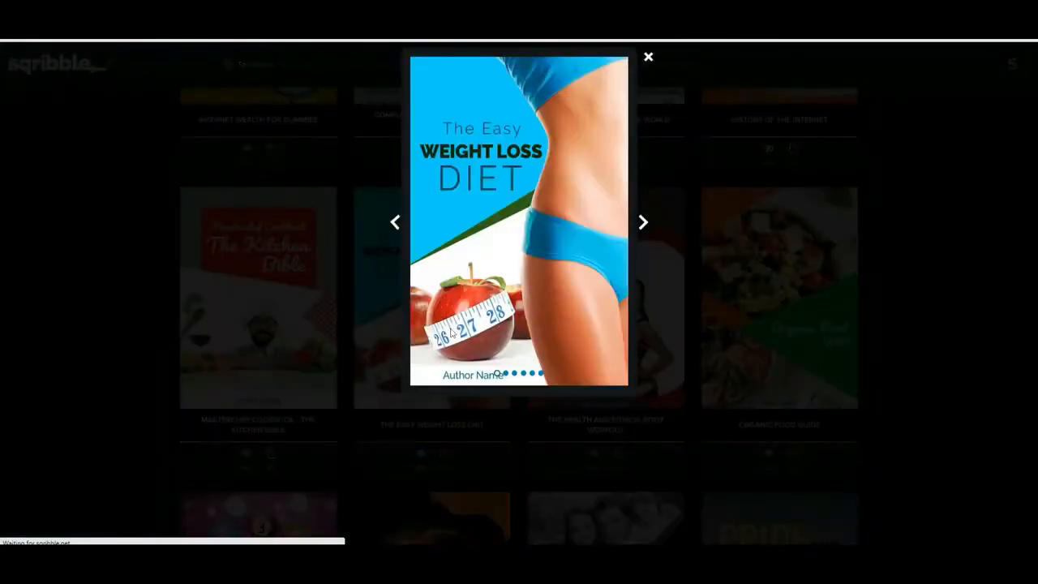
pyautogui.click(643, 222)
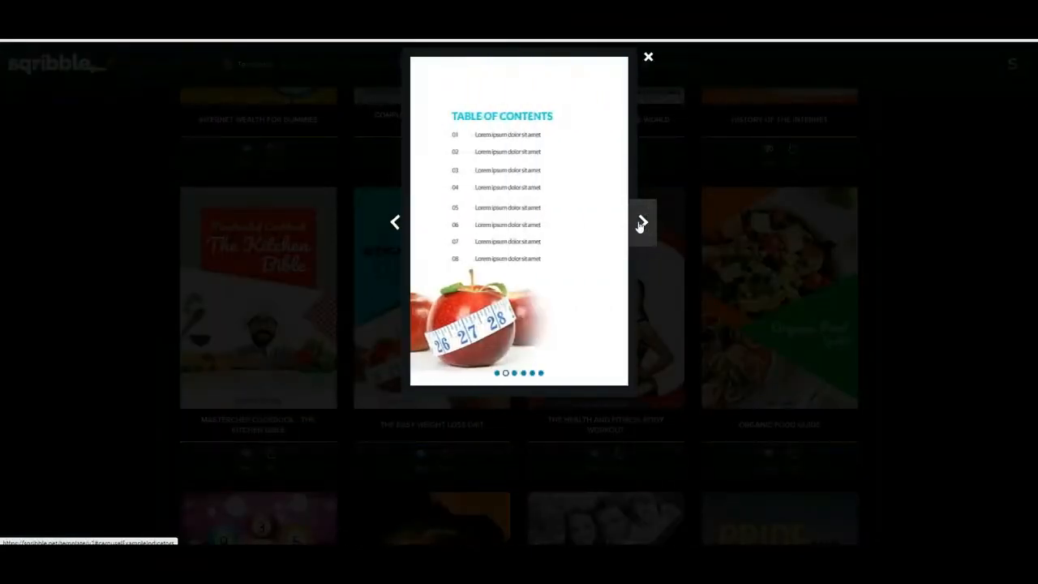
pyautogui.click(642, 222)
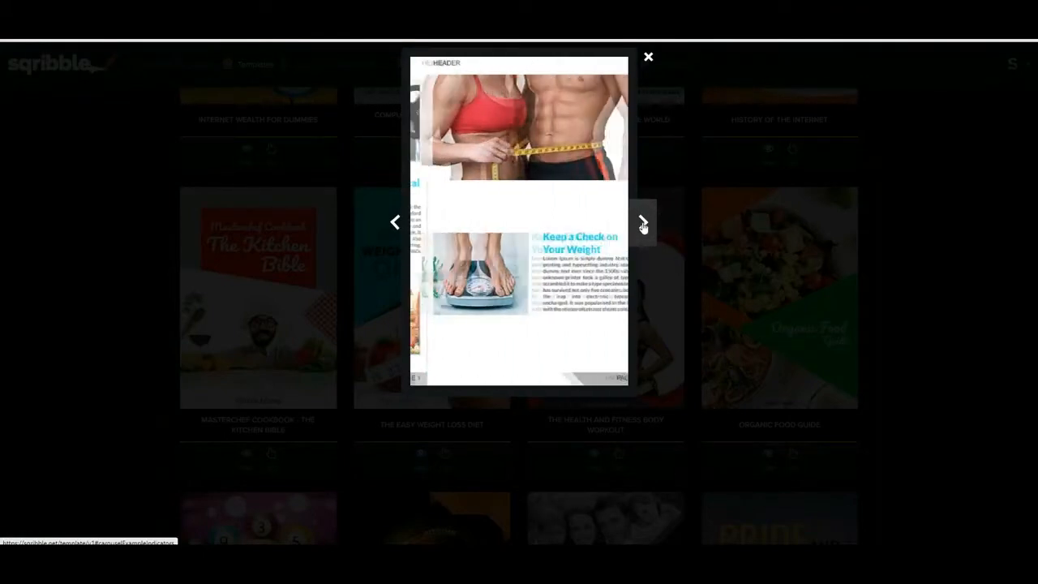
pyautogui.click(642, 222)
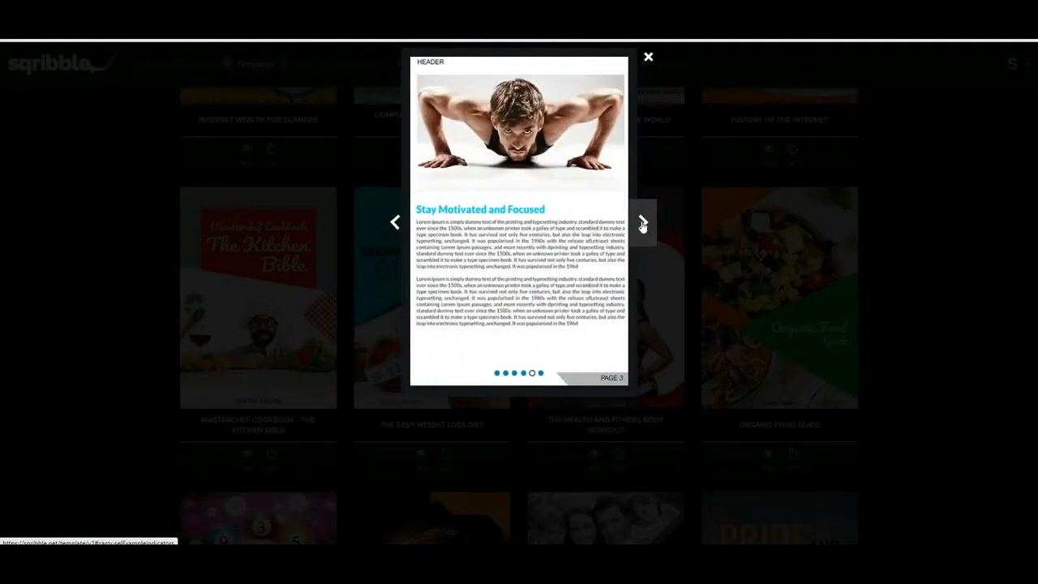
pyautogui.click(642, 222)
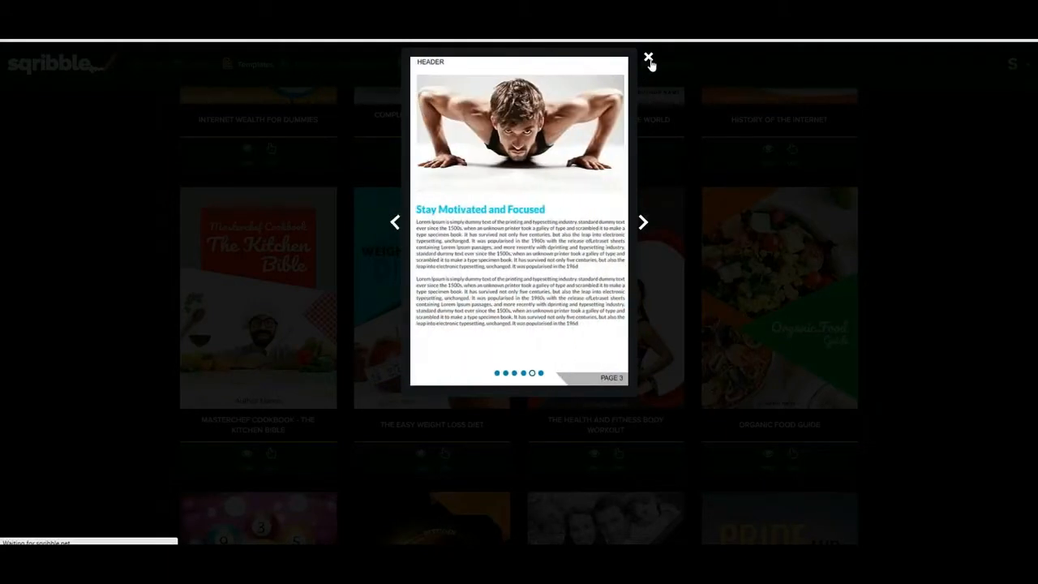
pyautogui.click(648, 58)
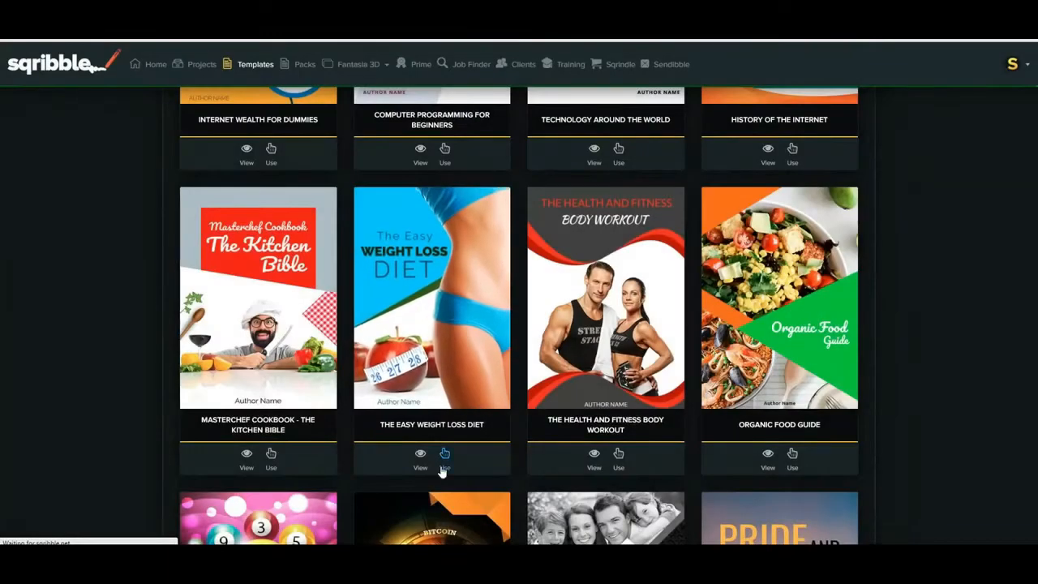
# Start a project from The Easy Weight Loss Diet template, naming it 'Diet Ebook'
pyautogui.click(445, 454)
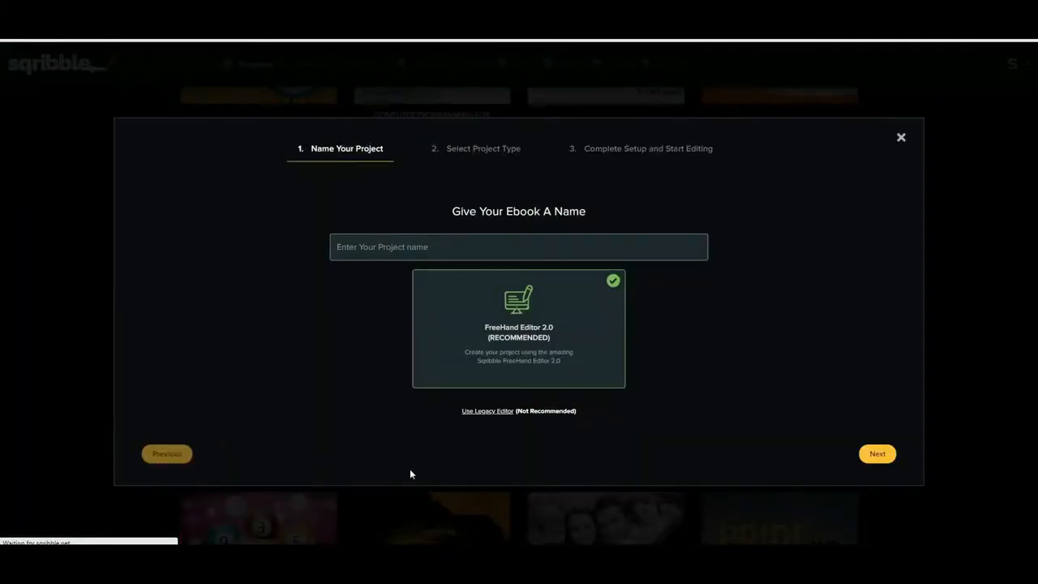
pyautogui.write('Diet Ebook')
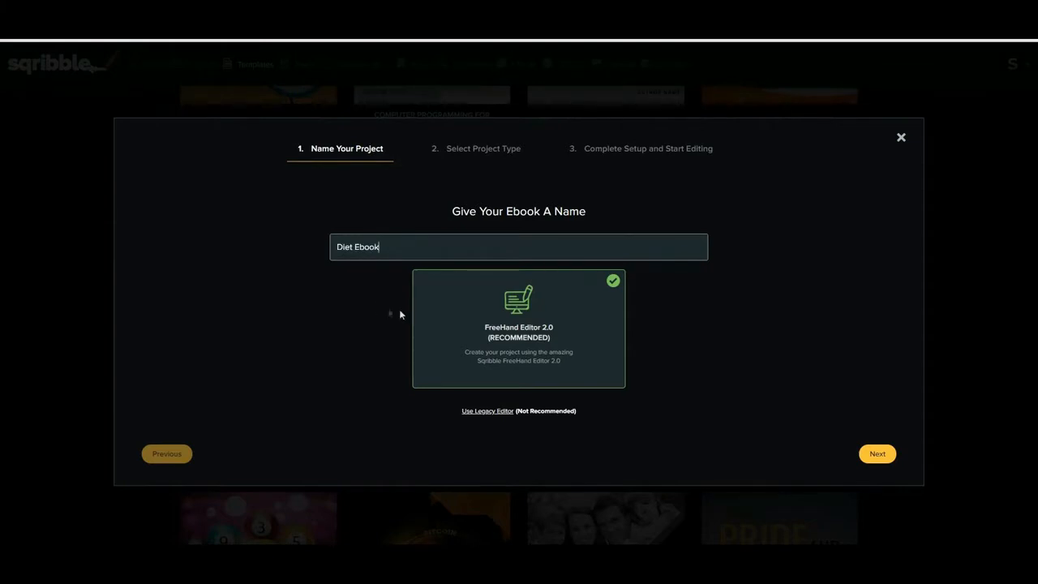
pyautogui.moveTo(830, 408)
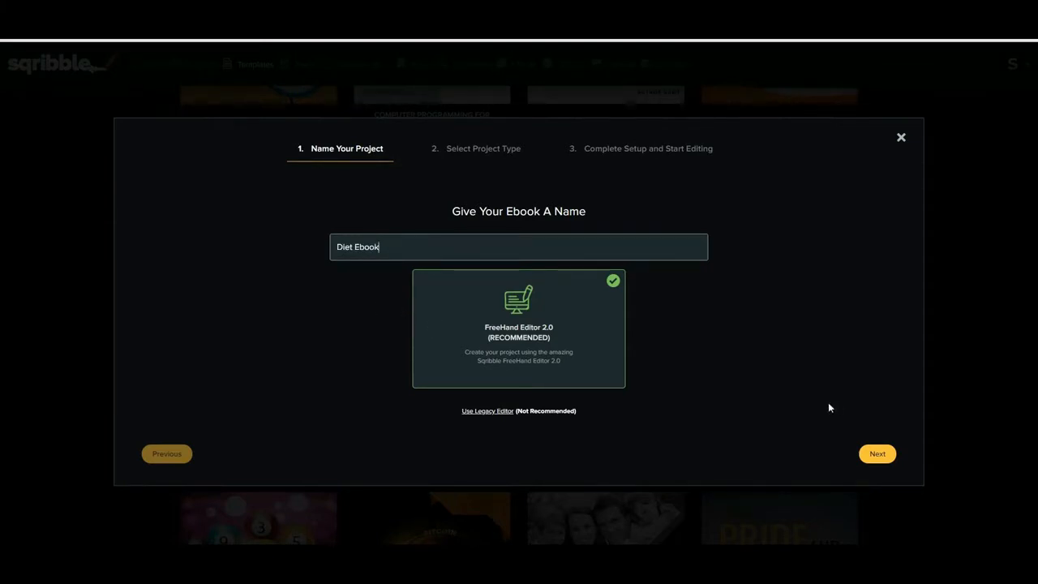
pyautogui.click(877, 453)
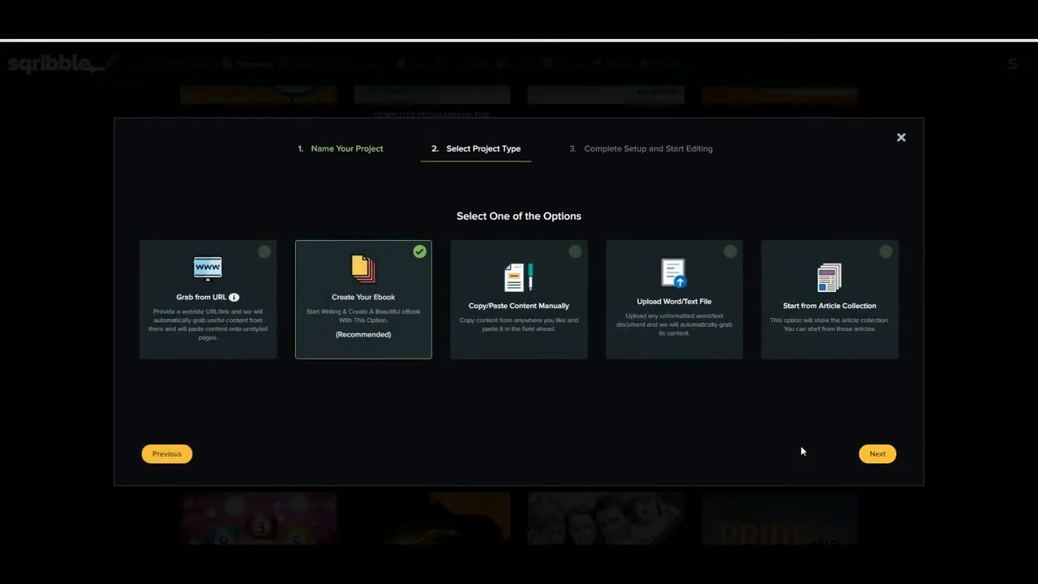
pyautogui.moveTo(783, 445)
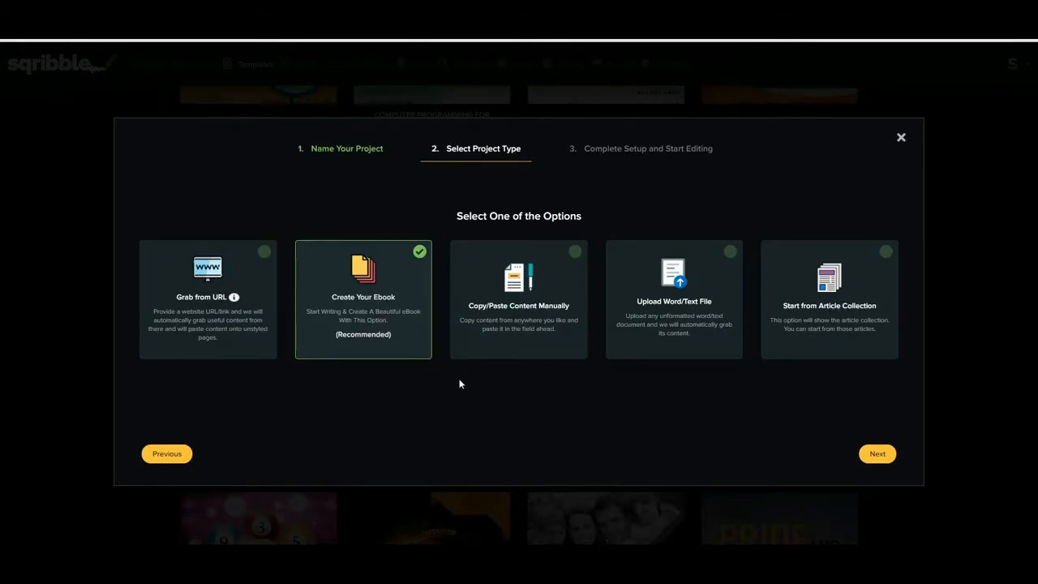
pyautogui.moveTo(449, 382)
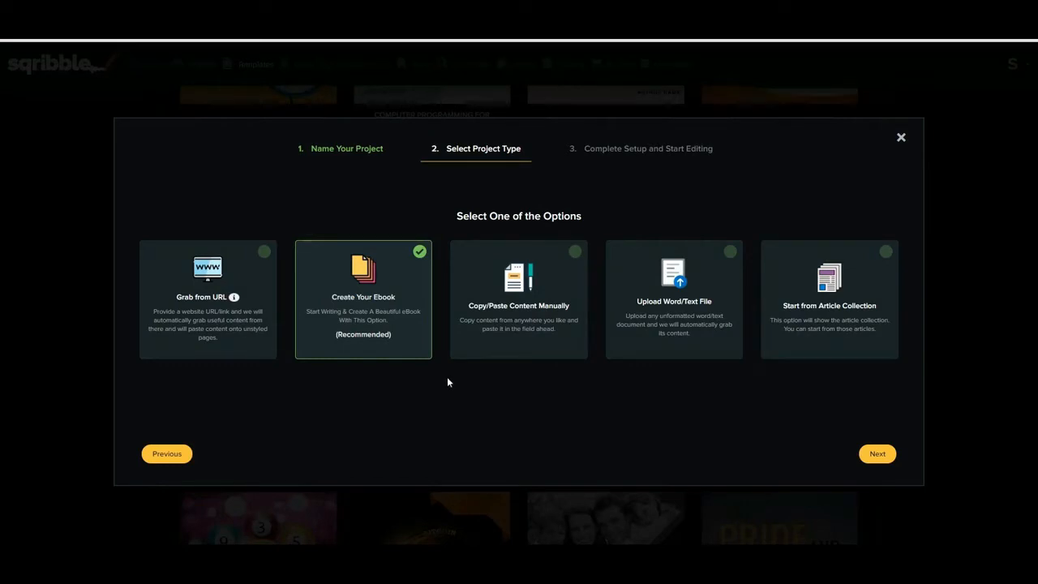
pyautogui.moveTo(440, 381)
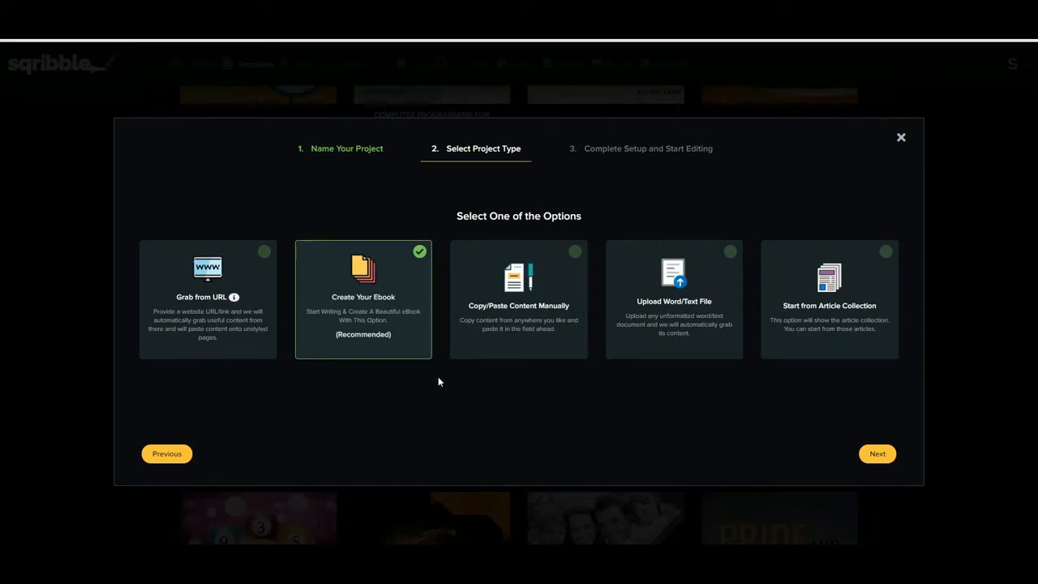
pyautogui.moveTo(474, 381)
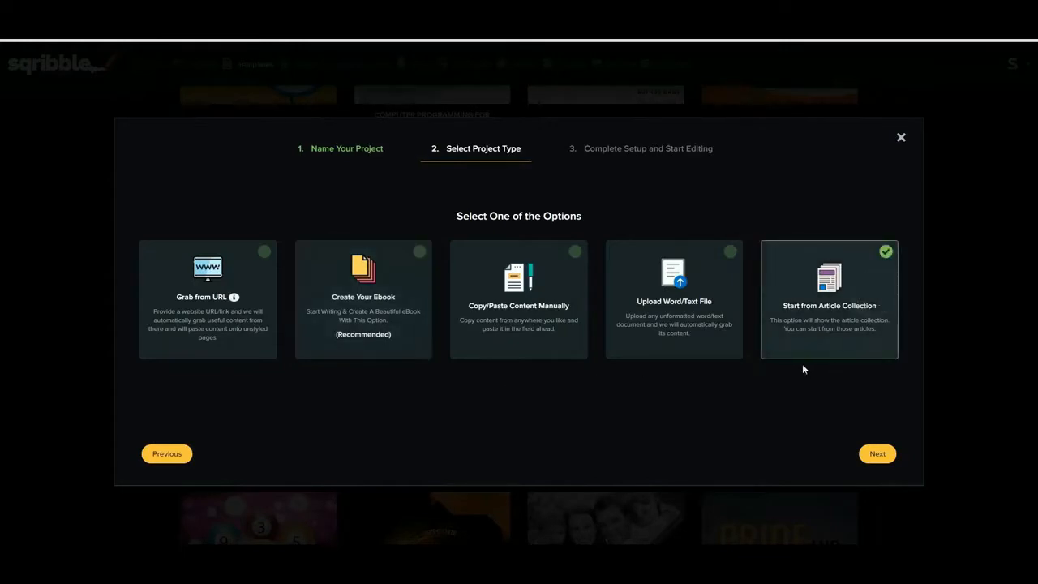
pyautogui.moveTo(771, 381)
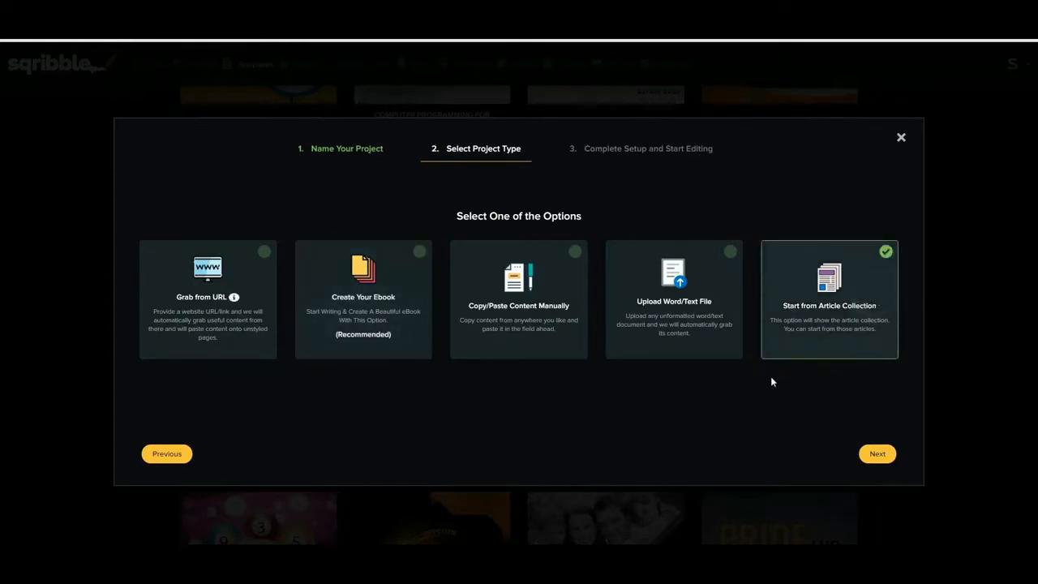
# Move on to article selection and search the collection for 'diet'
pyautogui.click(877, 453)
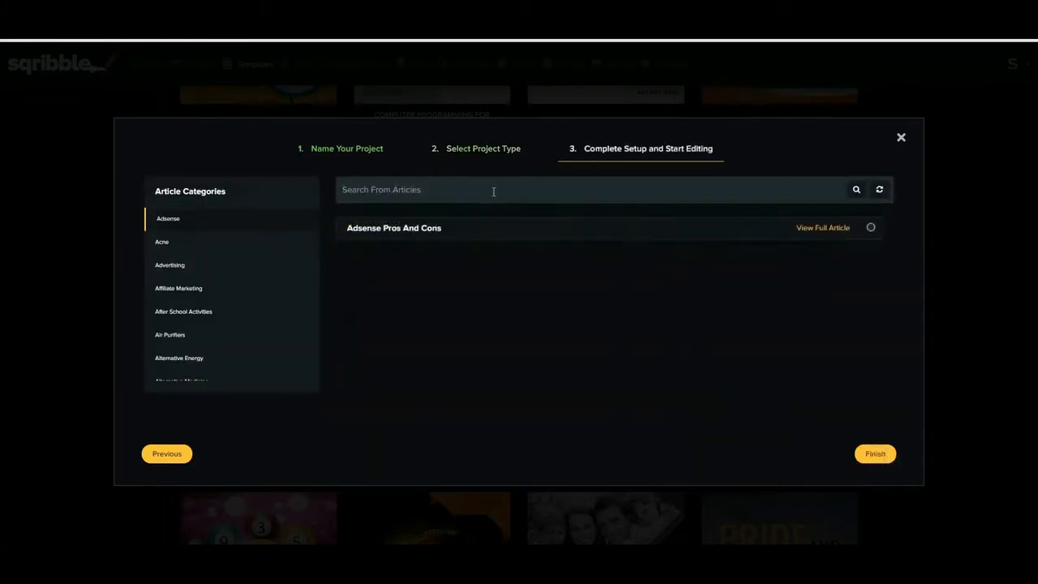
pyautogui.write('diet')
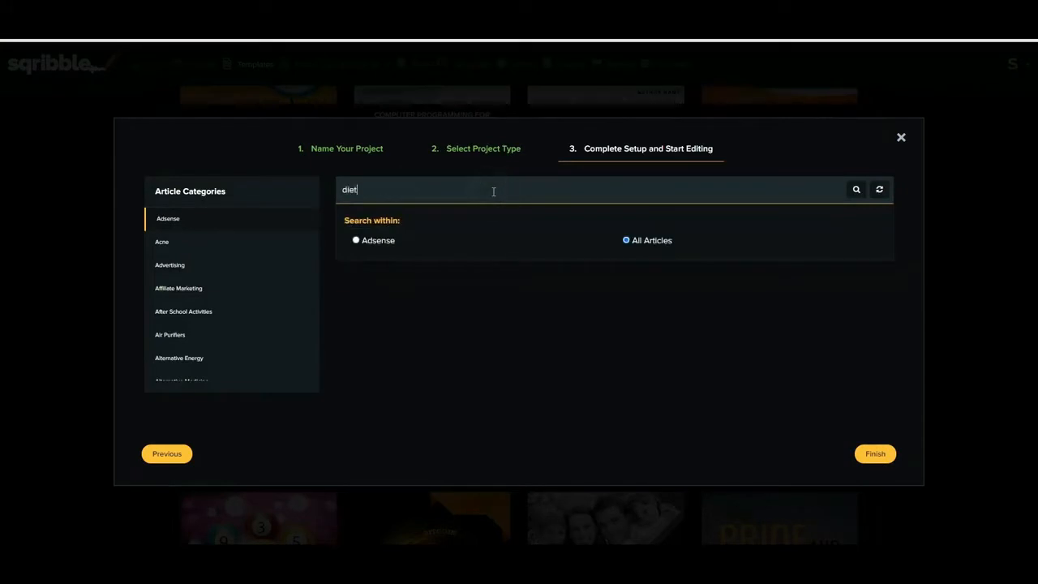
pyautogui.click(855, 189)
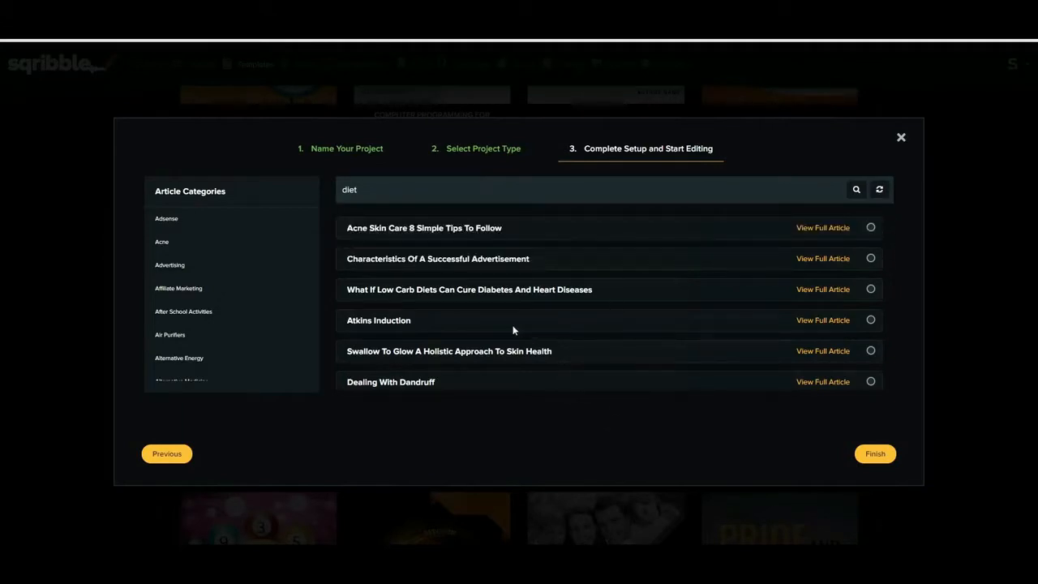
pyautogui.moveTo(462, 308)
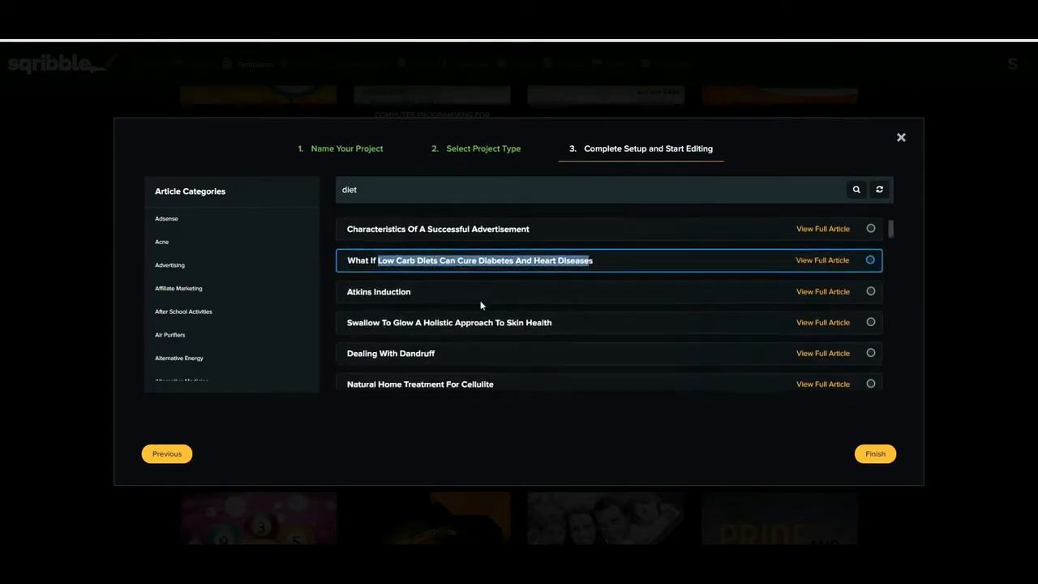
pyautogui.scroll(-3)
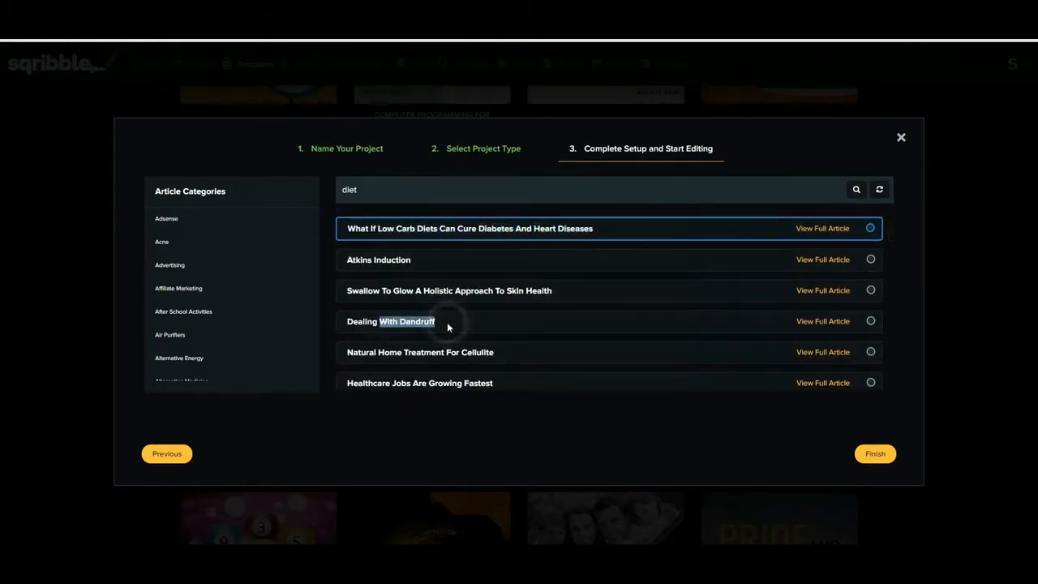
pyautogui.scroll(-3)
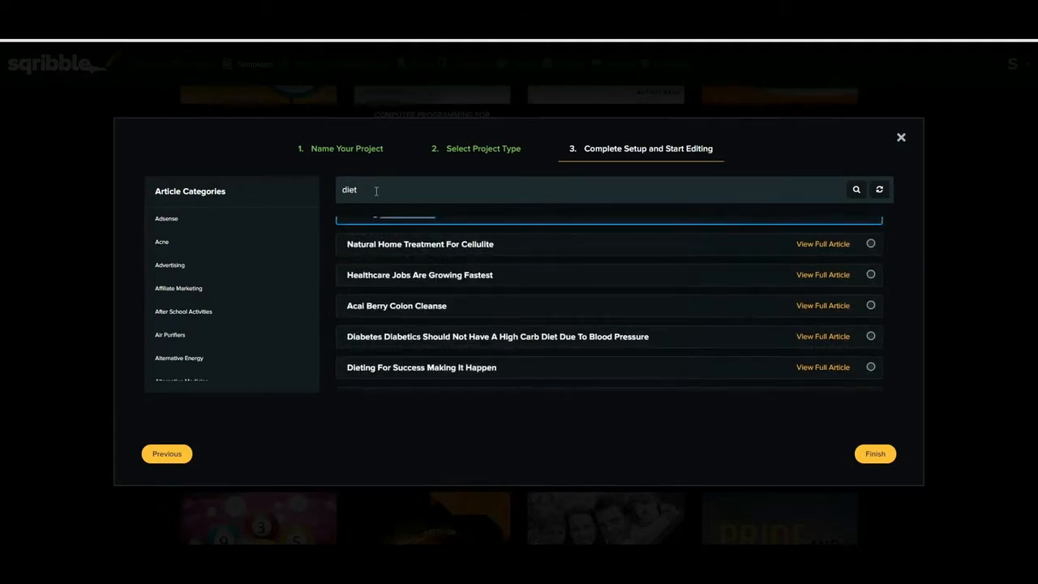
# Search 'weight loss' and read Dieting For Success Making It Happen in full
pyautogui.write('weight')
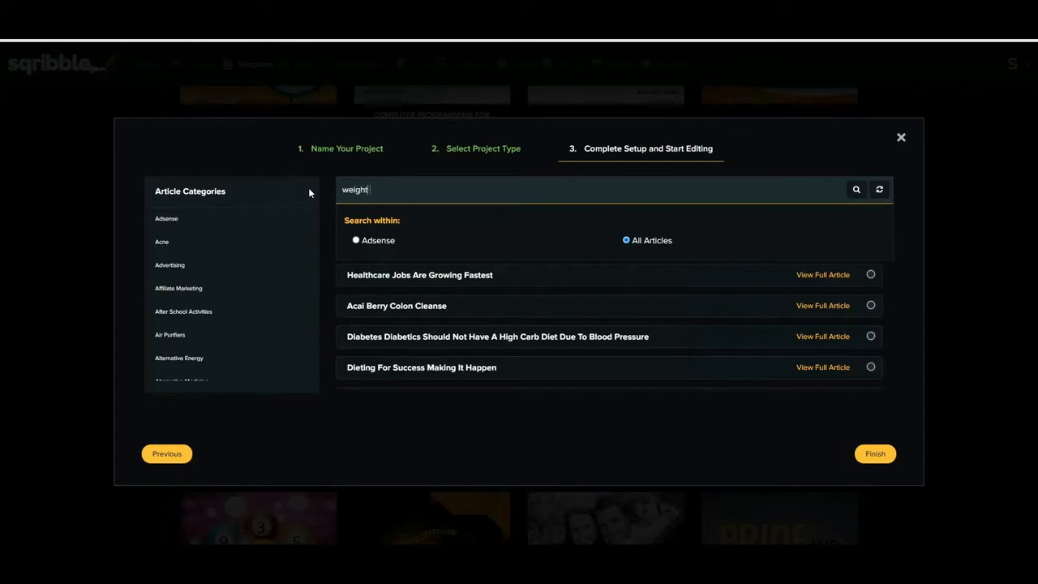
pyautogui.write('loss')
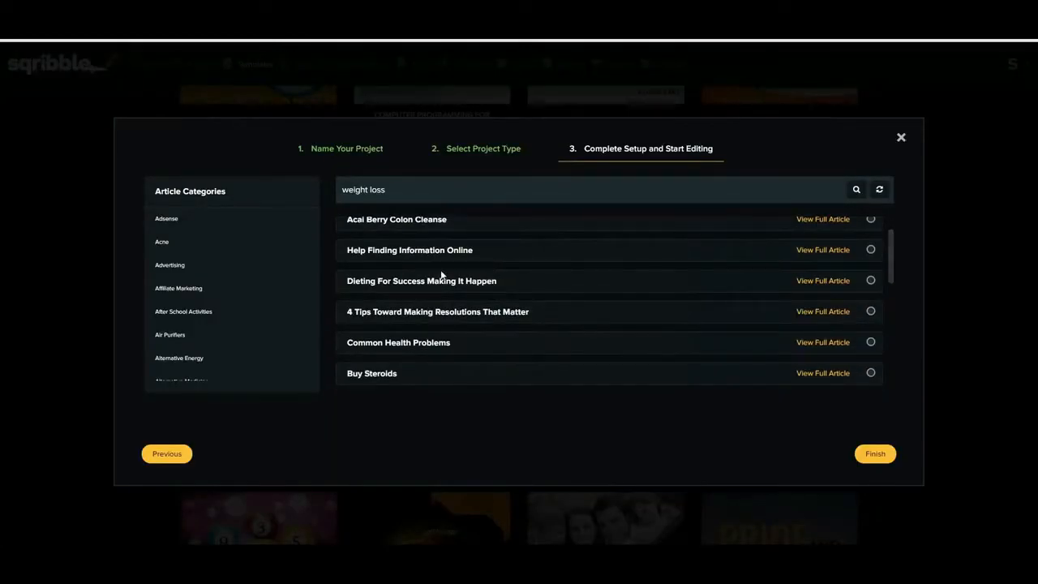
pyautogui.scroll(-3)
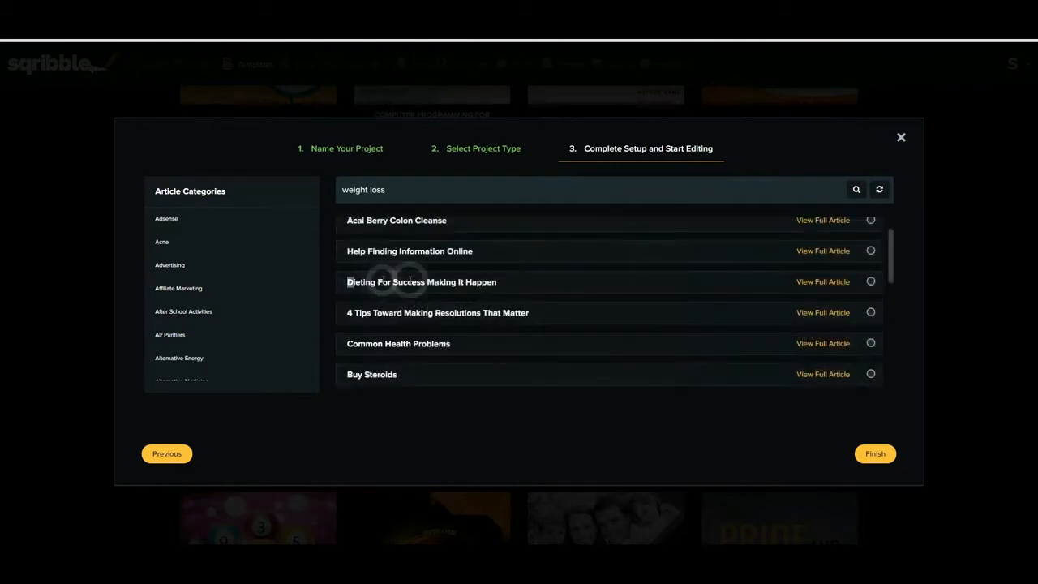
pyautogui.click(870, 282)
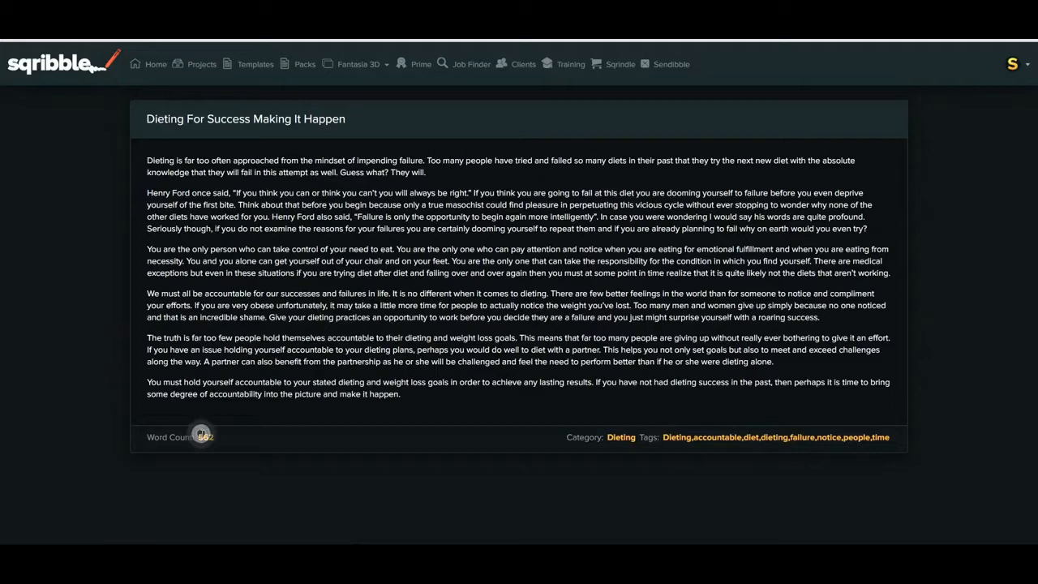
pyautogui.doubleClick(170, 437)
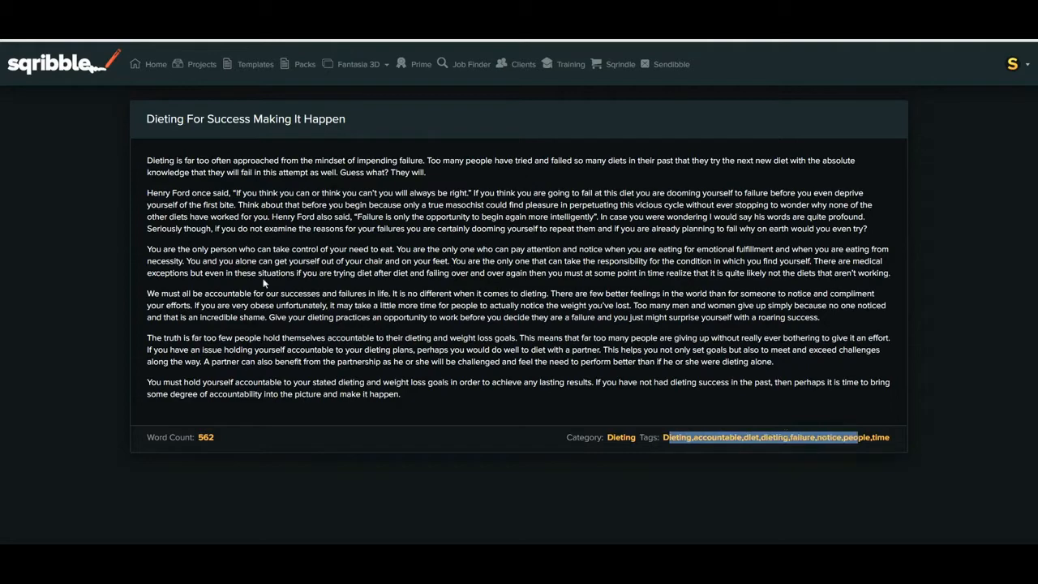
pyautogui.moveTo(147, 193); pyautogui.dragTo(866, 228)
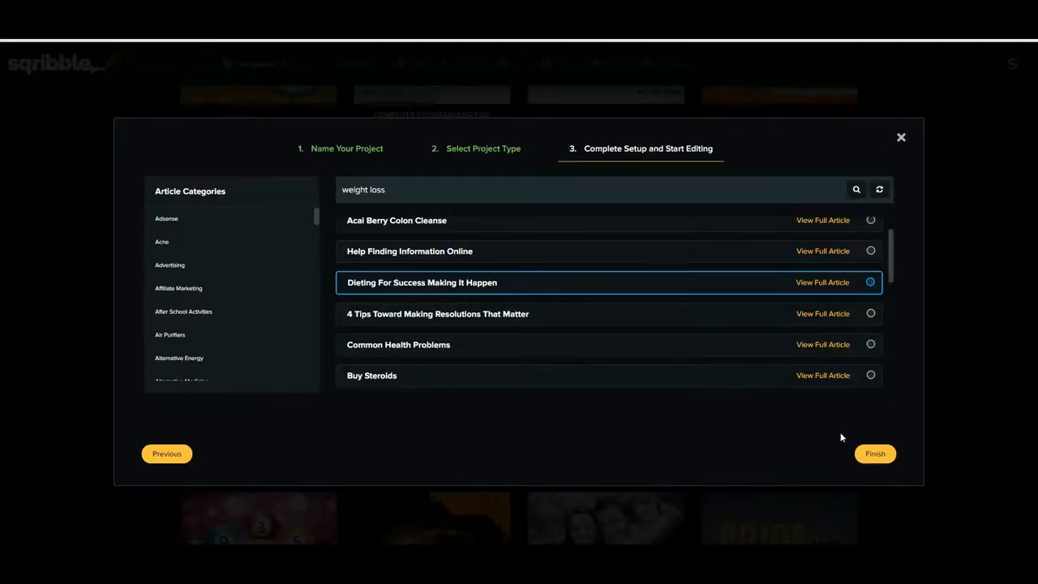
# Finish setup and scroll the Diet Ebook from its cover to the Table of Contents
pyautogui.click(875, 454)
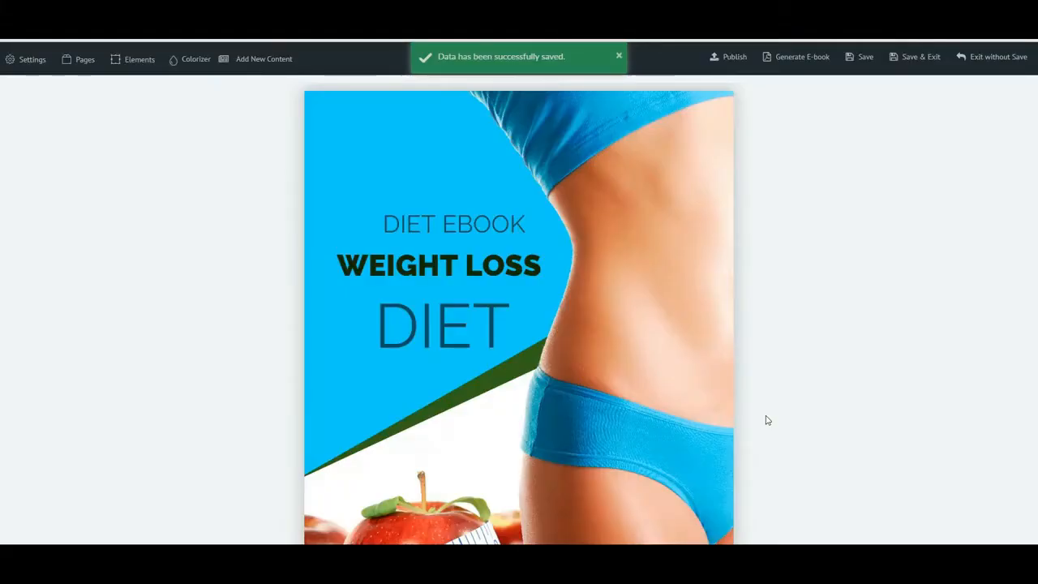
pyautogui.scroll(-3)
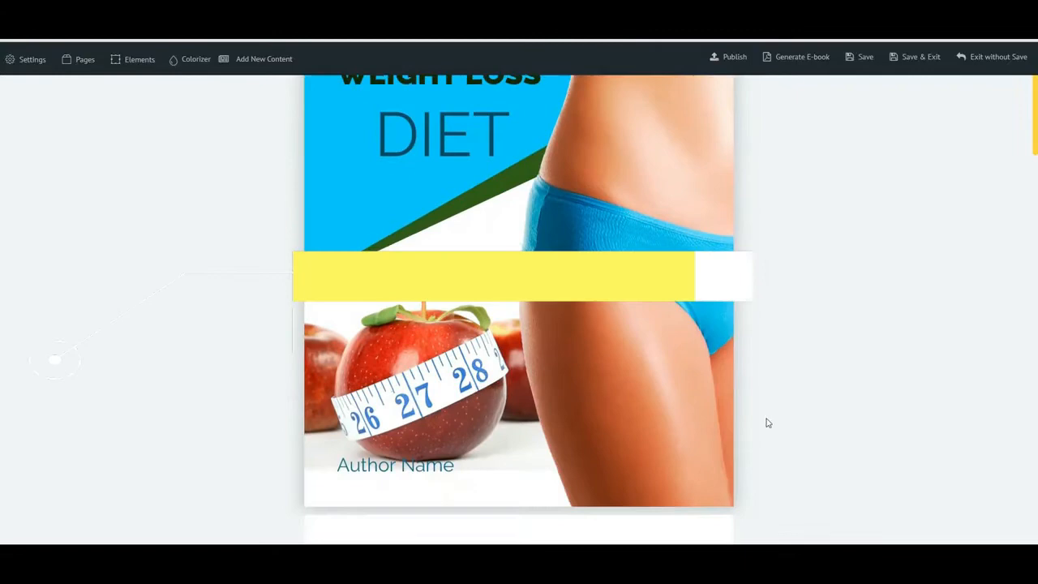
pyautogui.scroll(-3)
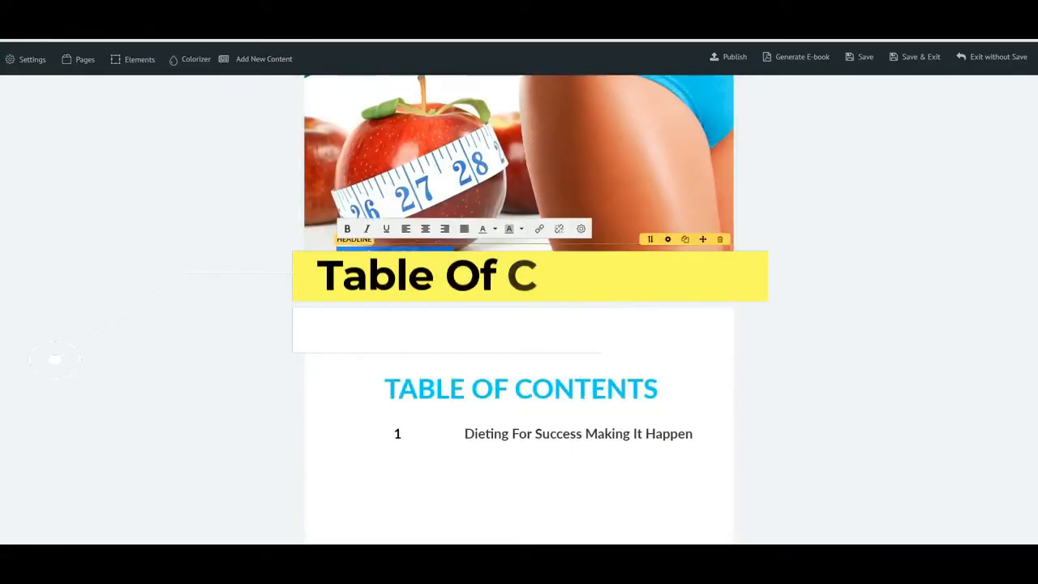
pyautogui.write('ontent Entrepreneur')
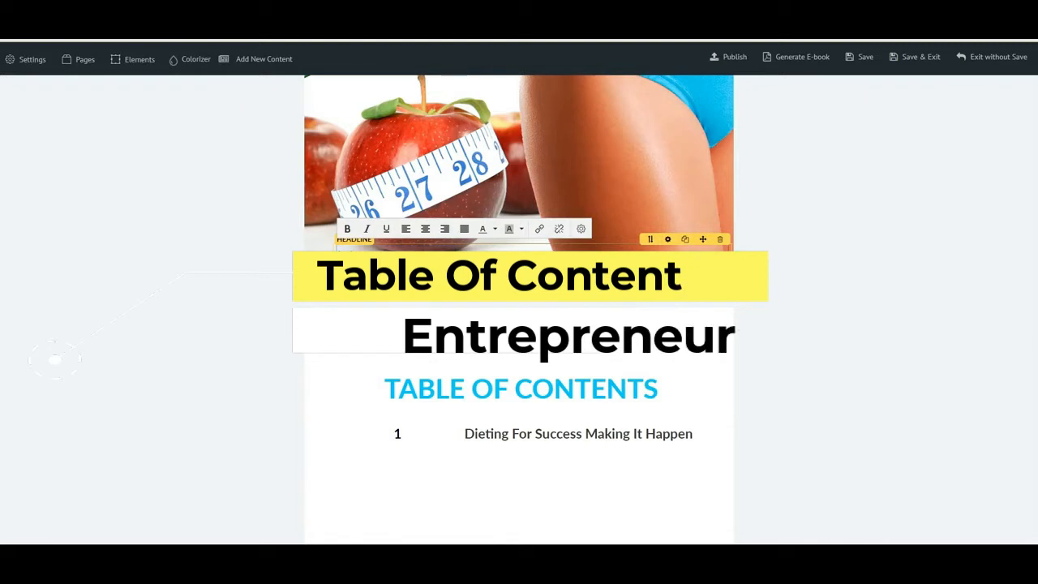
pyautogui.write('s')
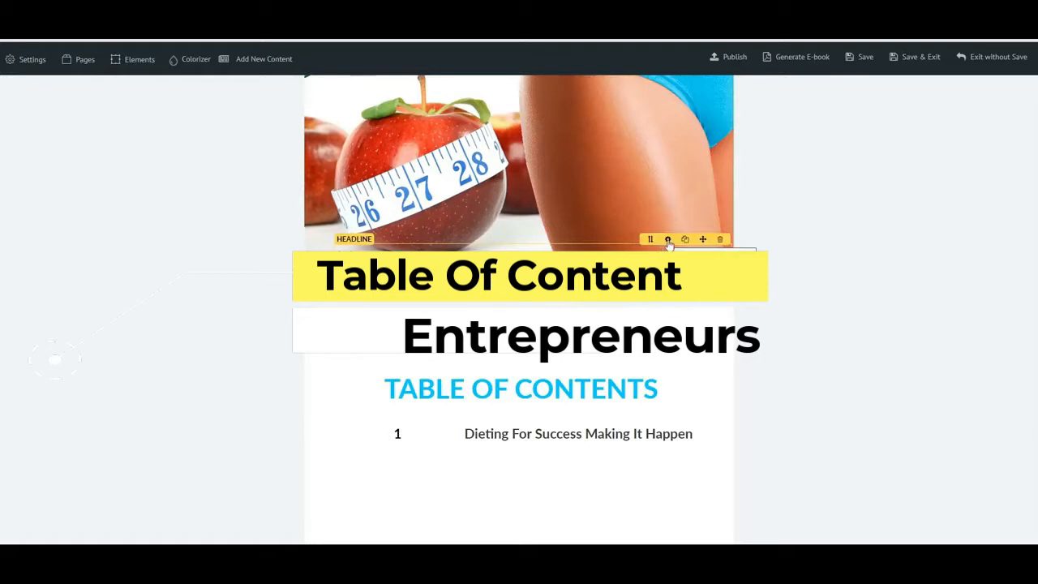
pyautogui.click(668, 239)
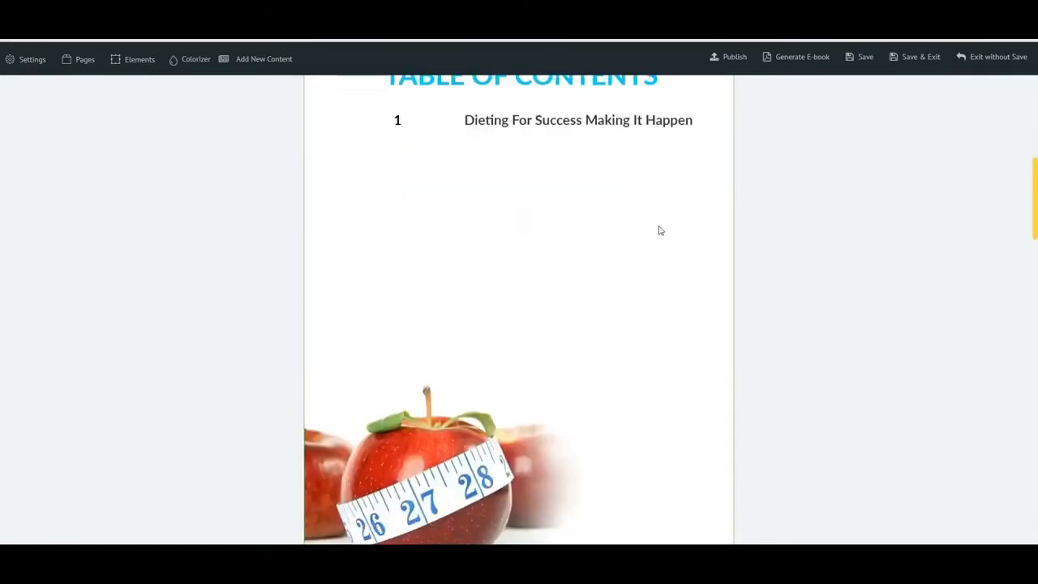
pyautogui.scroll(-3)
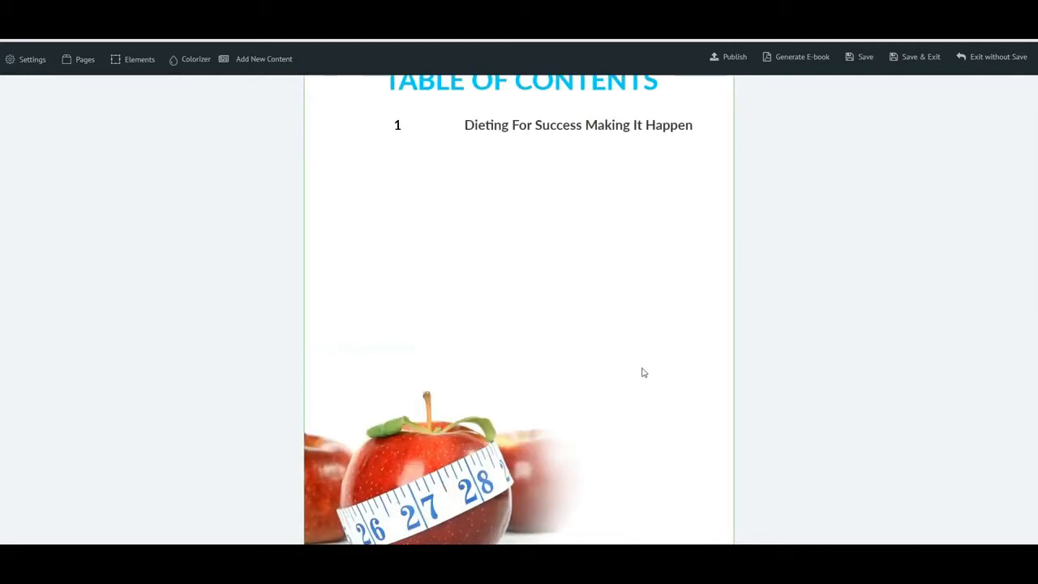
pyautogui.click(264, 58)
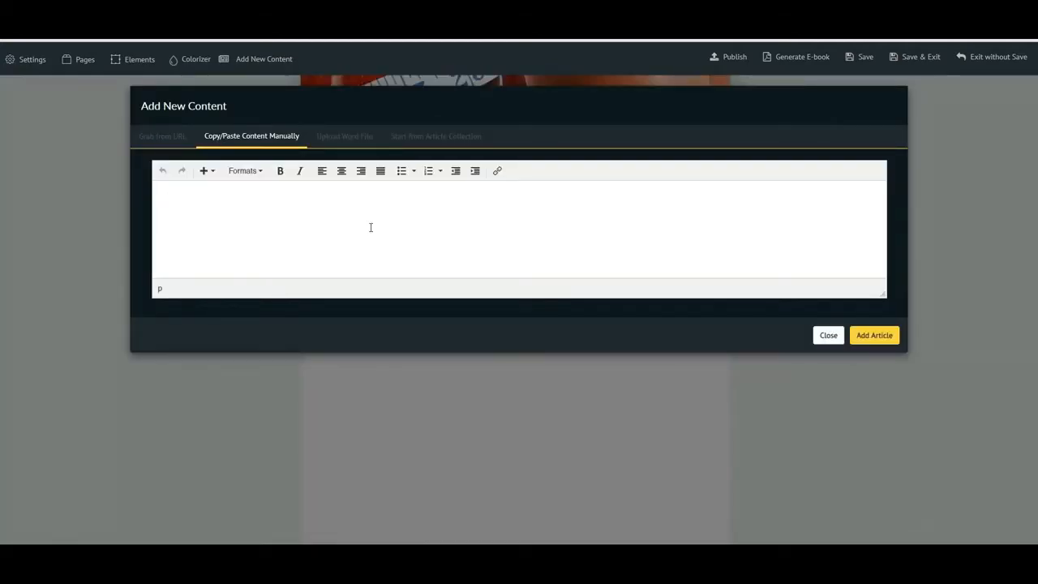
pyautogui.click(371, 227)
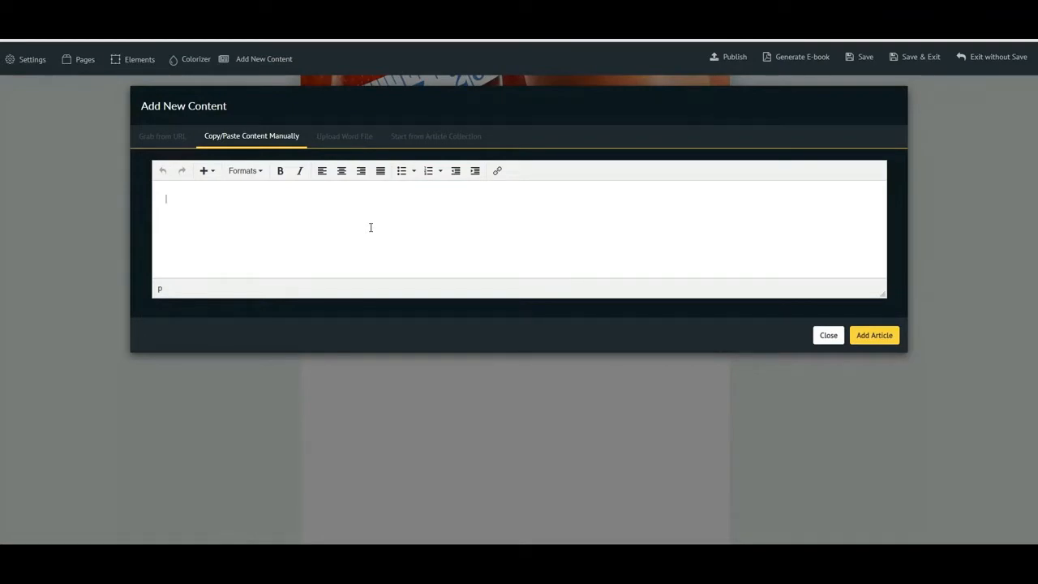
pyautogui.click(371, 227)
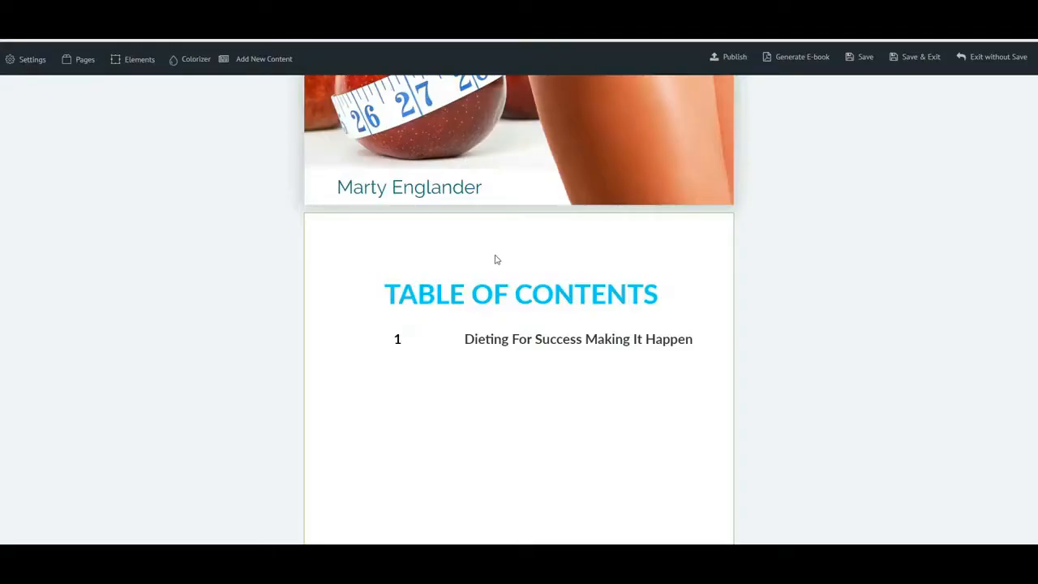
# Scroll to the low-carb vegetables bullet list and raise its font size to 17
pyautogui.click(578, 339)
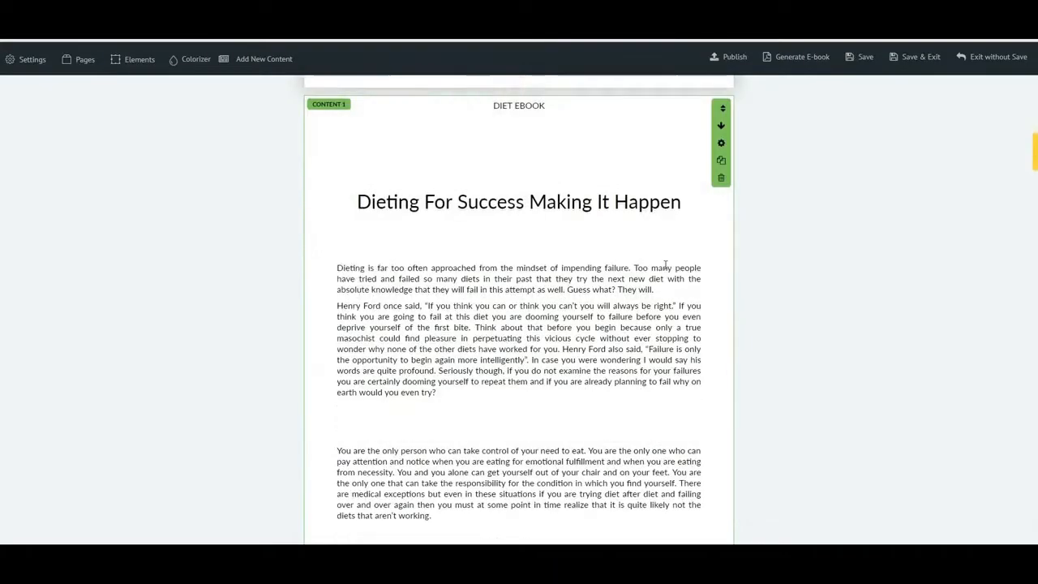
pyautogui.scroll(-3)
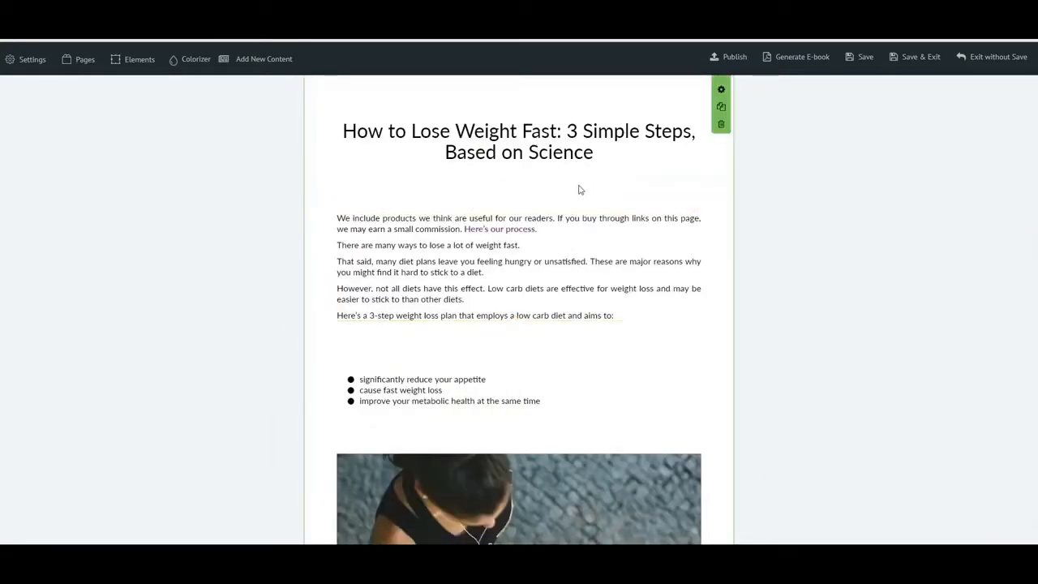
pyautogui.scroll(-3)
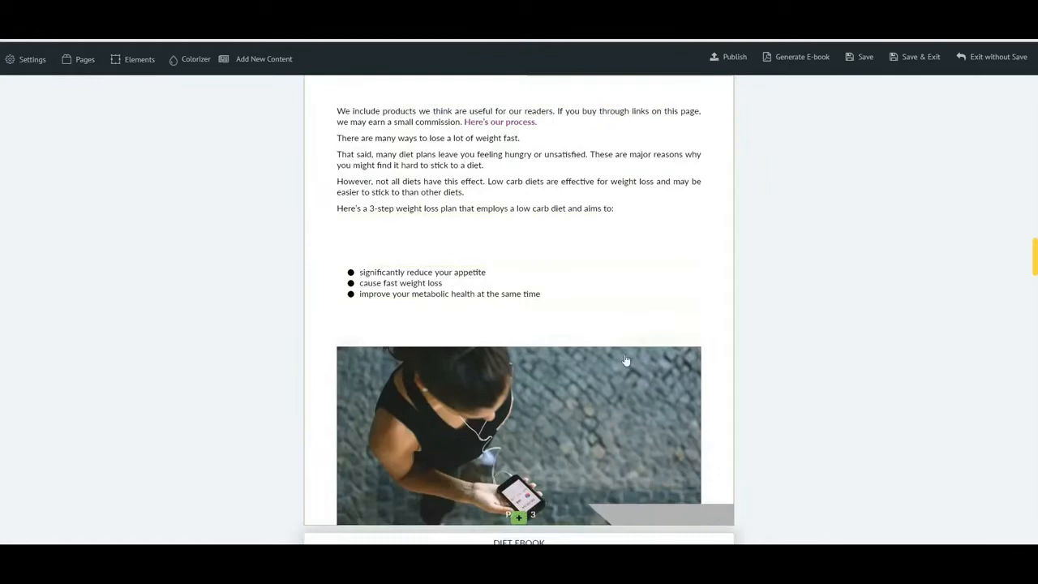
pyautogui.scroll(-3)
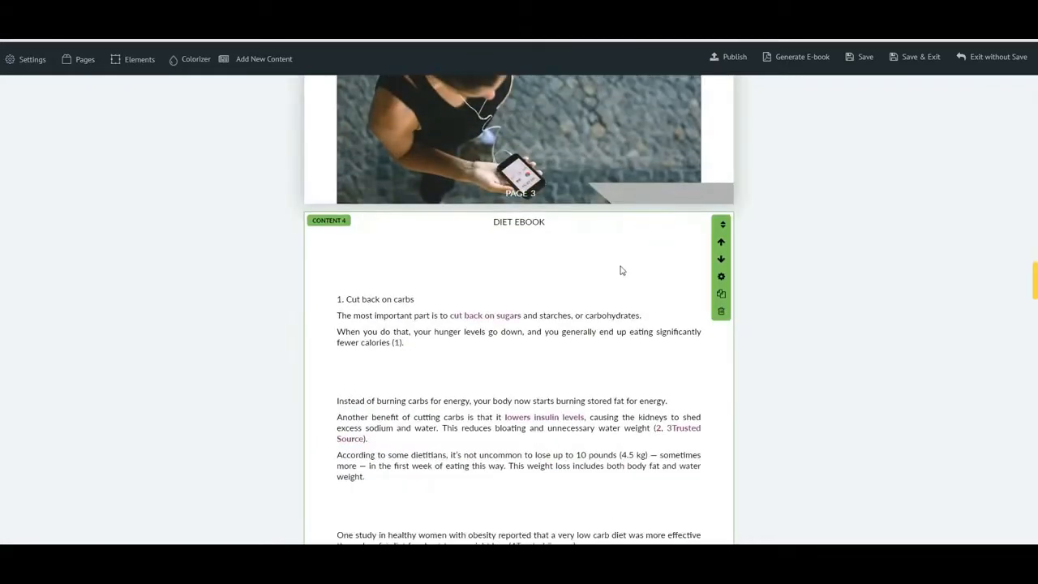
pyautogui.scroll(-3)
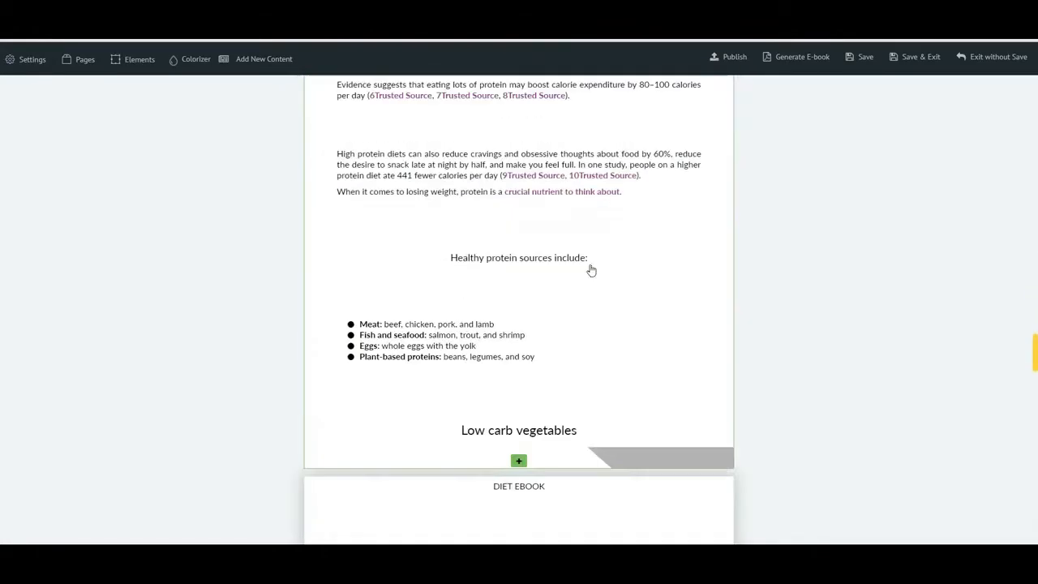
pyautogui.scroll(-3)
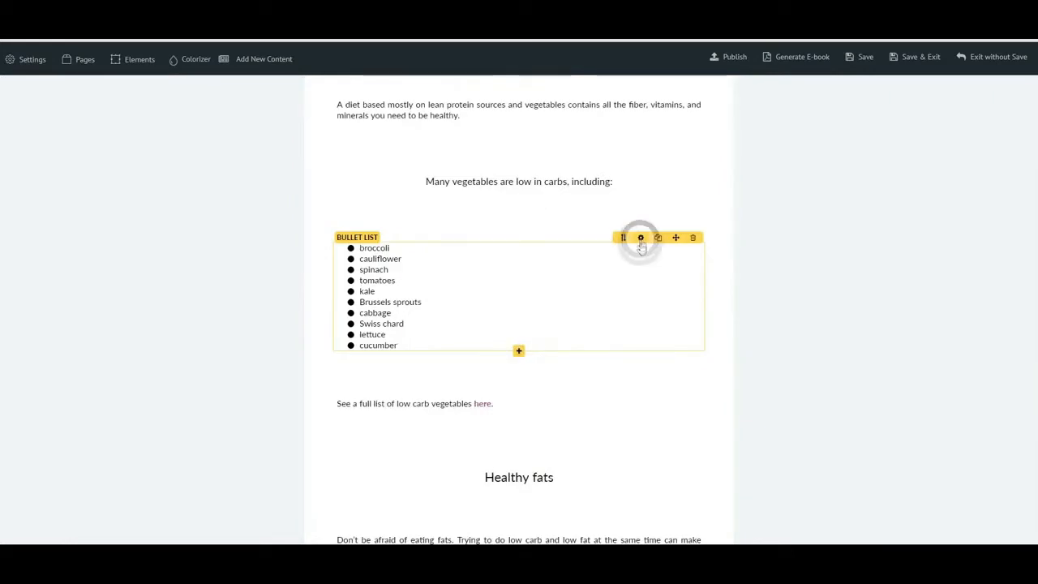
pyautogui.click(640, 237)
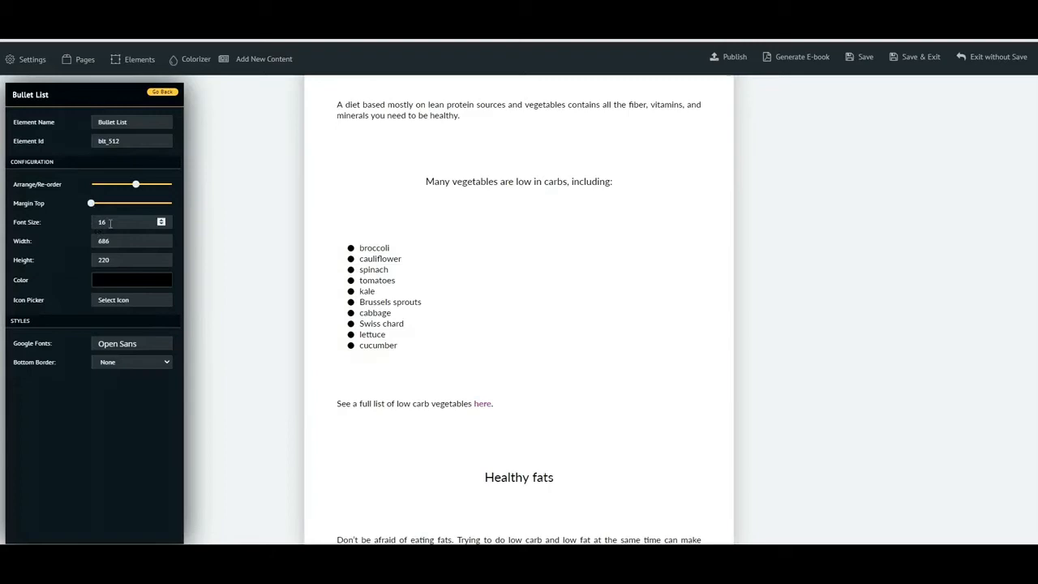
pyautogui.click(161, 221)
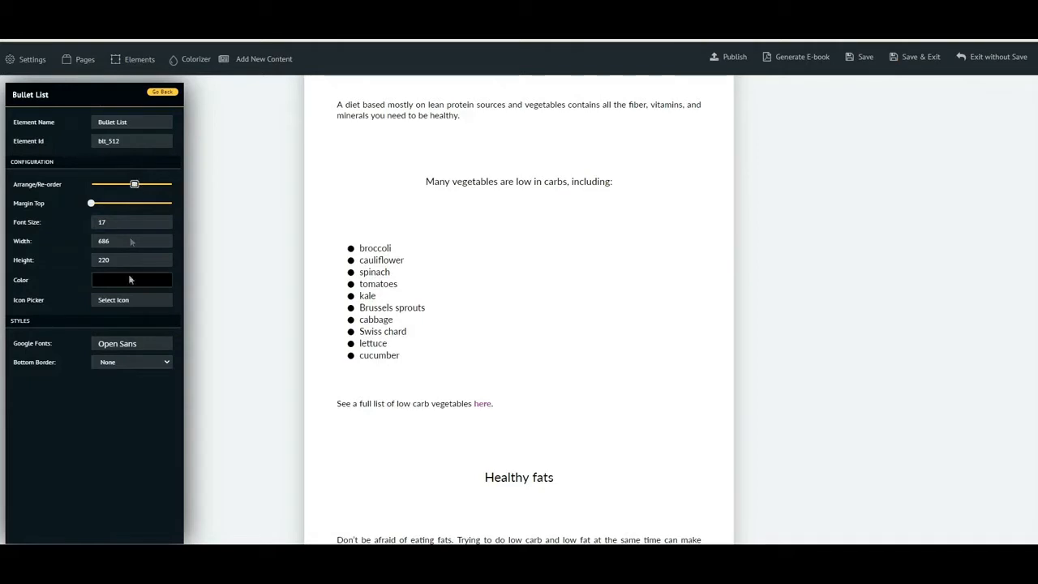
pyautogui.moveTo(148, 177)
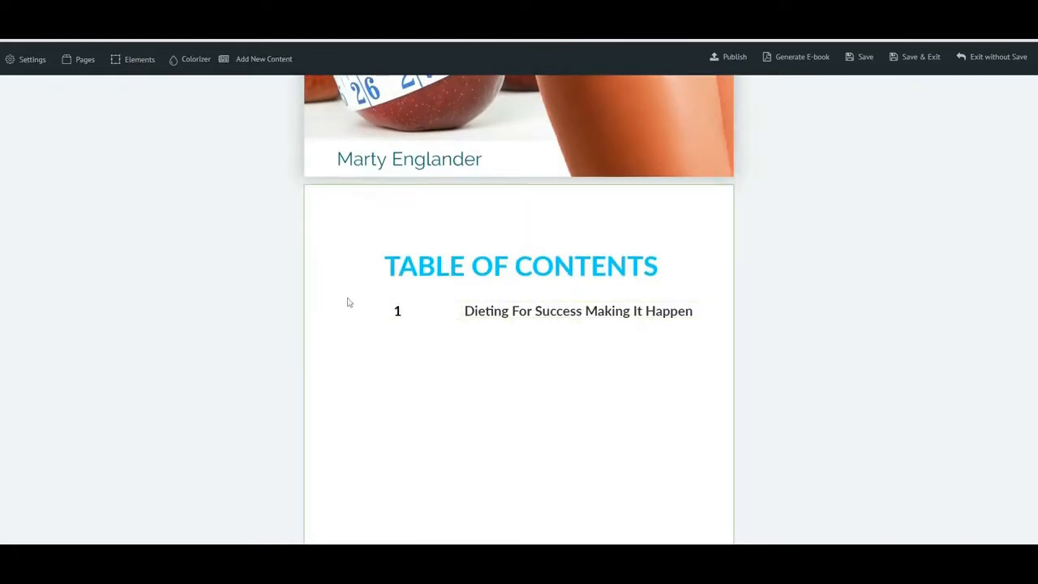
# Pick the 'Healthy protein sources include:' contents entry and select the entries' text
pyautogui.click(26, 58)
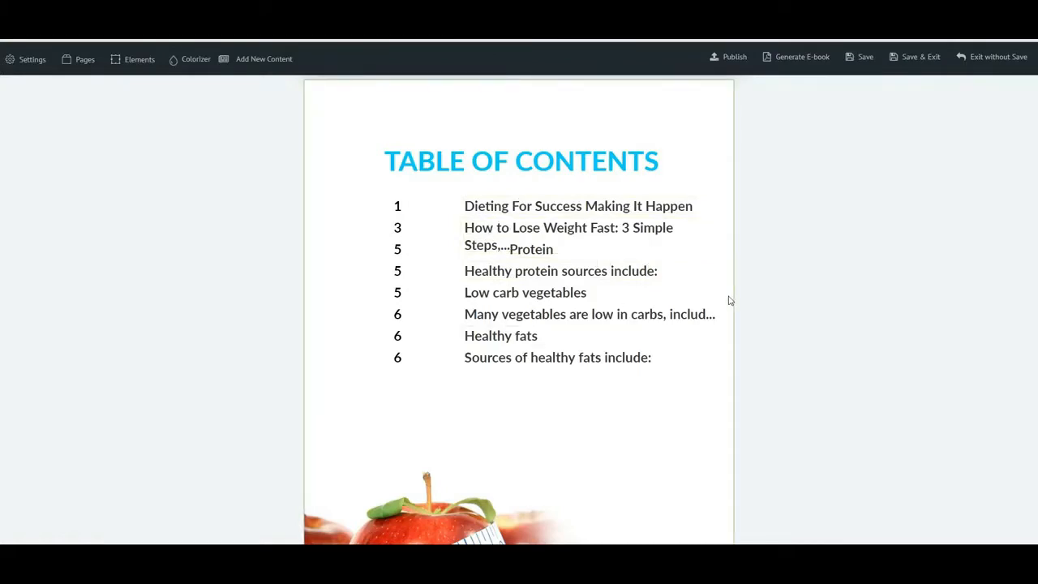
pyautogui.click(561, 271)
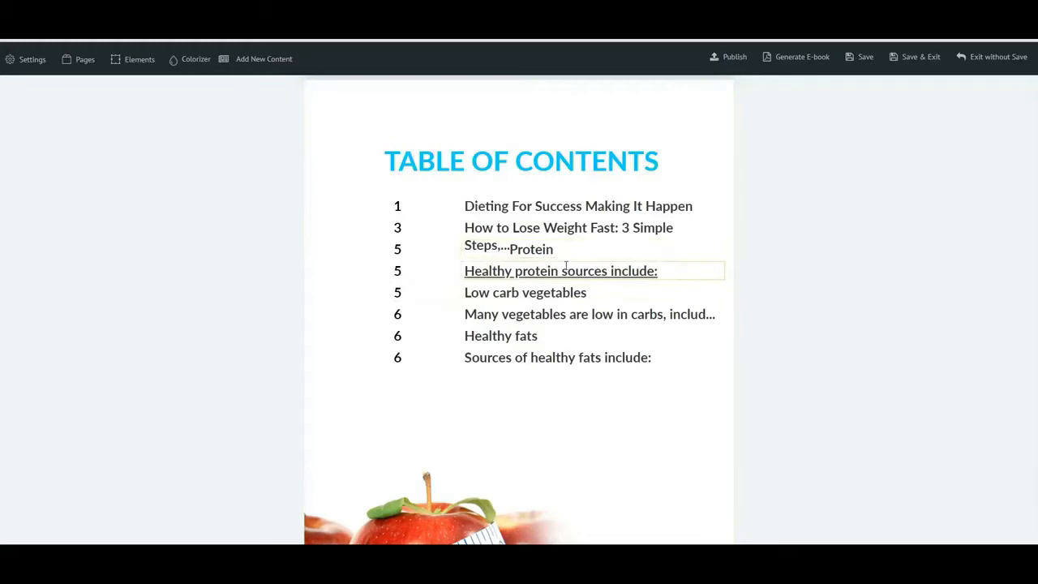
pyautogui.doubleClick(526, 292)
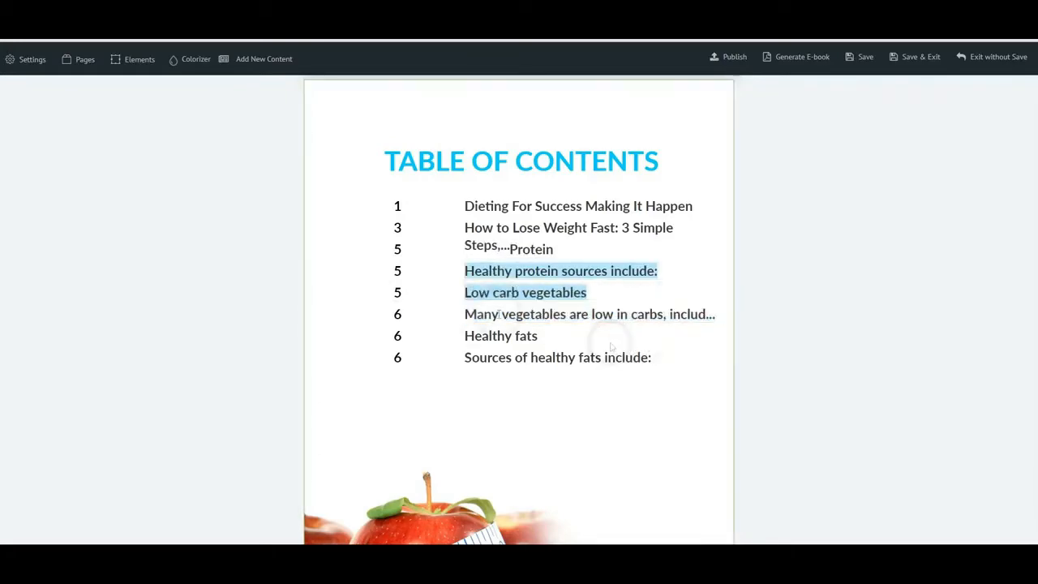
pyautogui.scroll(-3)
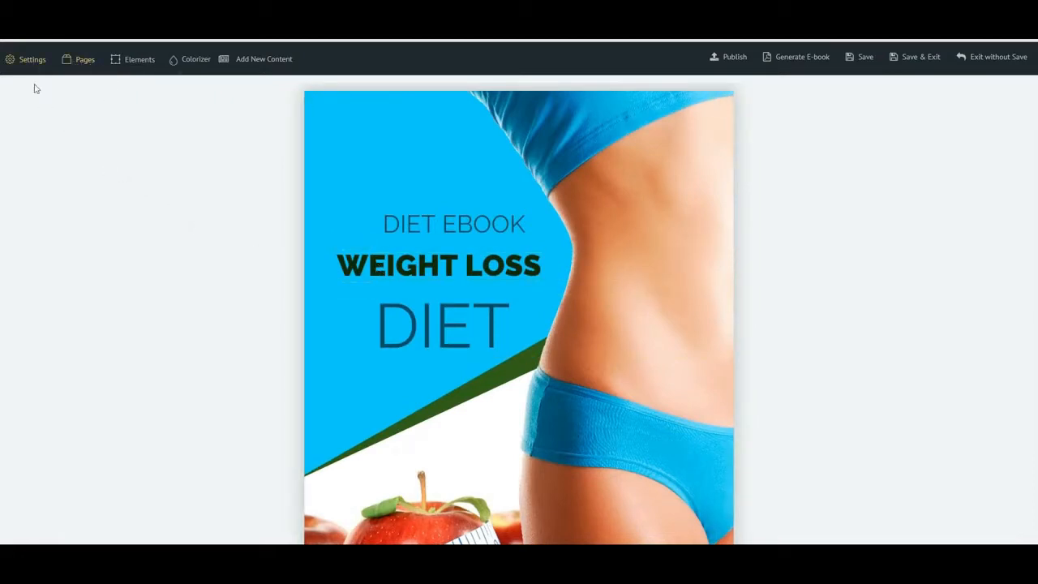
# Show the ebook's page list and jump to Content 7, Content 8 and Content 1
pyautogui.click(31, 59)
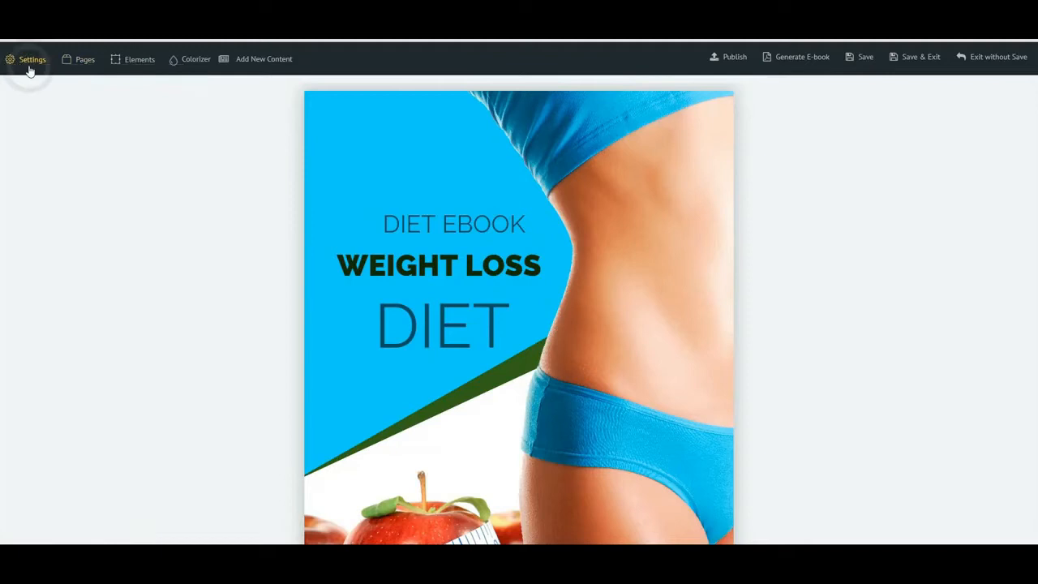
pyautogui.click(27, 59)
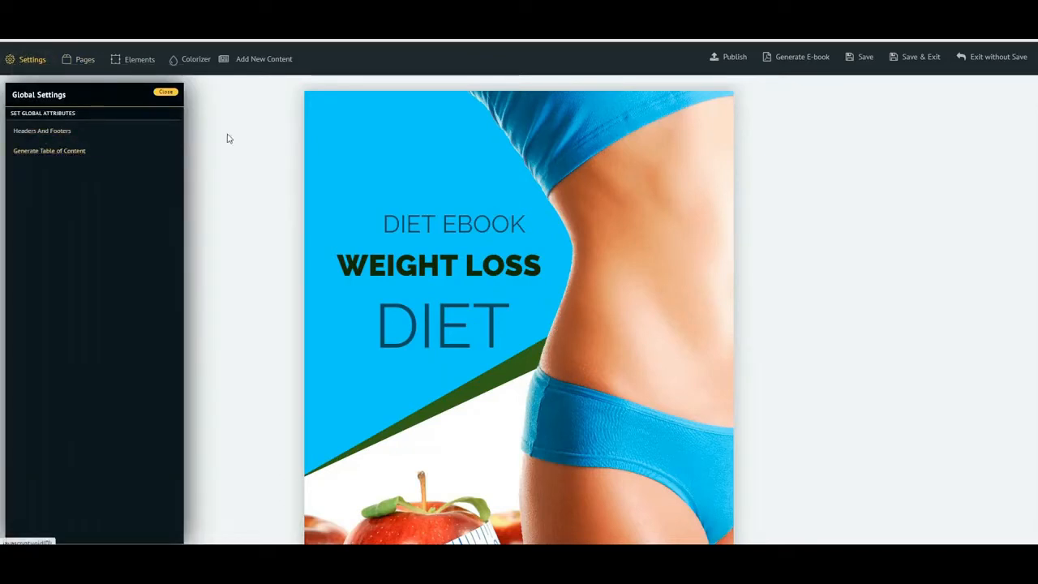
pyautogui.click(85, 59)
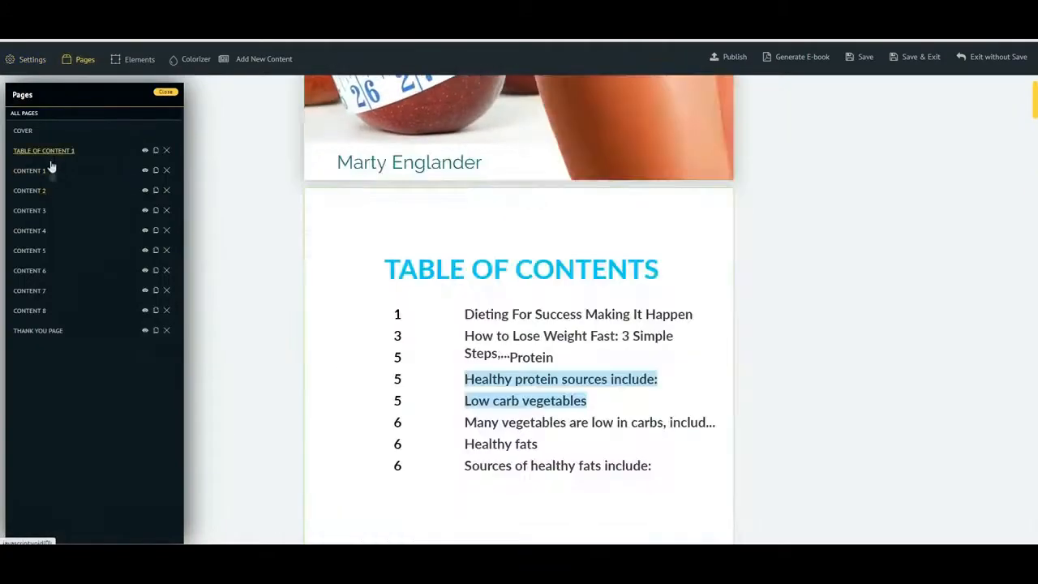
pyautogui.click(29, 250)
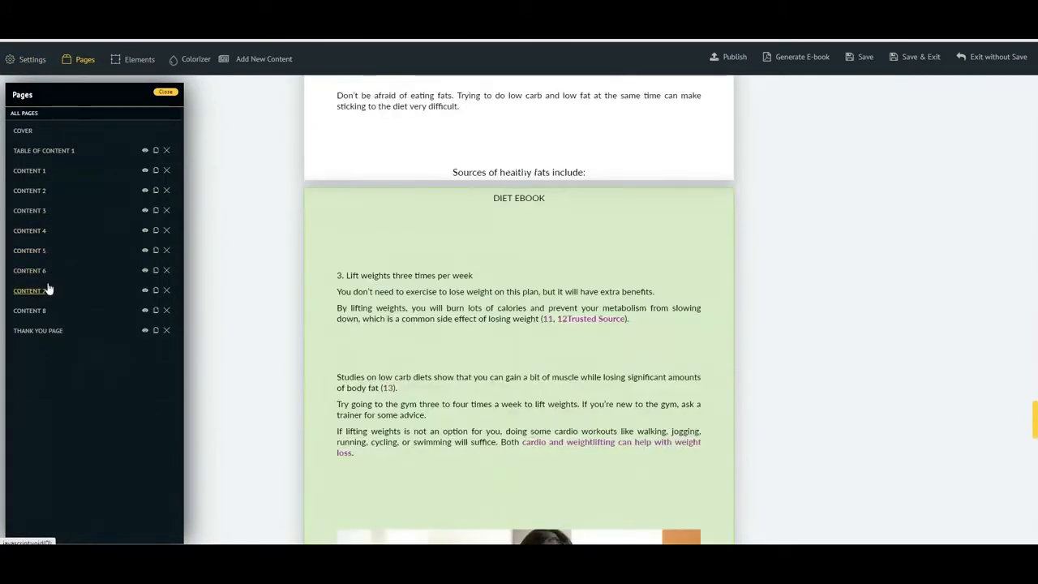
pyautogui.click(30, 310)
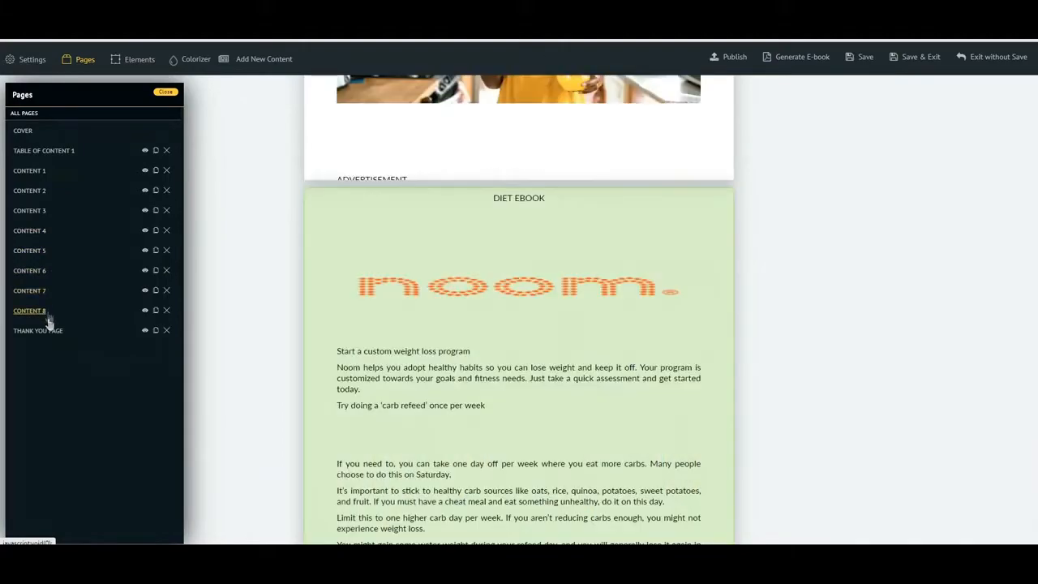
pyautogui.click(29, 171)
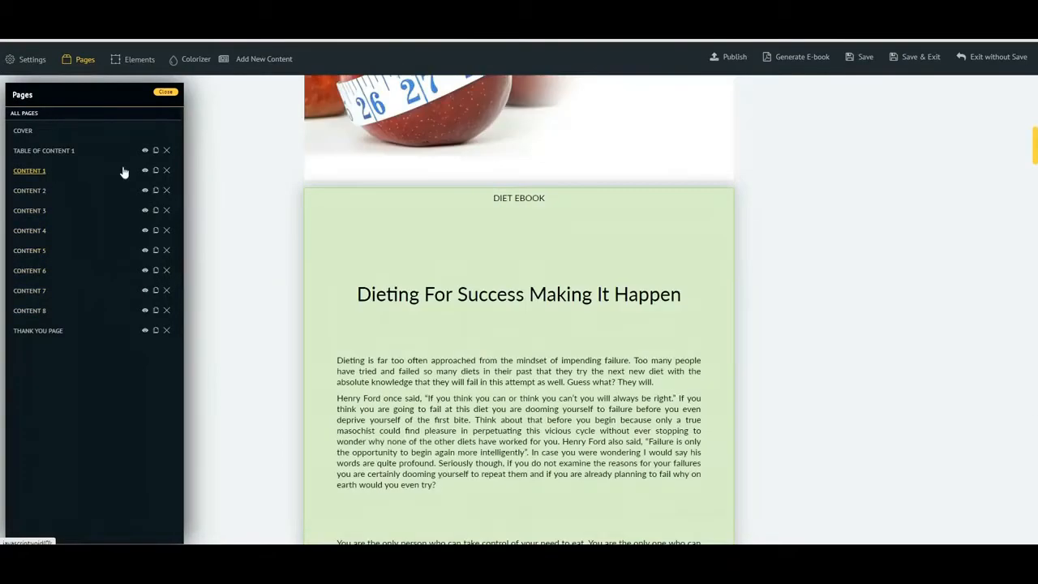
pyautogui.moveTo(145, 170)
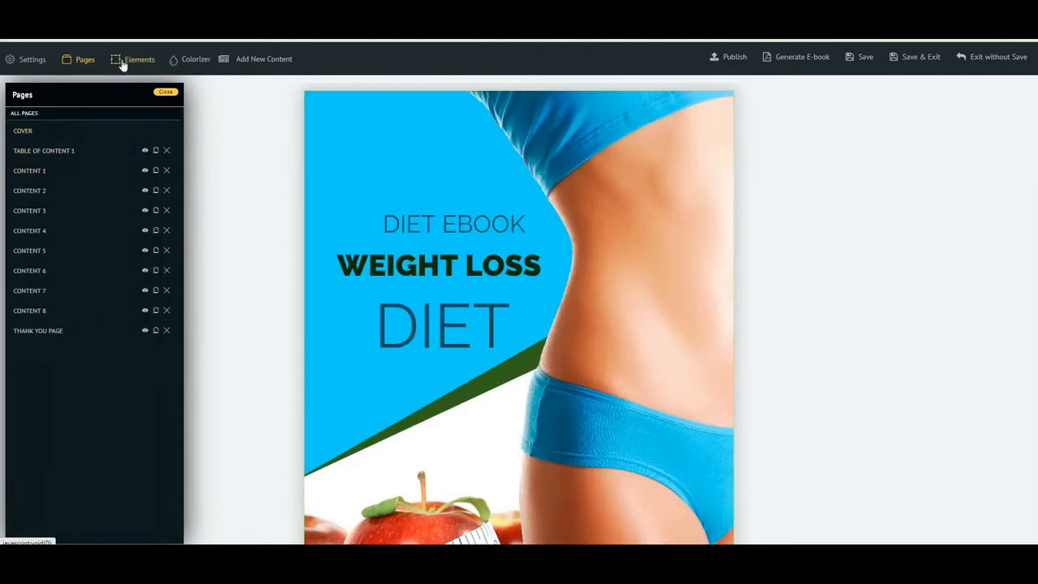
# Look through the Elements list, then show Colorizer presets like Crossfit, Lime Mod, Kickstarter
pyautogui.click(140, 58)
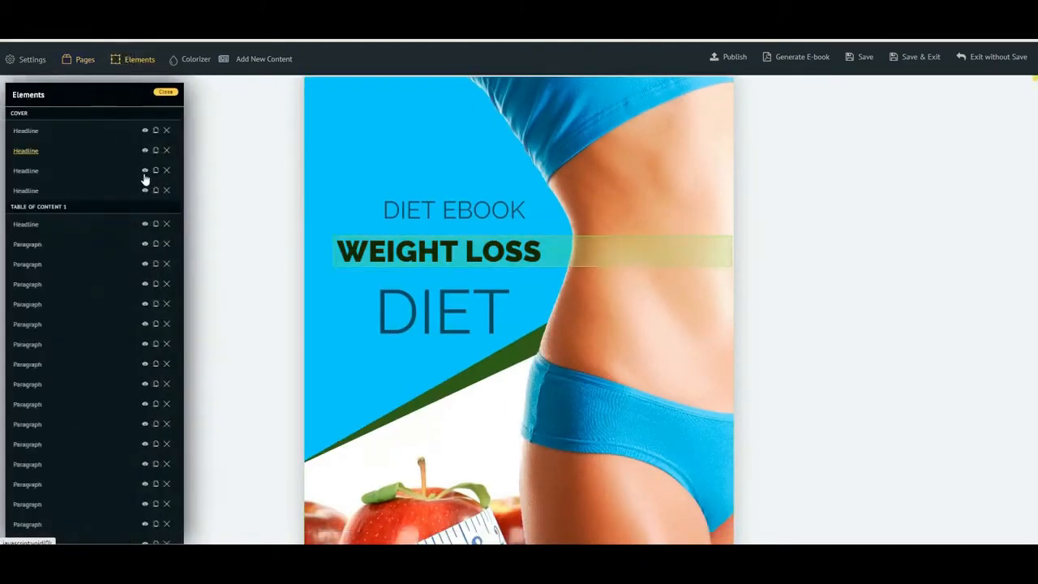
pyautogui.scroll(-3)
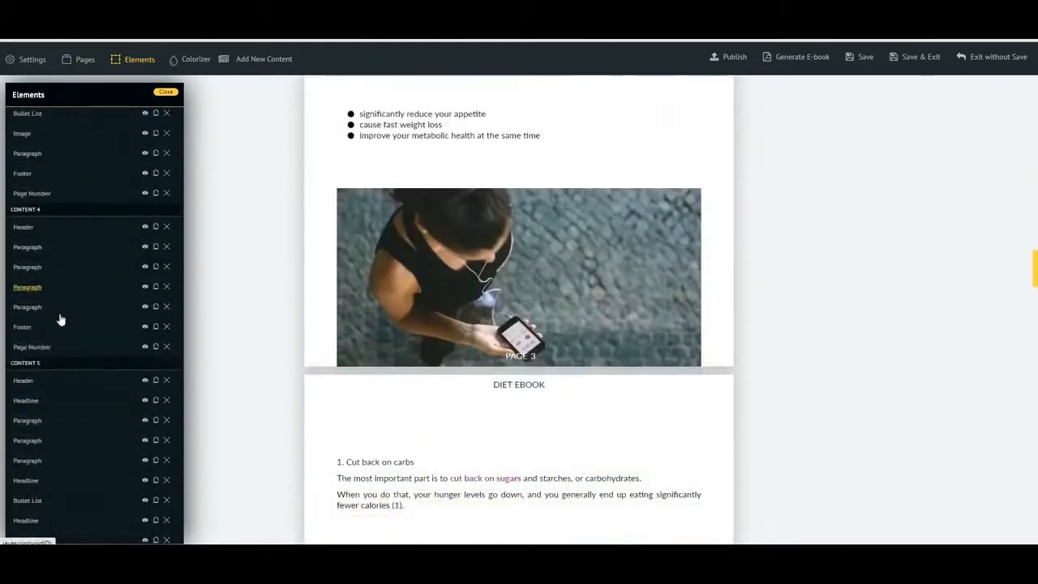
pyautogui.scroll(-3)
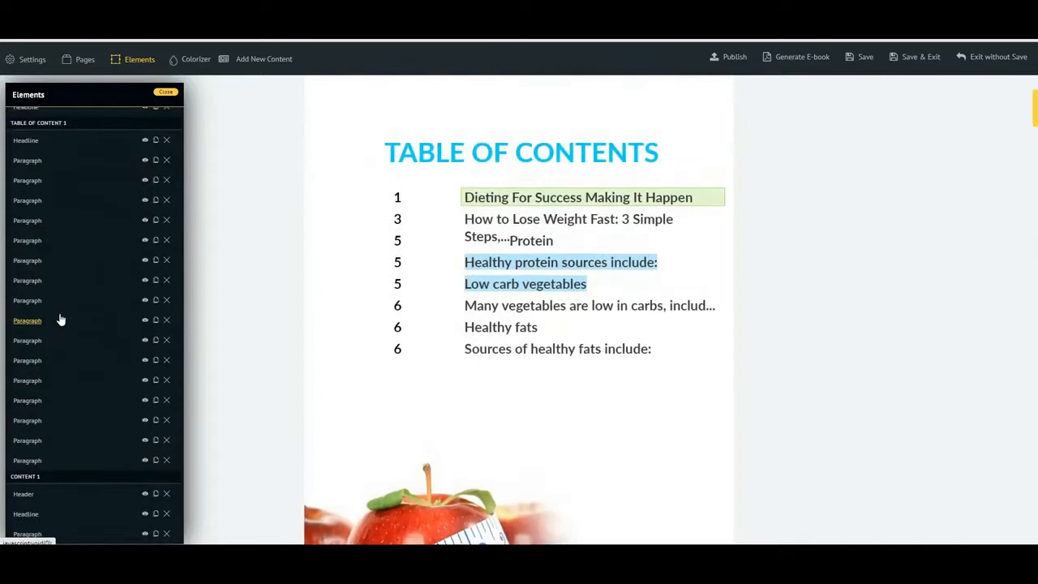
pyautogui.scroll(-3)
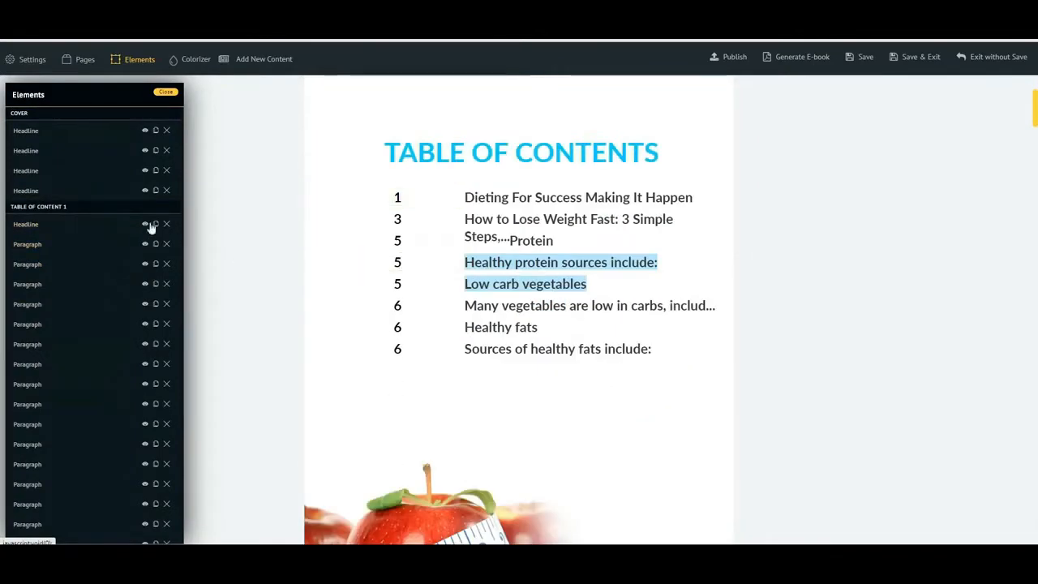
pyautogui.click(195, 58)
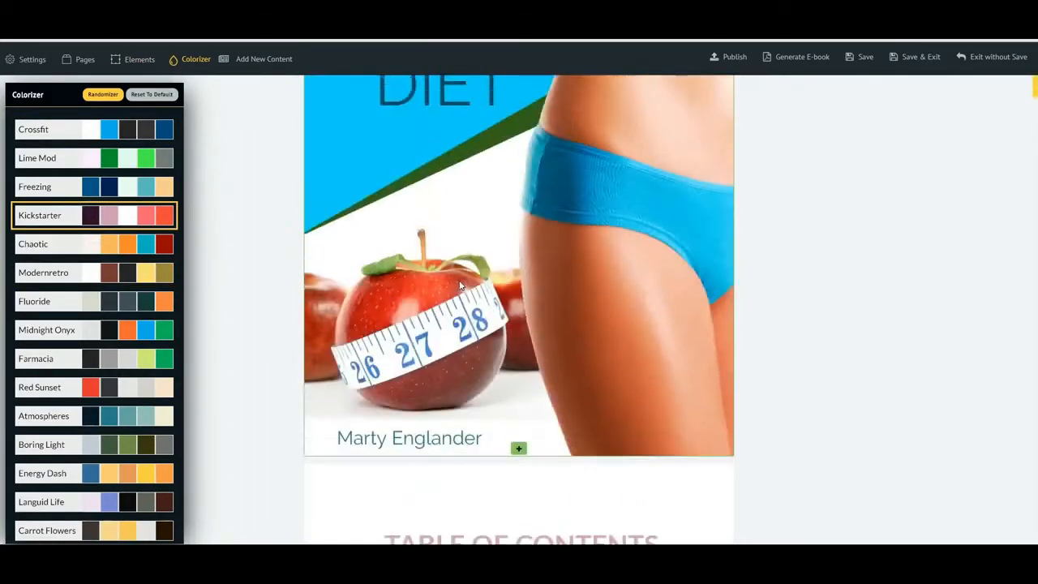
# Try Red Sunset, other themes and Randomizer, then reset to default and close Colorizer
pyautogui.click(93, 157)
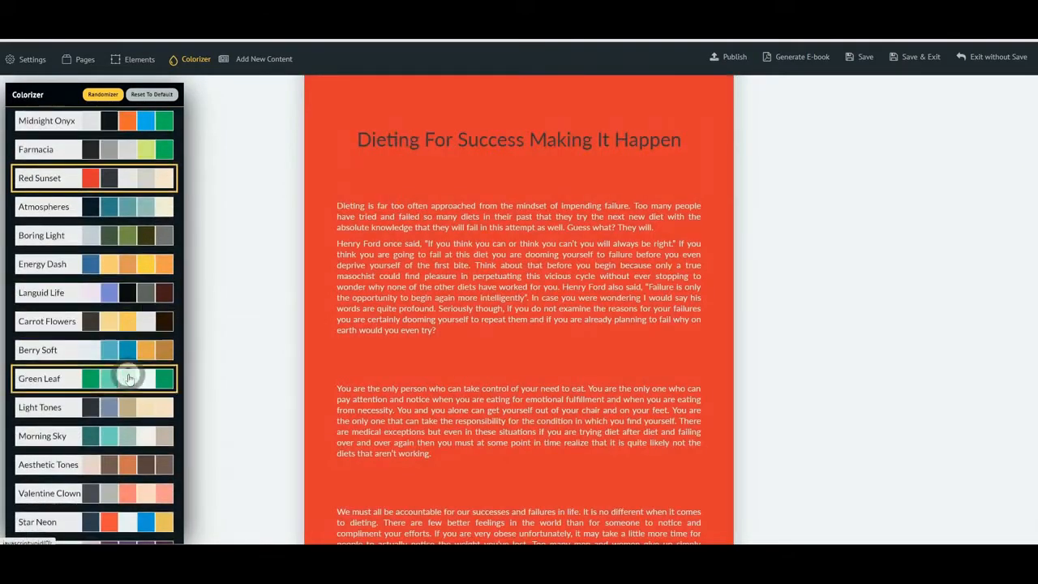
pyautogui.click(93, 407)
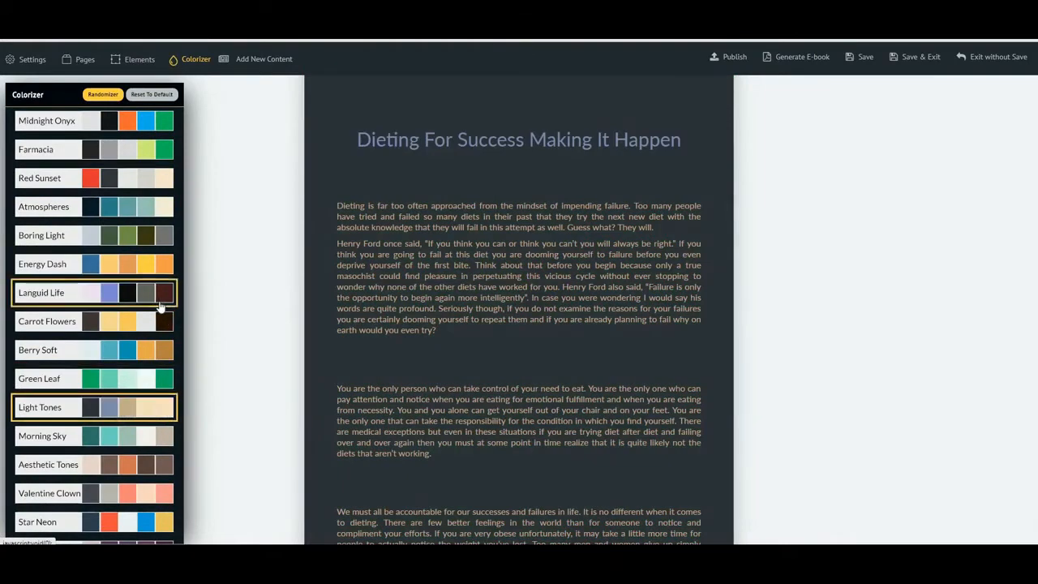
pyautogui.click(151, 94)
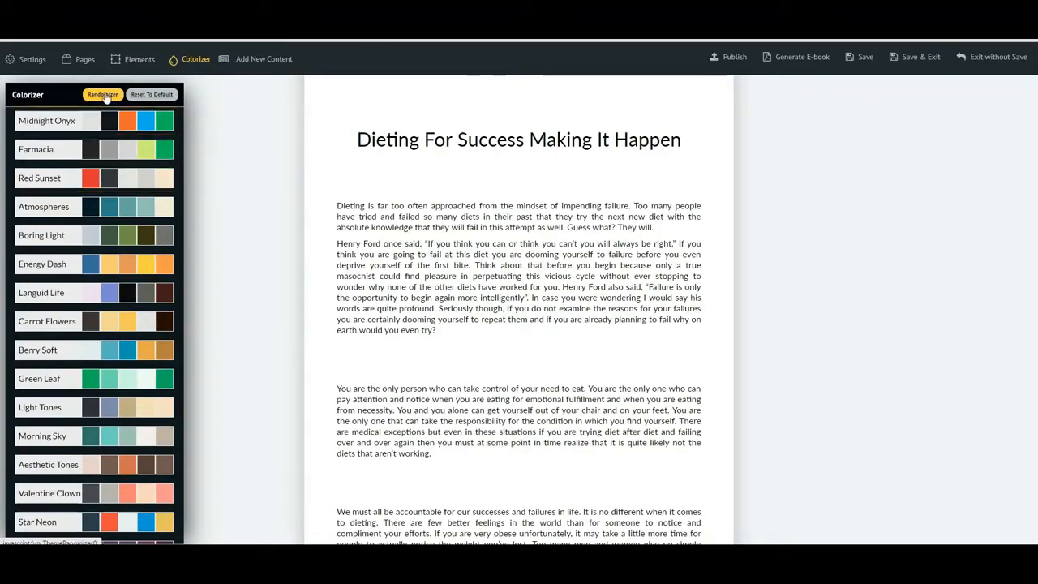
pyautogui.click(103, 94)
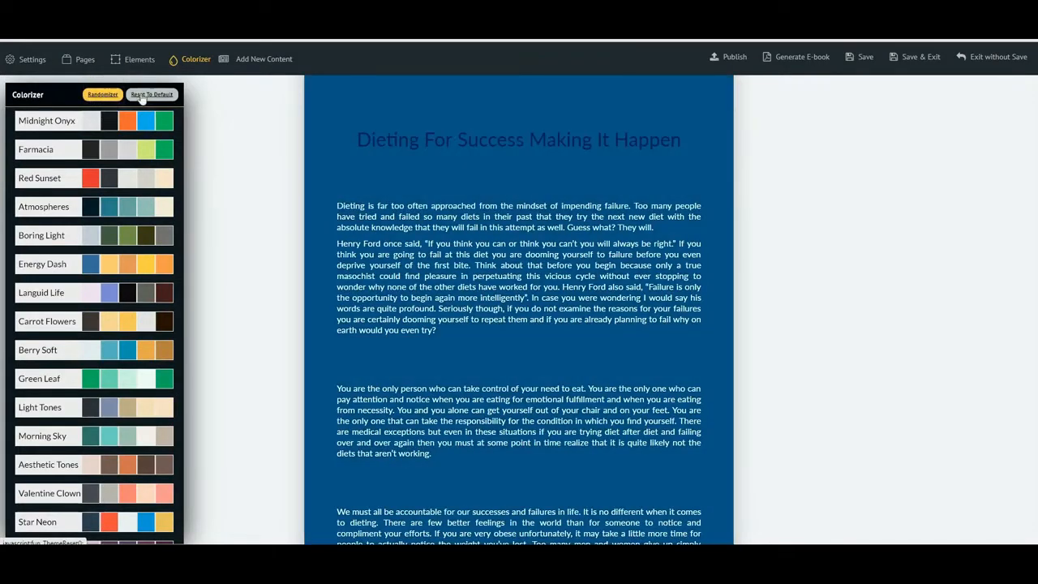
pyautogui.click(150, 94)
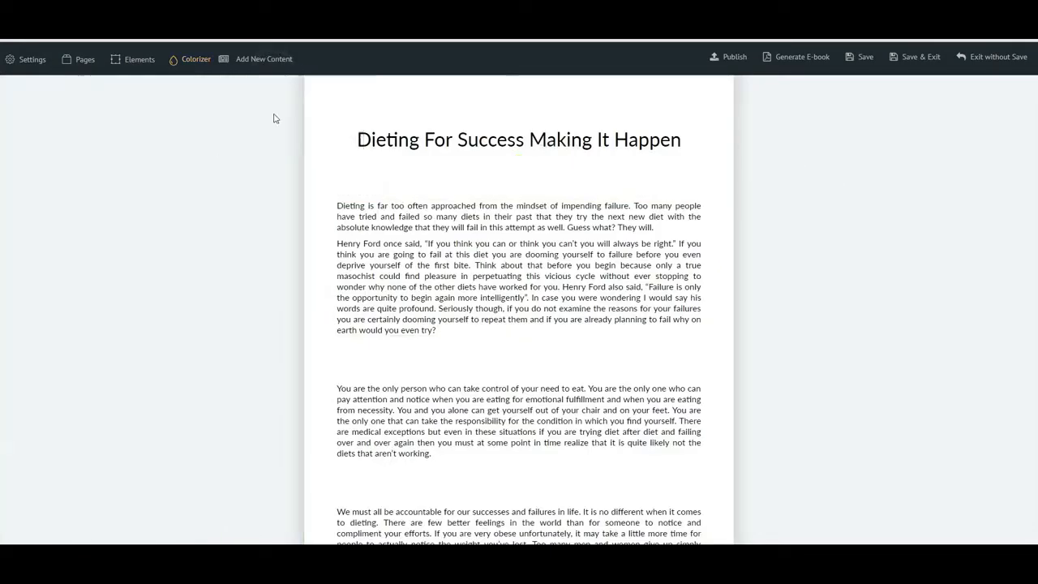
pyautogui.click(264, 58)
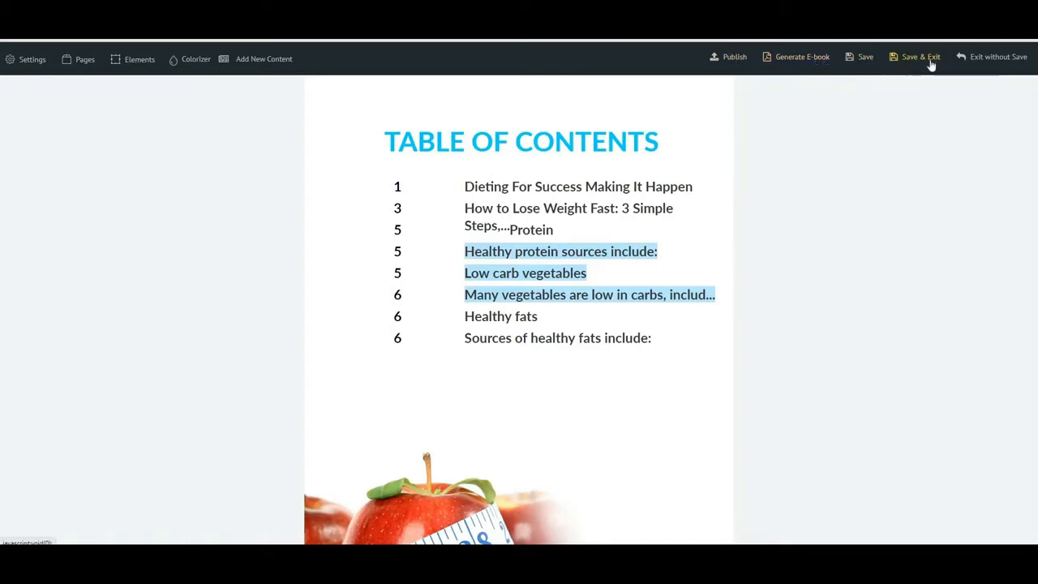
pyautogui.moveTo(865, 56)
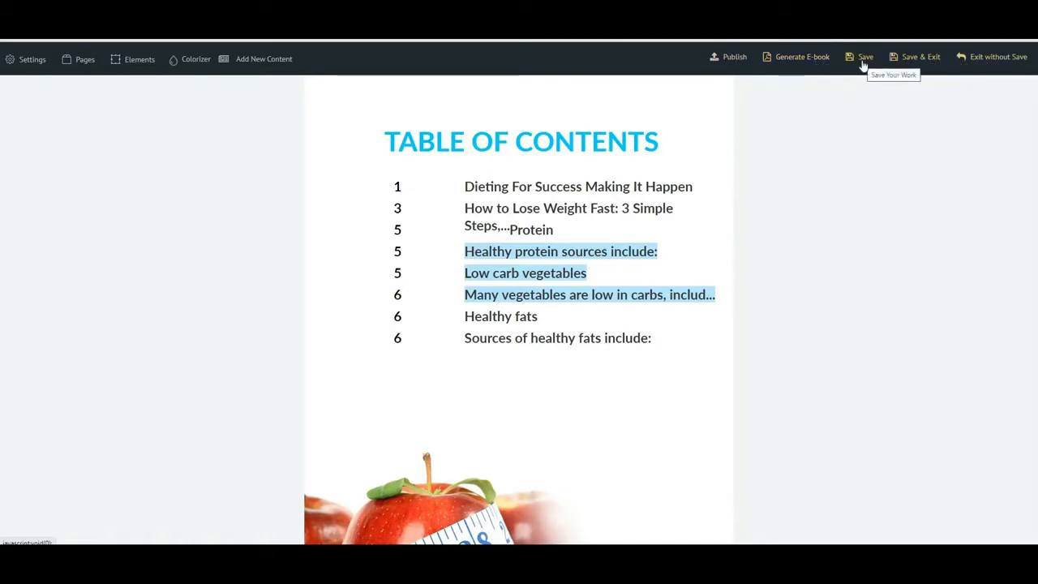
# Save the Diet Ebook and generate it with the new method
pyautogui.click(866, 57)
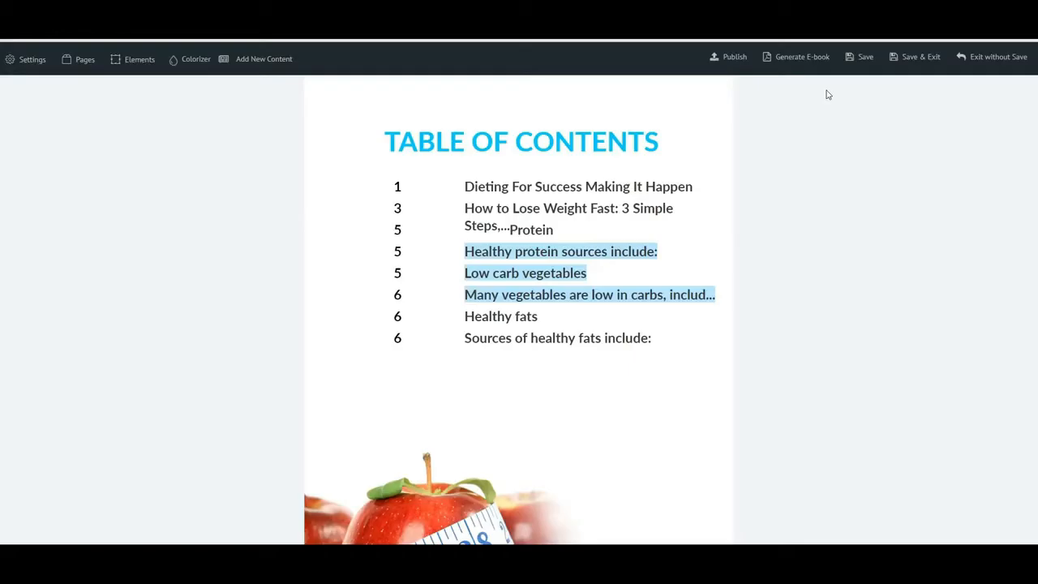
pyautogui.click(801, 56)
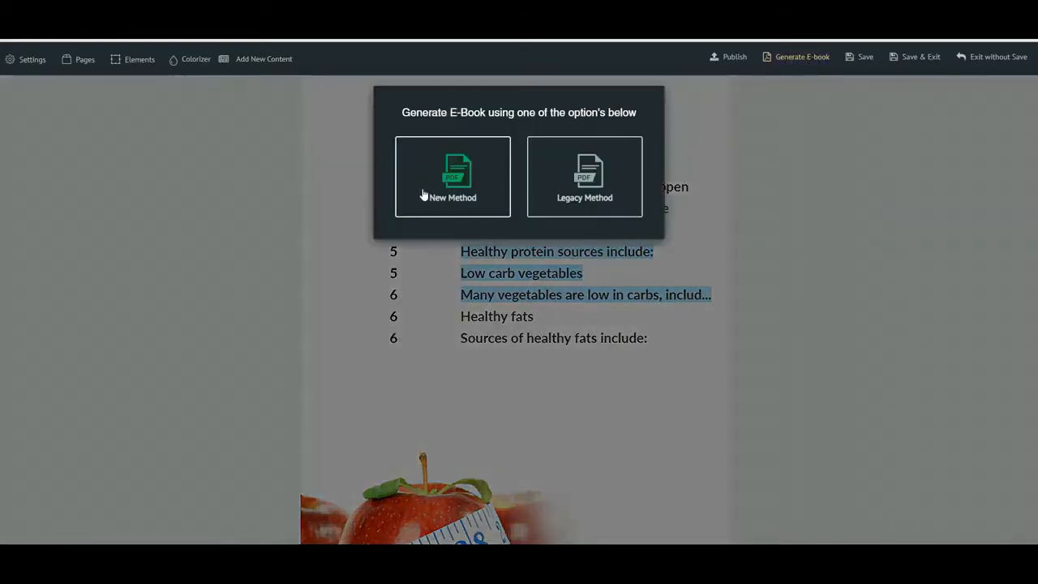
pyautogui.moveTo(525, 200)
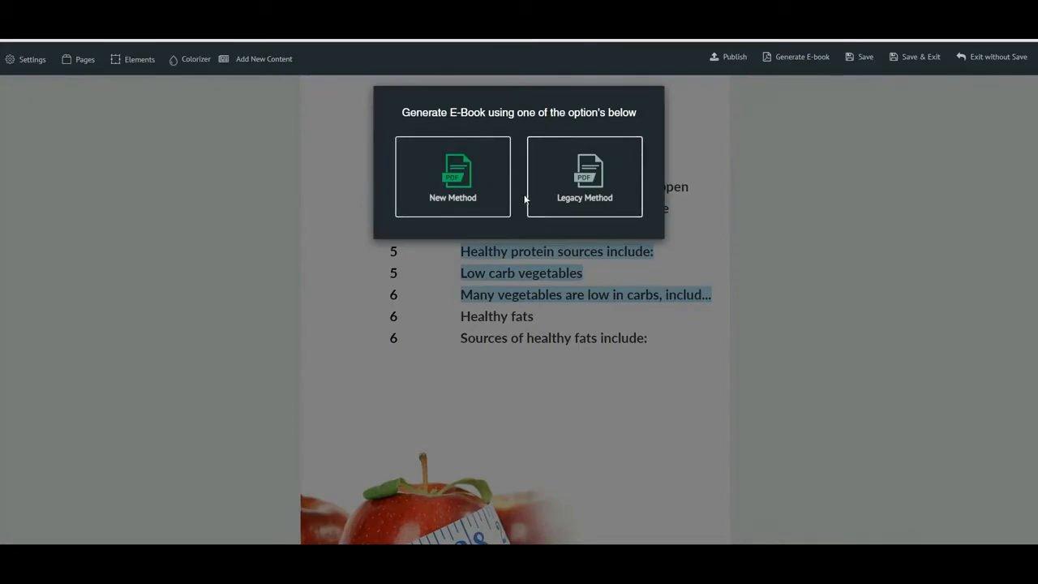
pyautogui.click(452, 176)
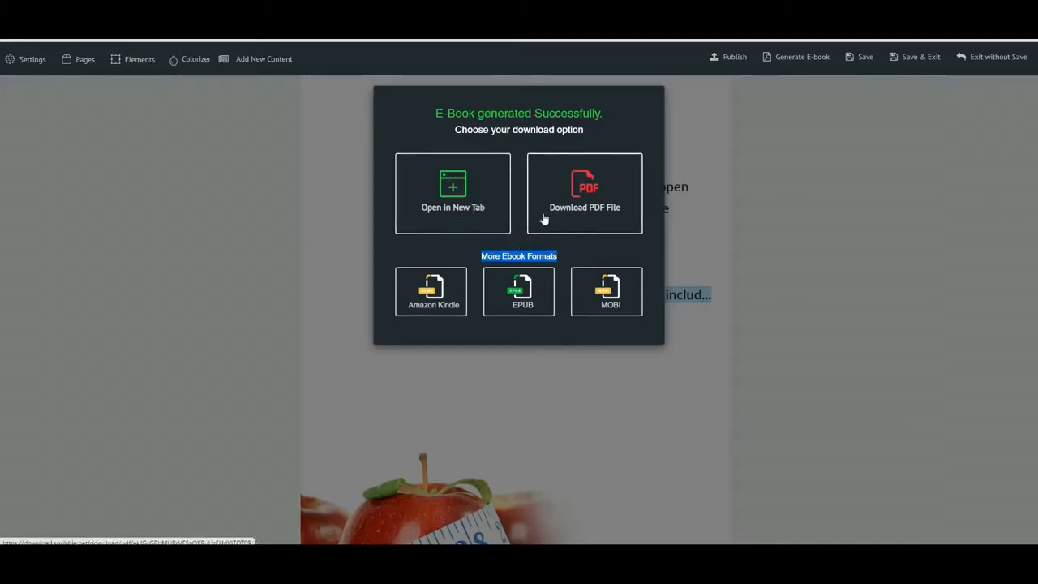
pyautogui.moveTo(593, 255)
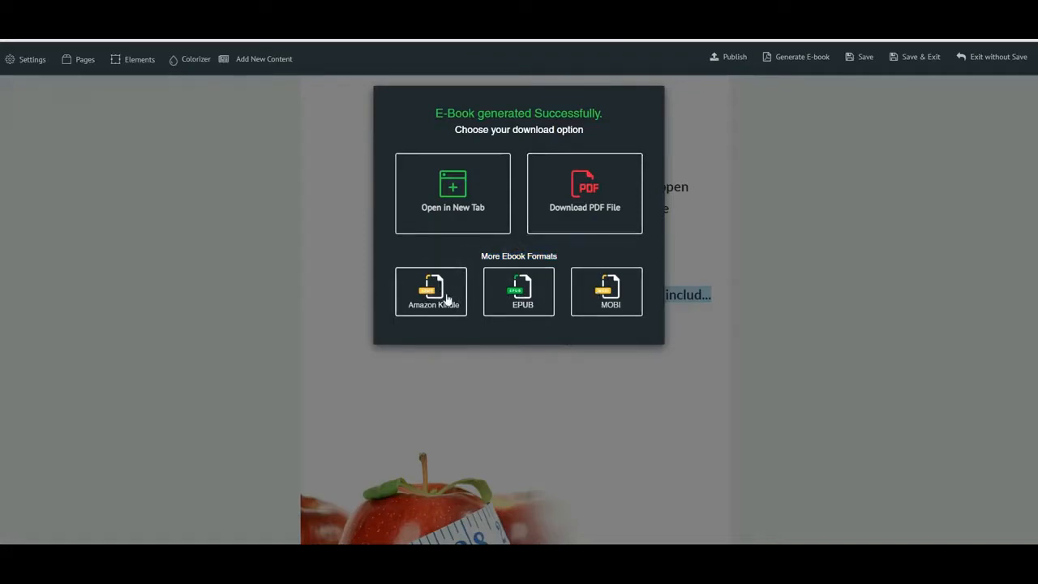
pyautogui.moveTo(524, 311)
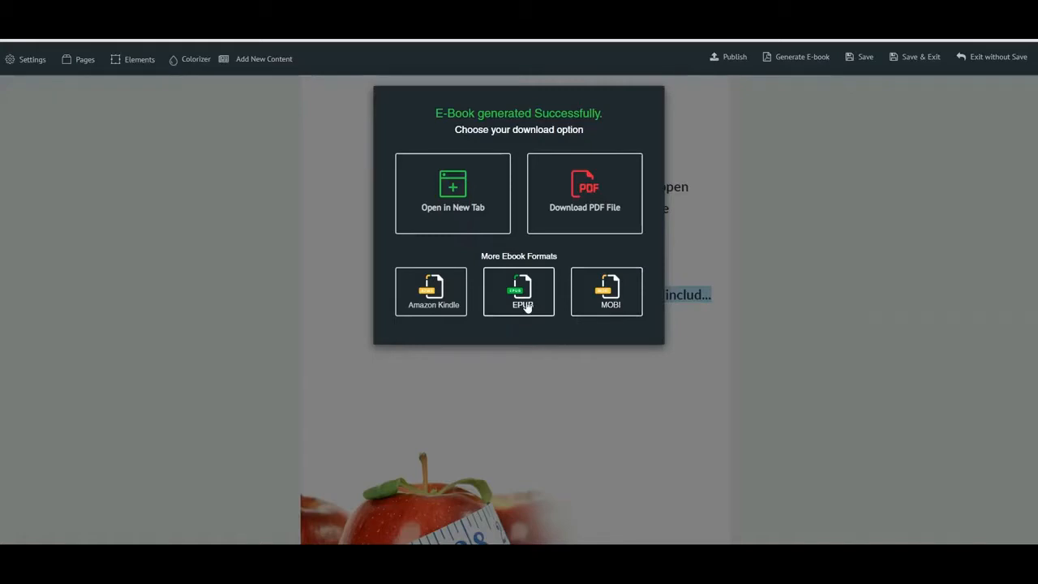
pyautogui.moveTo(589, 271)
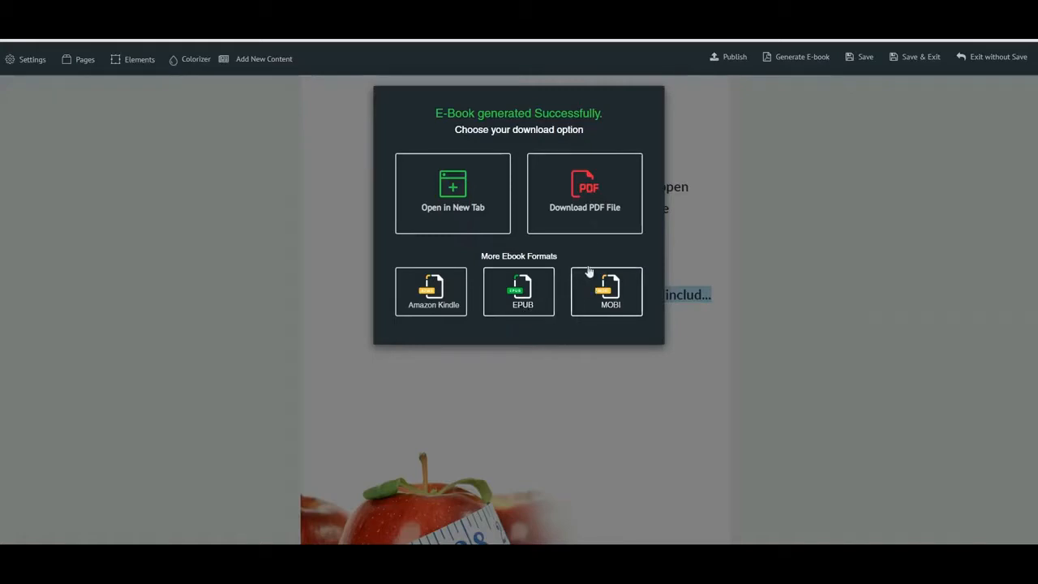
# Download the generated Diet Ebook from Sqribble as a PDF file
pyautogui.click(584, 193)
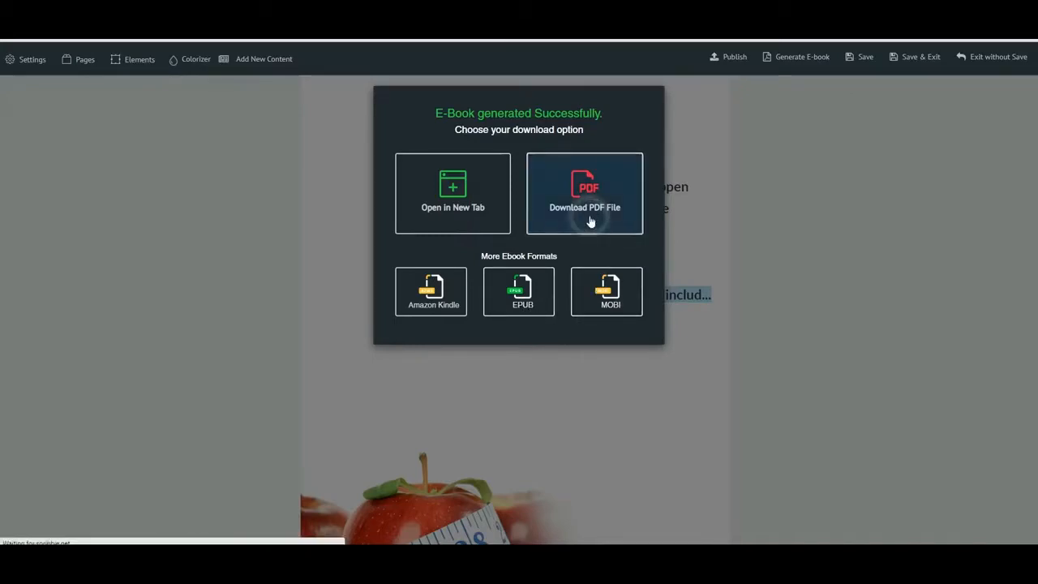
pyautogui.click(584, 193)
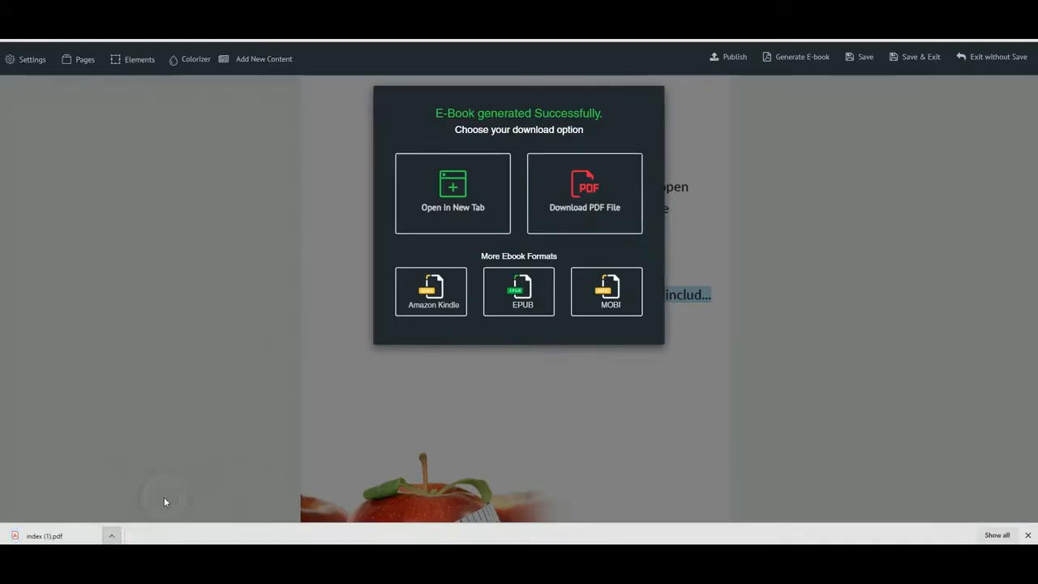
# Open index (1).pdf in Acrobat Reader and scroll through all 11 pages to the thank-you page
pyautogui.click(453, 193)
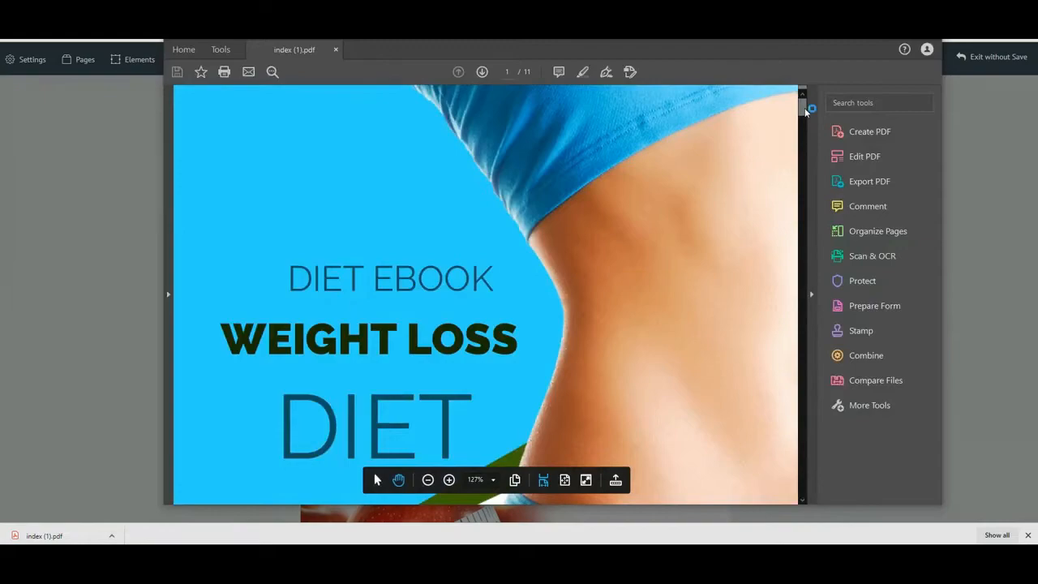
pyautogui.scroll(-3)
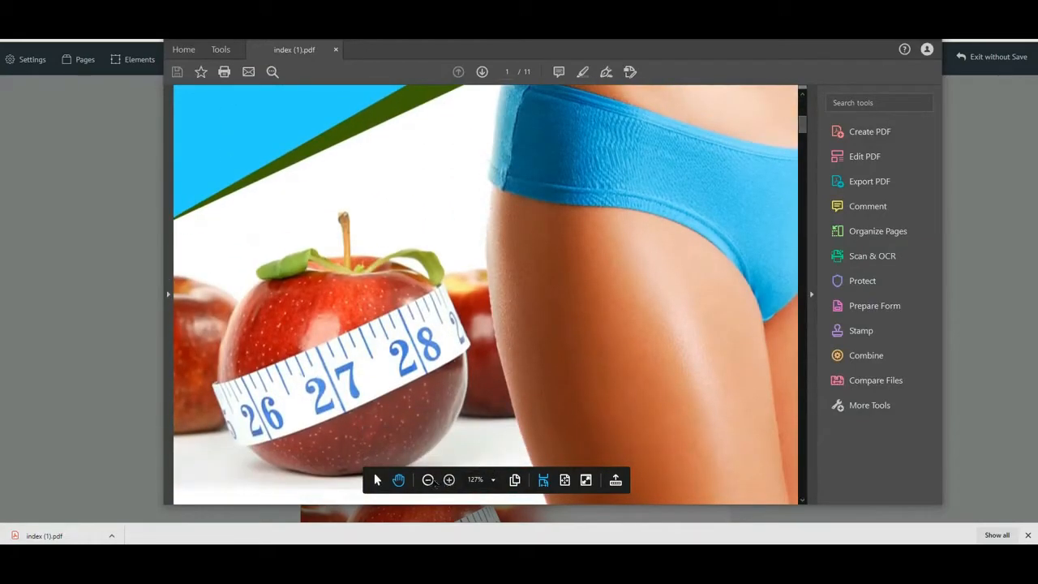
pyautogui.click(427, 479)
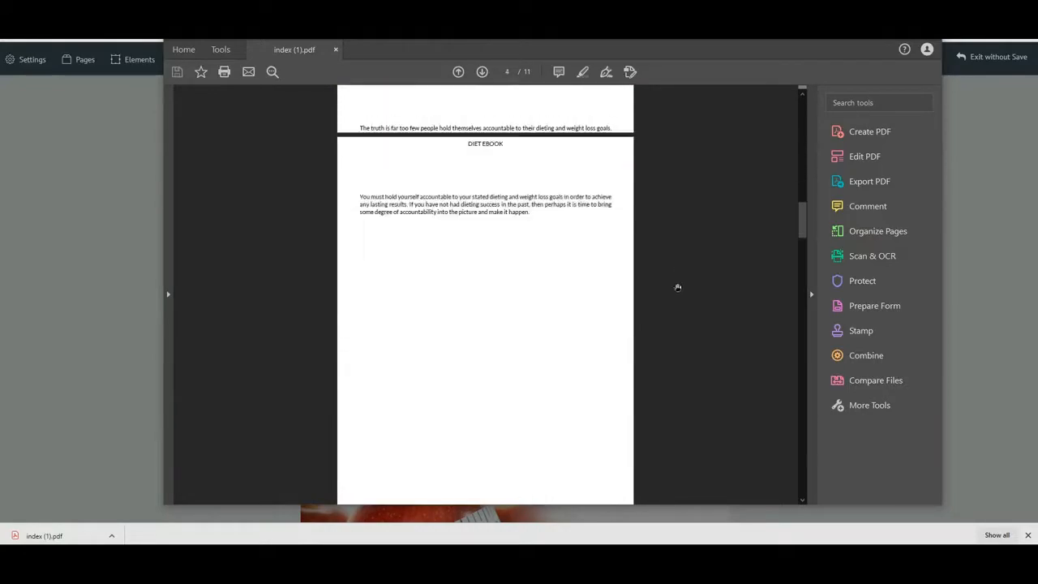
pyautogui.scroll(-3)
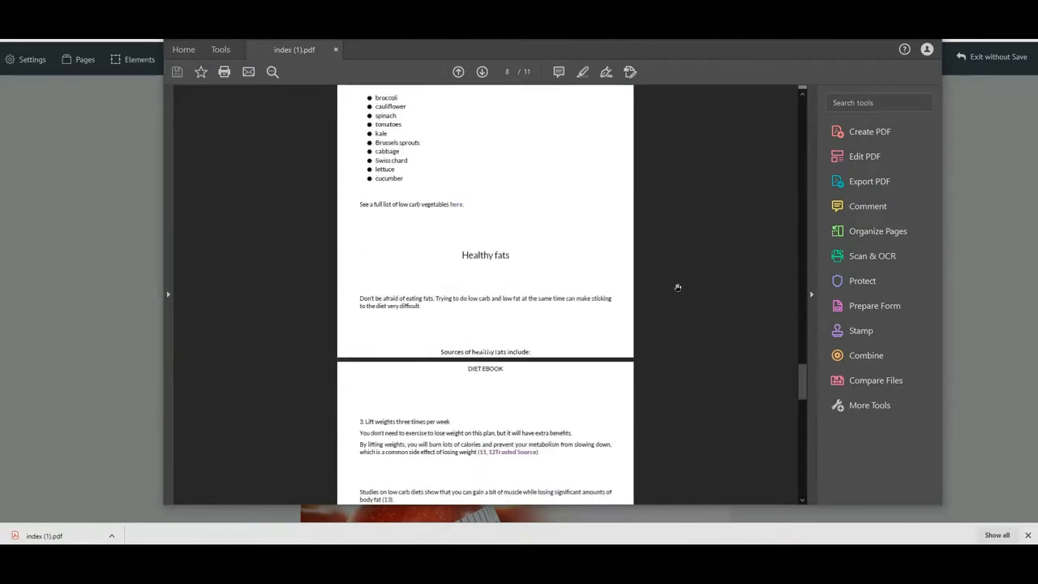
pyautogui.scroll(-3)
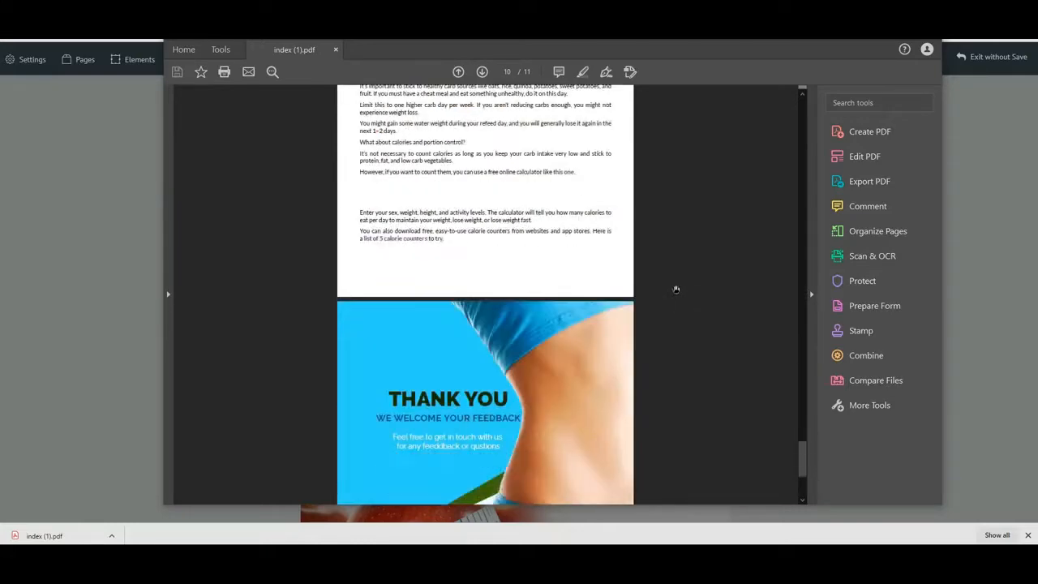
pyautogui.scroll(-3)
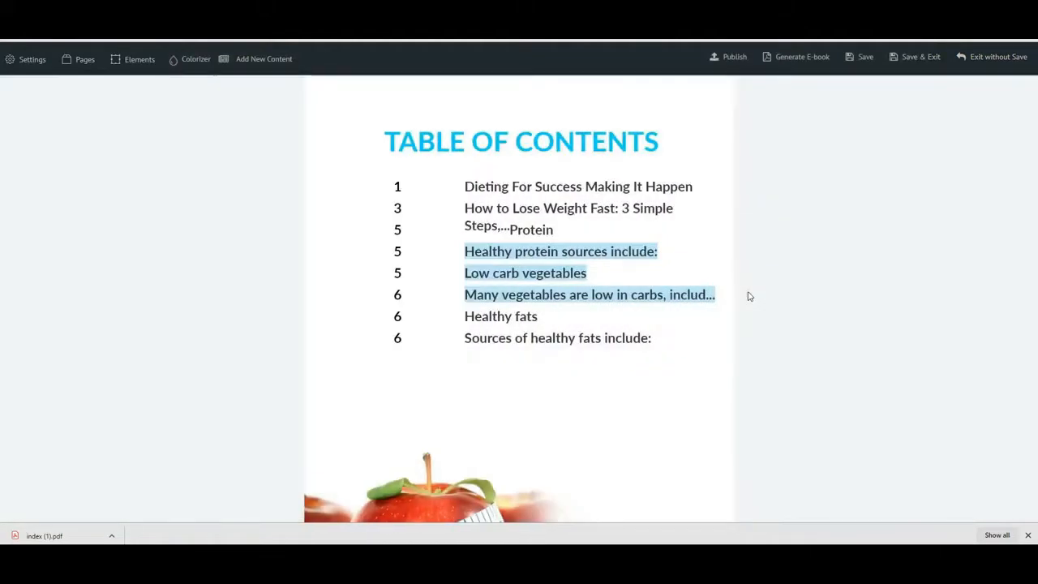
# Cancel the exit-without-save prompt, then save the Diet Ebook and exit to the projects list
pyautogui.click(998, 57)
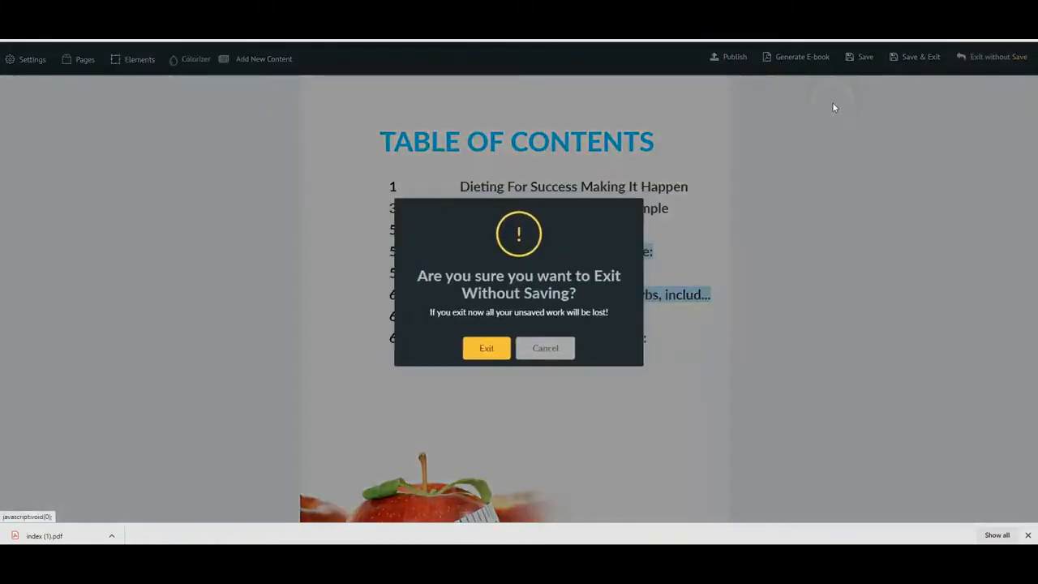
pyautogui.click(545, 348)
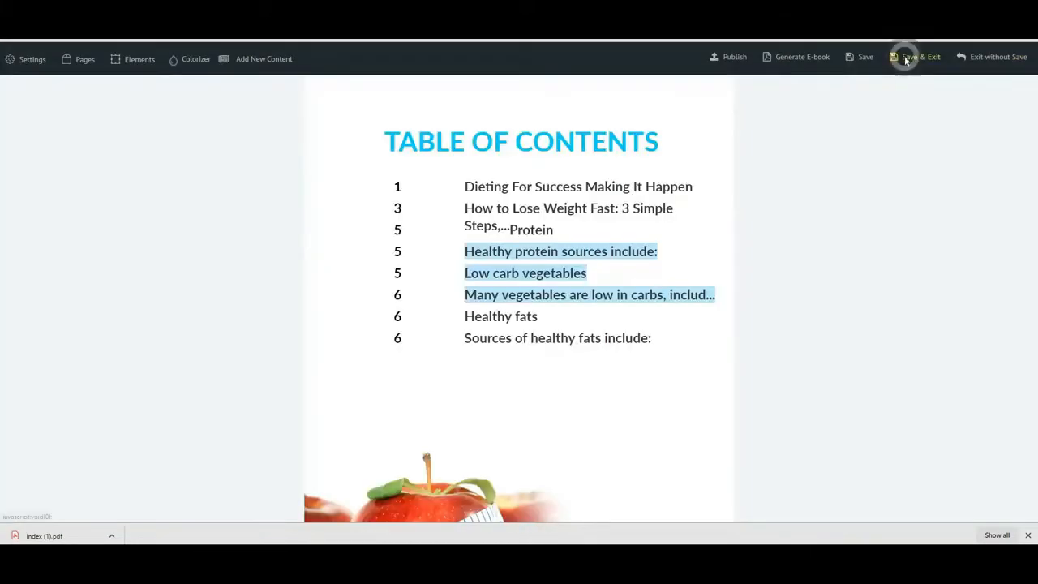
pyautogui.click(915, 57)
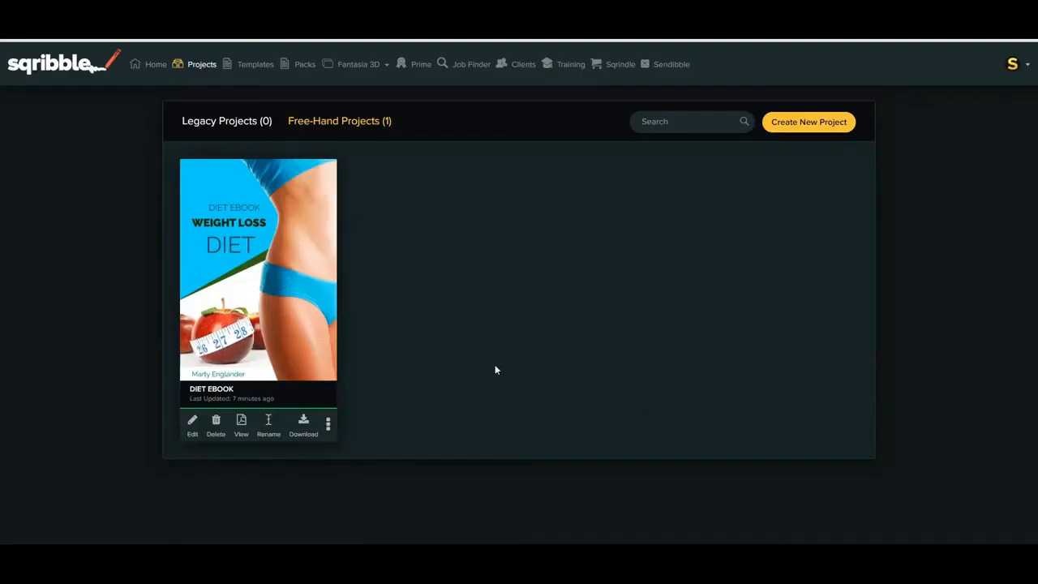
pyautogui.moveTo(426, 350)
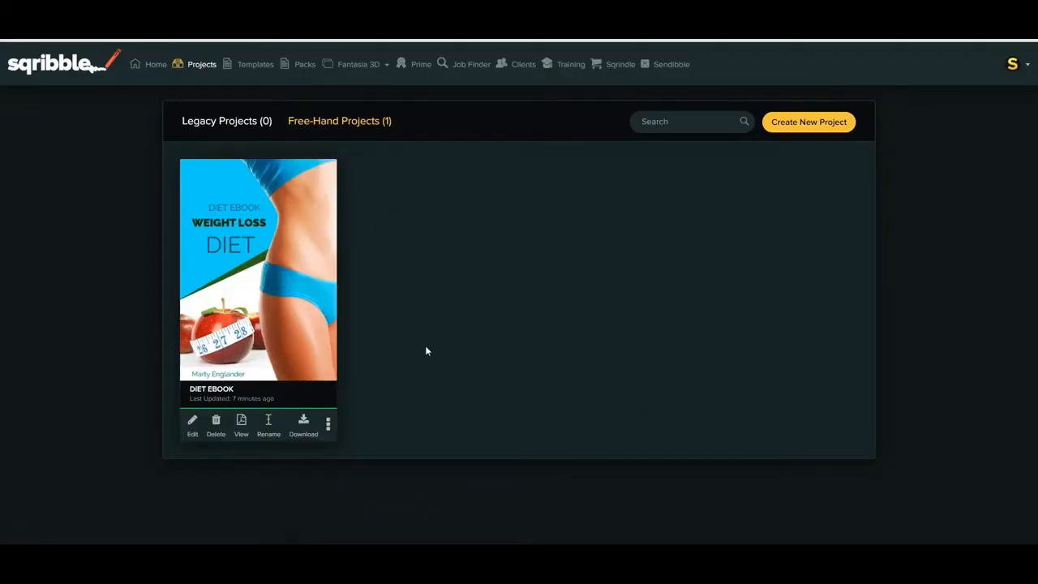
pyautogui.moveTo(171, 436)
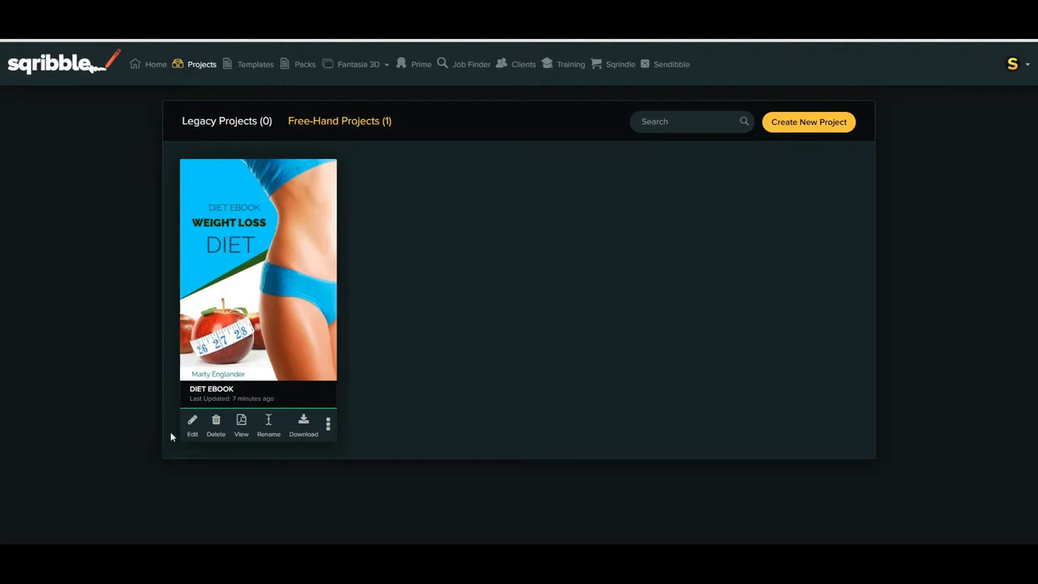
pyautogui.moveTo(216, 422)
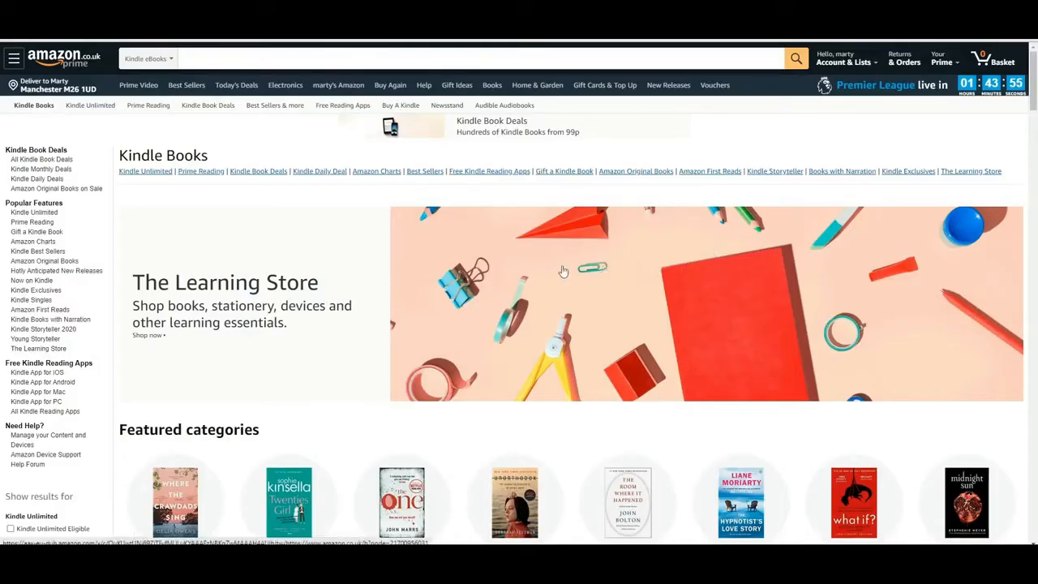
pyautogui.scroll(-3)
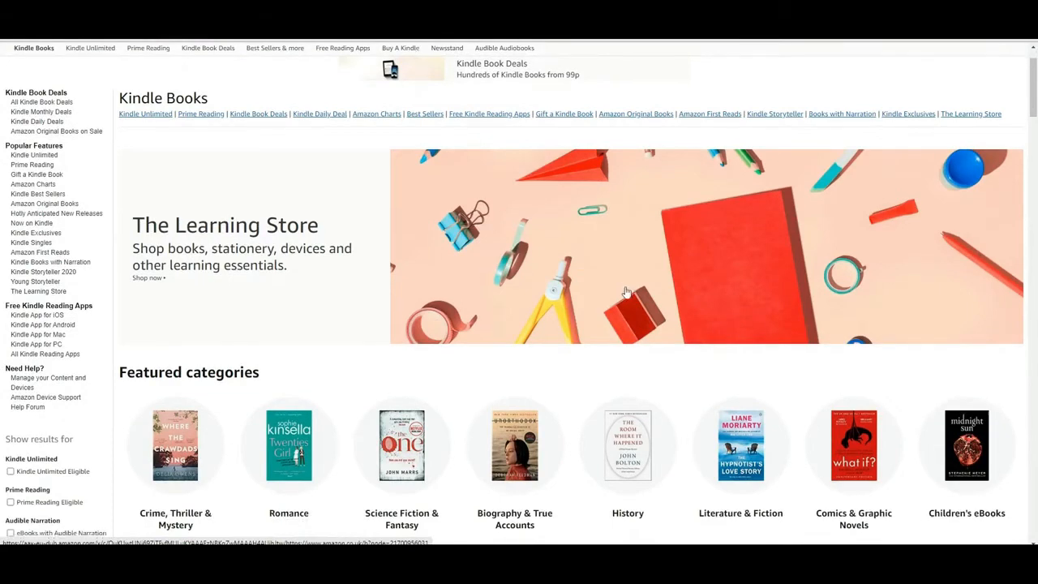
pyautogui.scroll(-3)
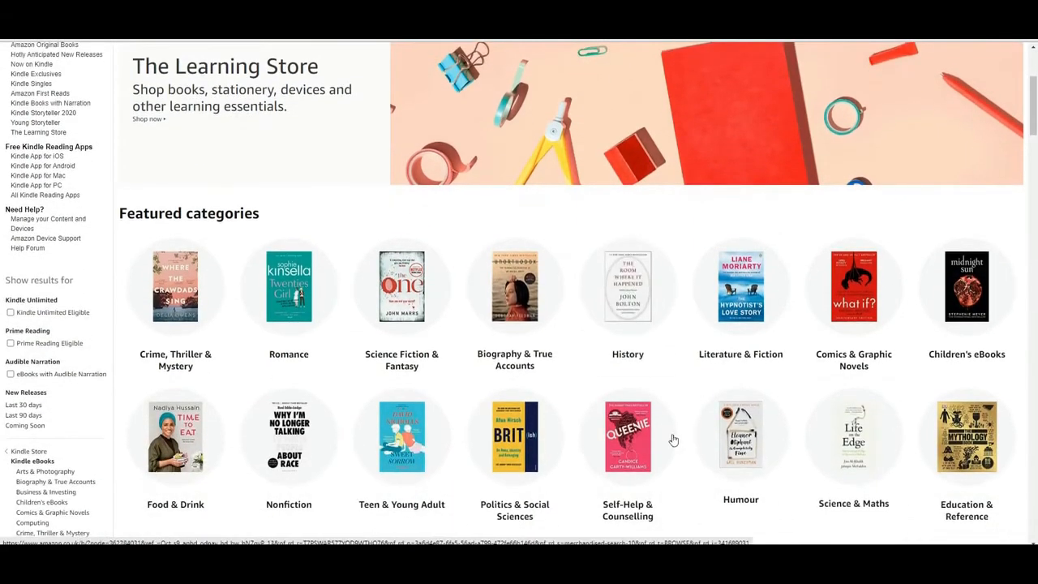
pyautogui.scroll(-3)
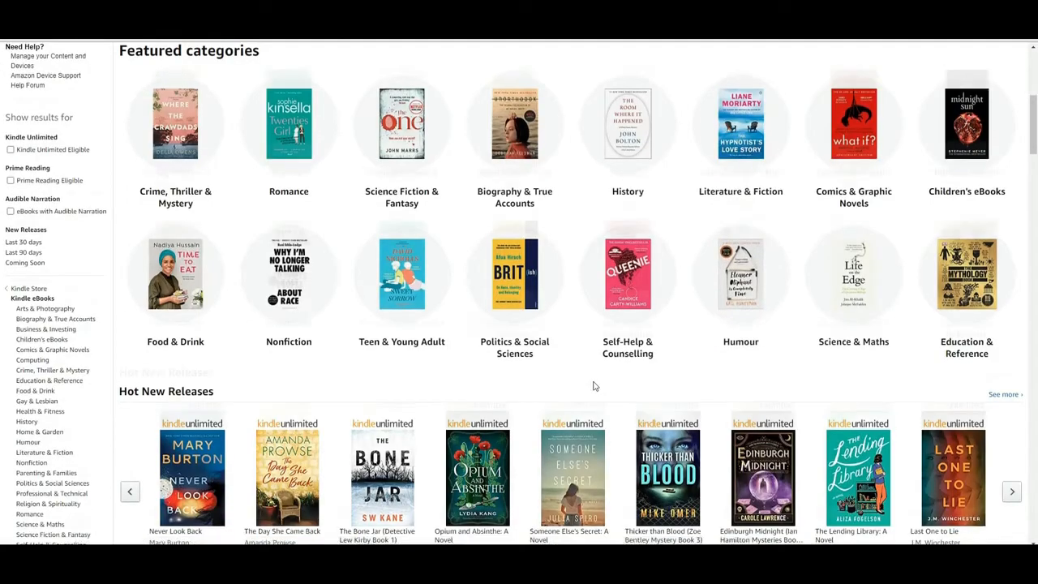
pyautogui.scroll(-3)
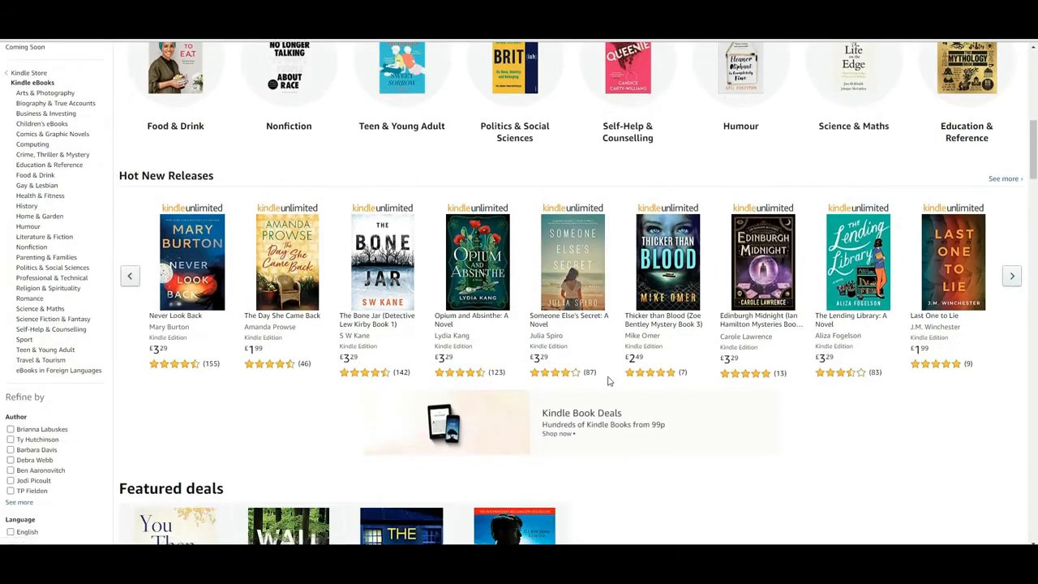
pyautogui.scroll(-3)
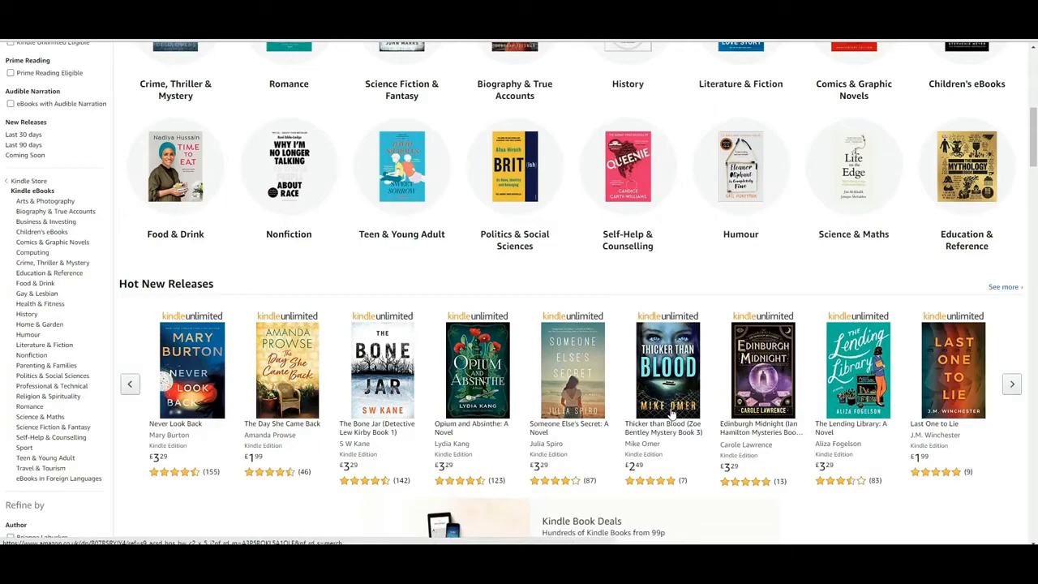
pyautogui.scroll(3)
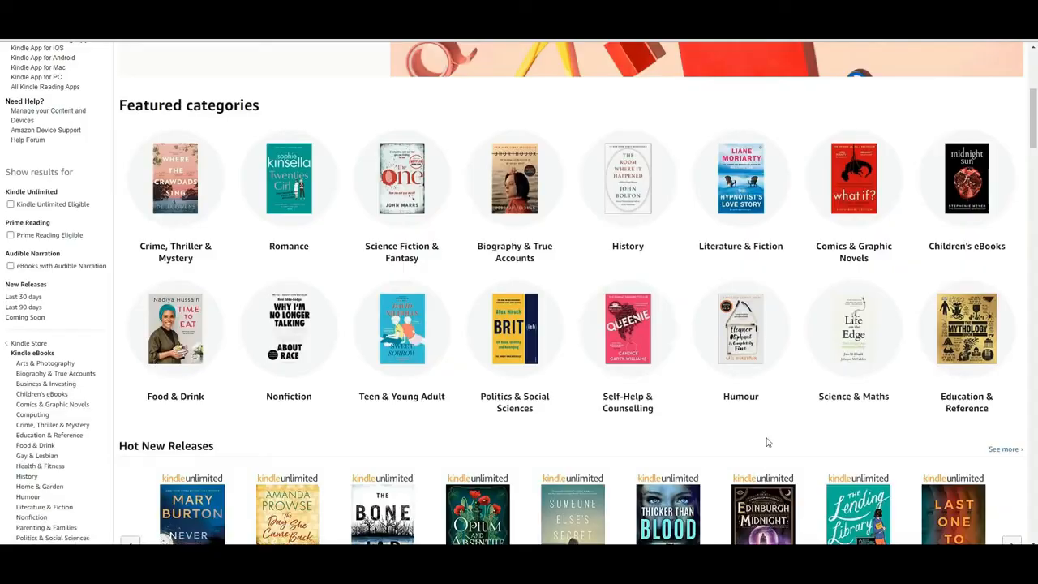
pyautogui.scroll(-3)
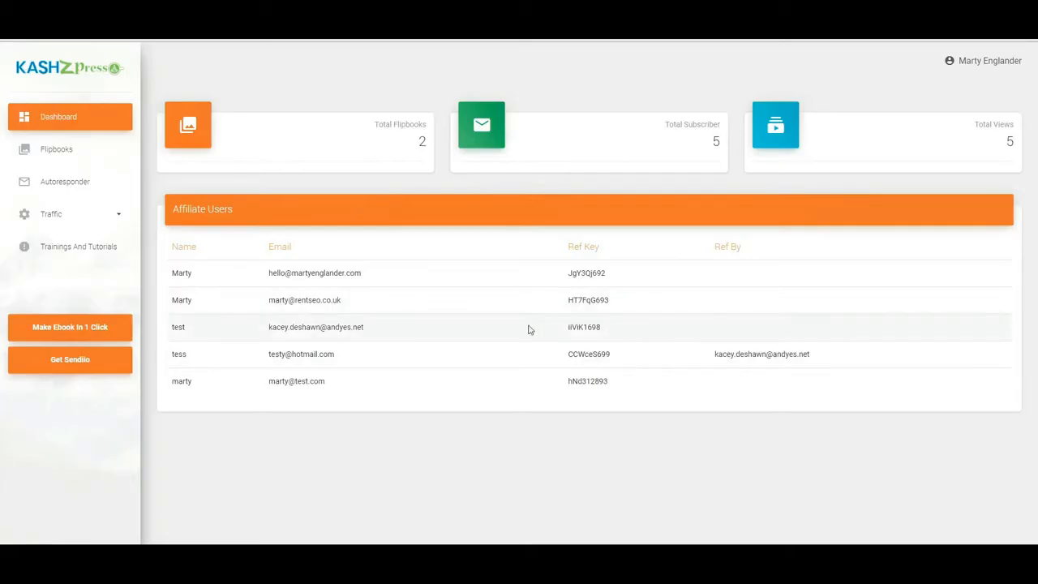
pyautogui.moveTo(681, 426)
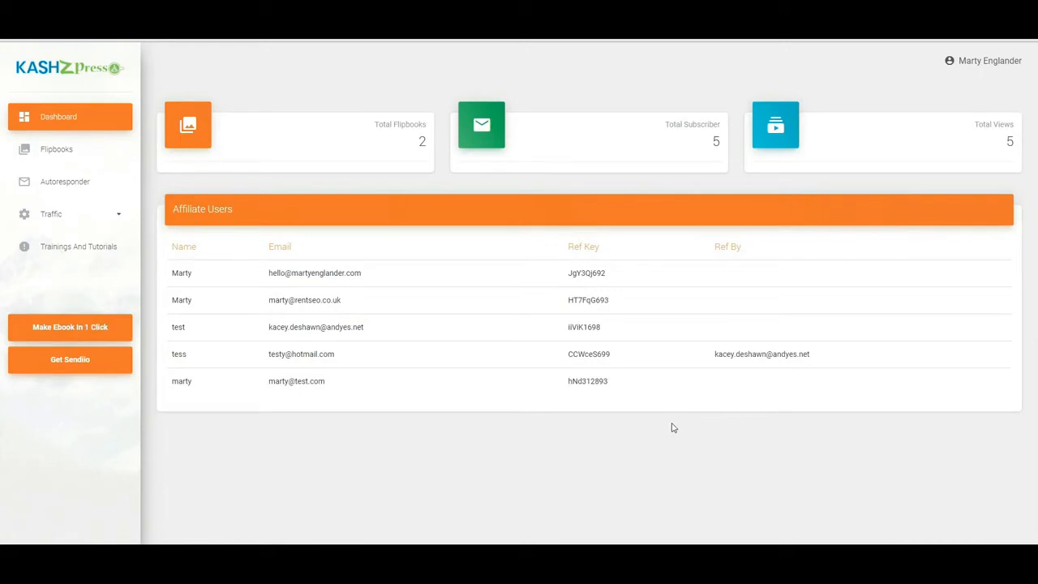
pyautogui.moveTo(580, 428)
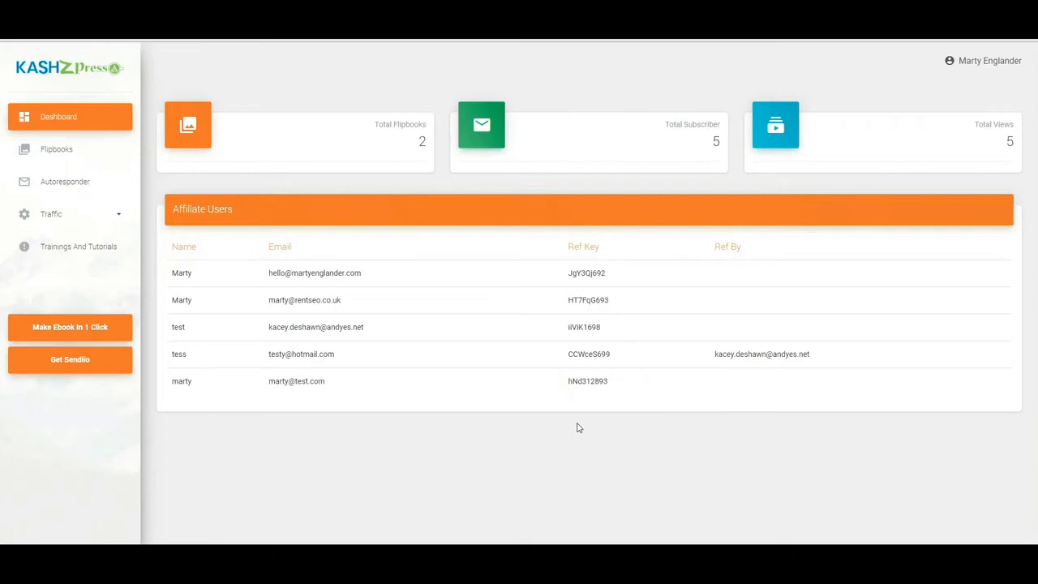
pyautogui.moveTo(541, 426)
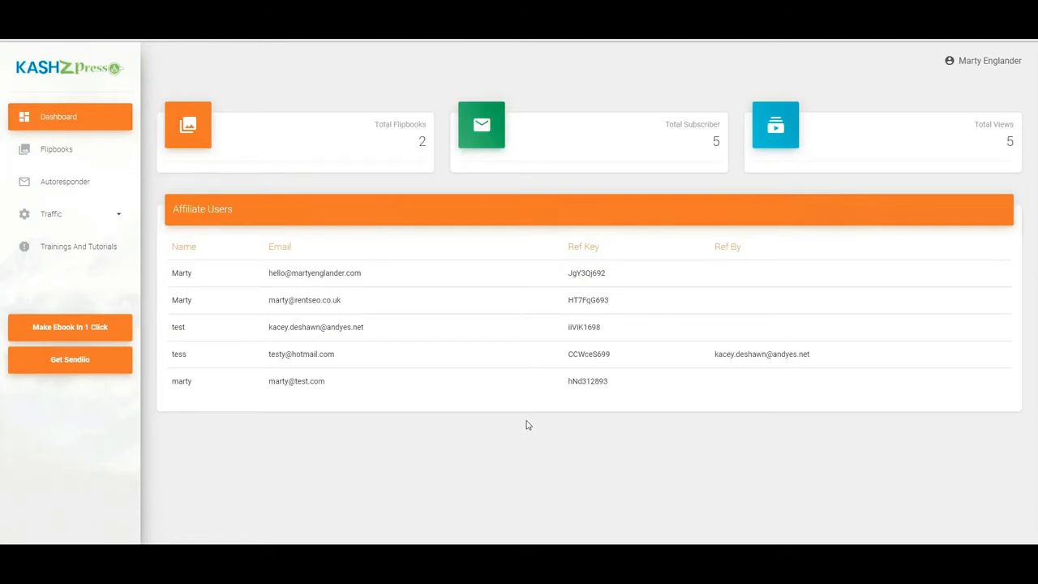
pyautogui.moveTo(517, 423)
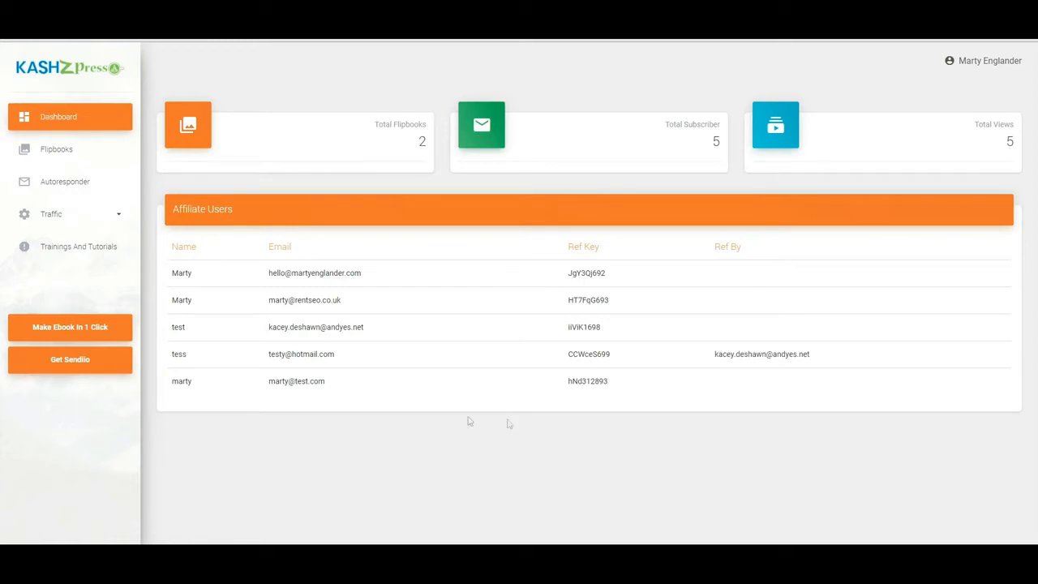
pyautogui.moveTo(392, 417)
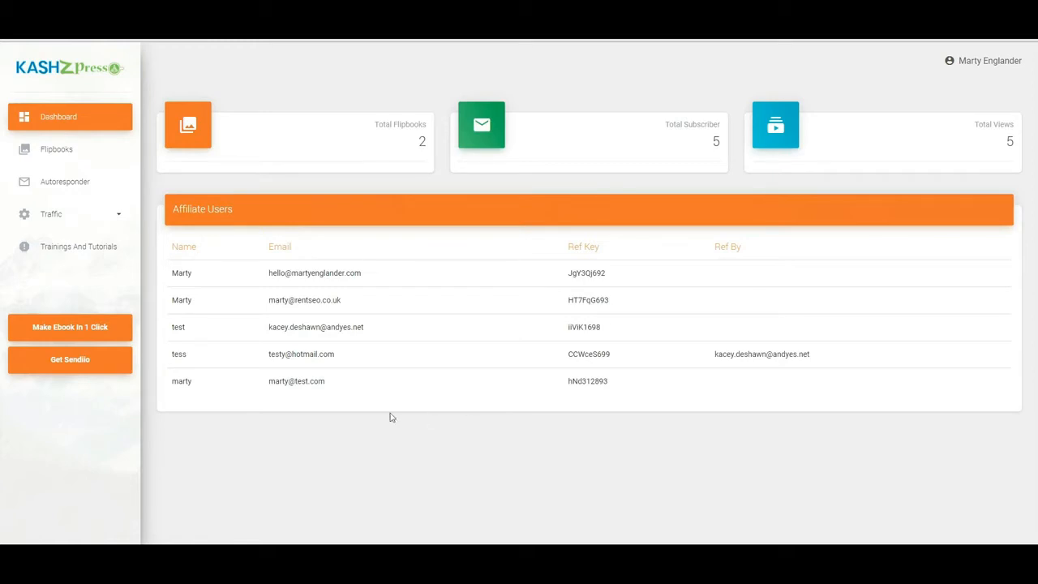
pyautogui.moveTo(268, 394)
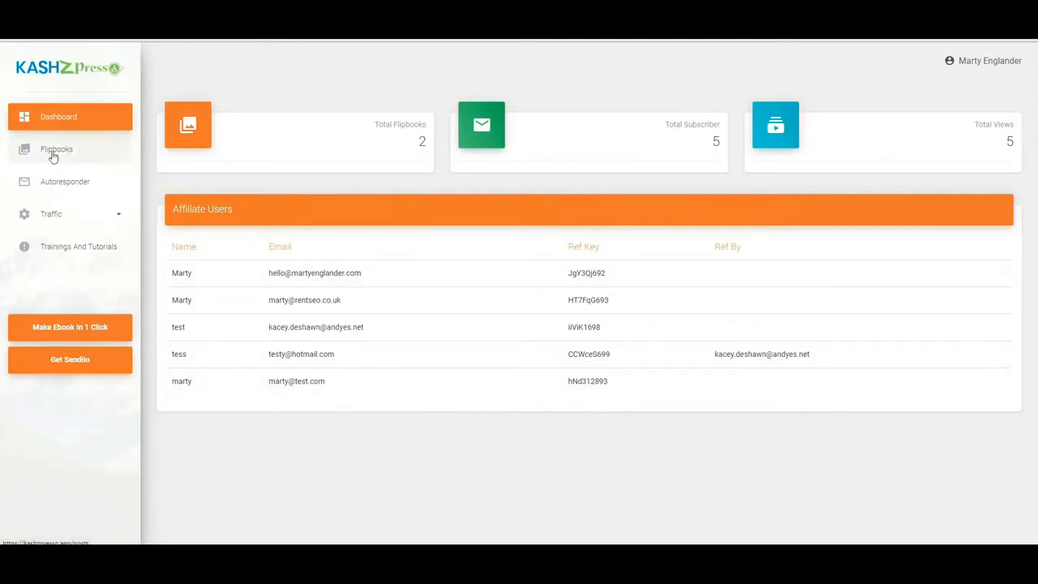
# Create a flipbook named 'diet' from the uploaded ebook PDF and open its preview
pyautogui.click(56, 149)
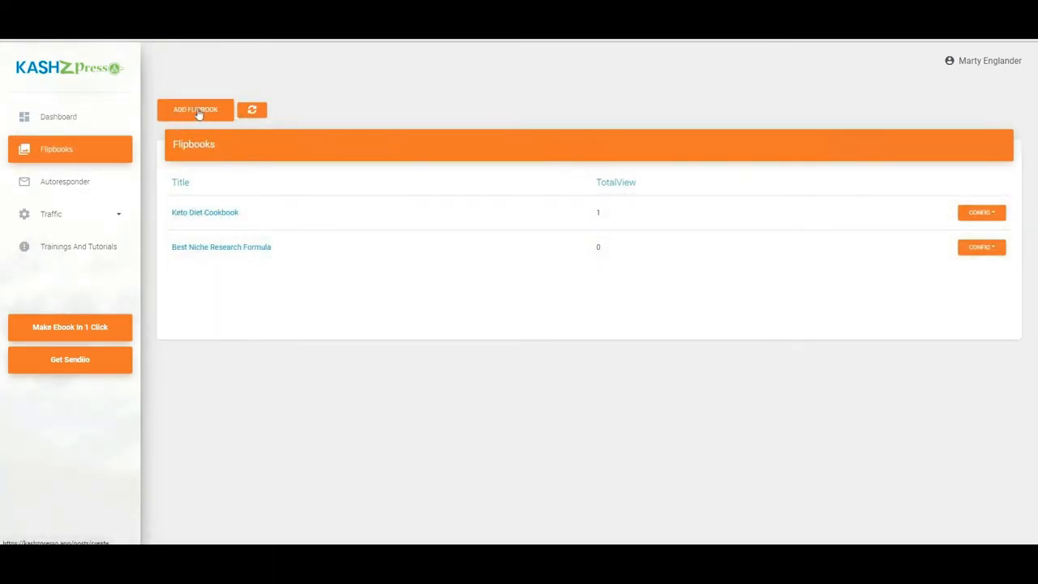
pyautogui.click(196, 110)
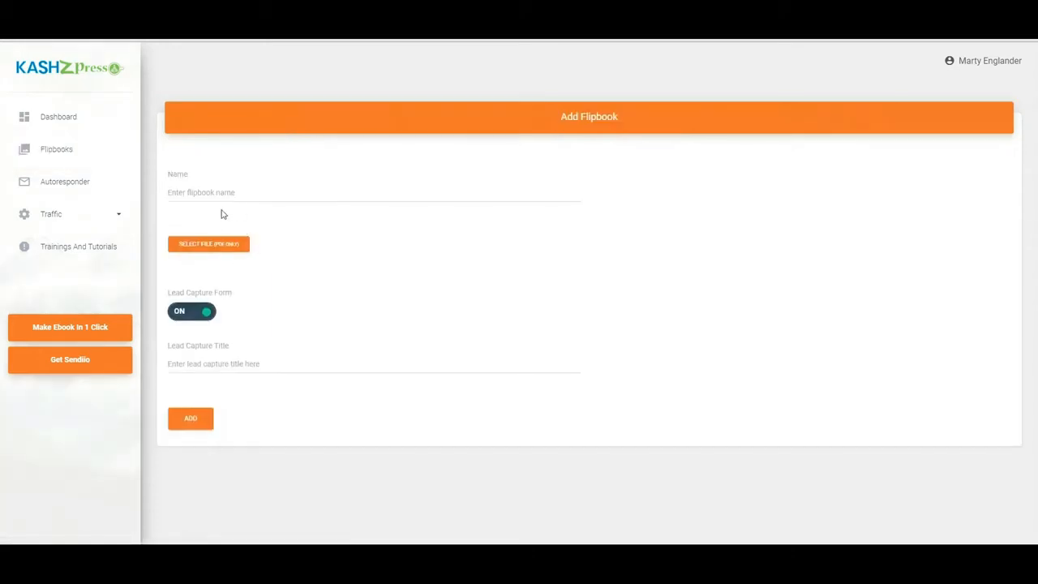
pyautogui.write('diet')
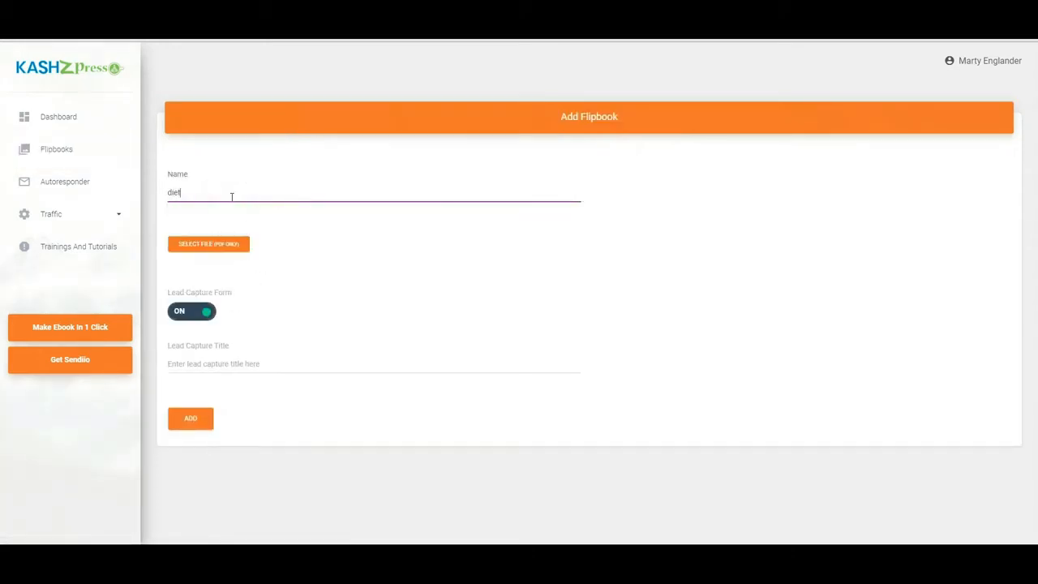
pyautogui.click(208, 244)
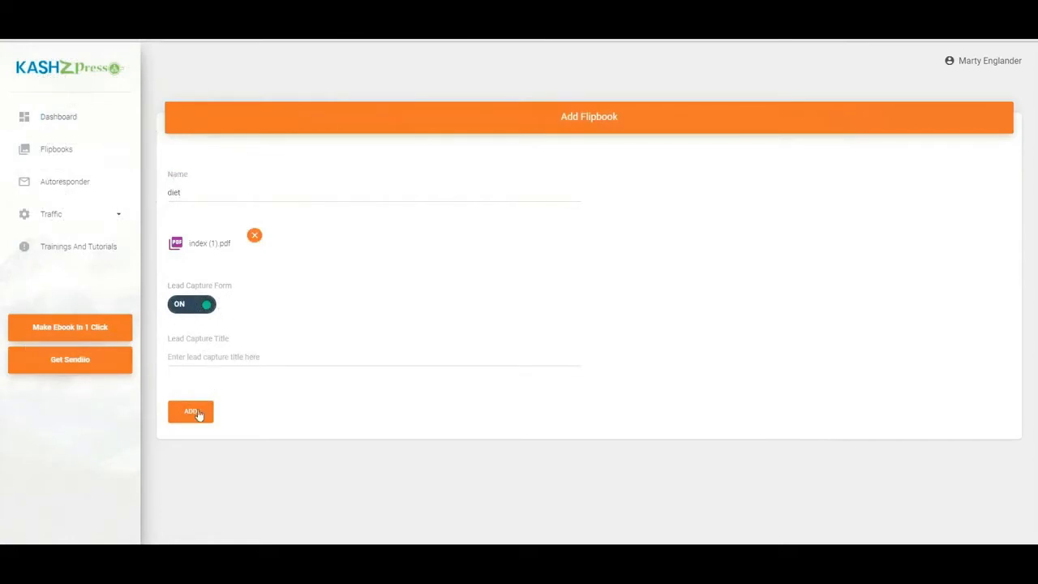
pyautogui.click(190, 412)
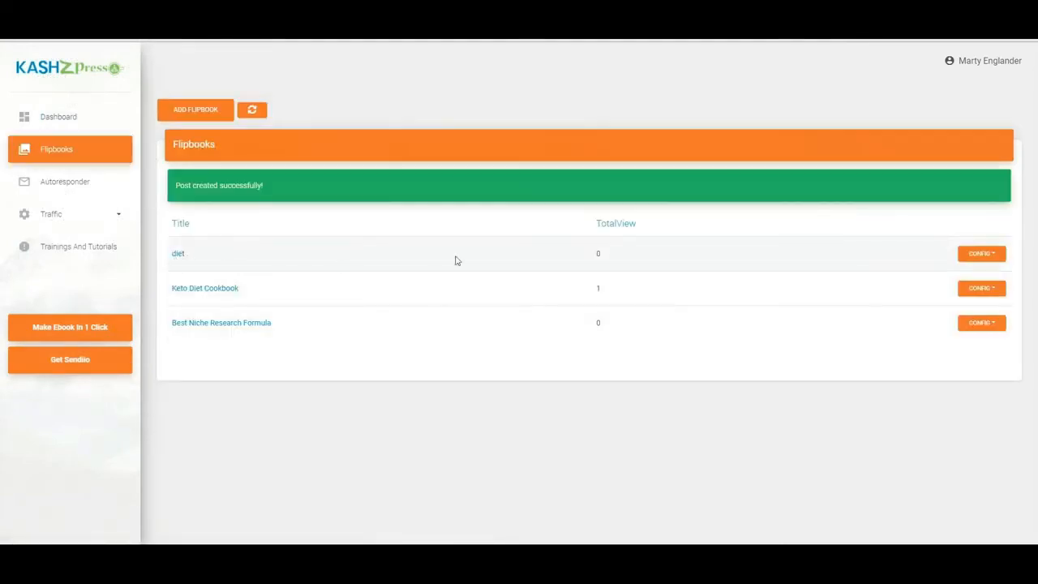
pyautogui.click(982, 254)
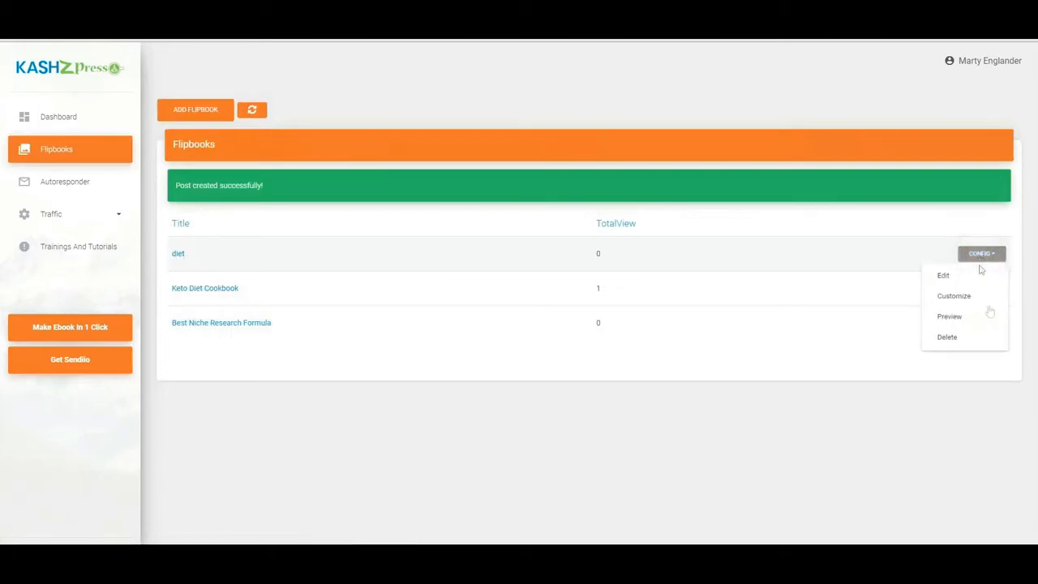
pyautogui.click(949, 316)
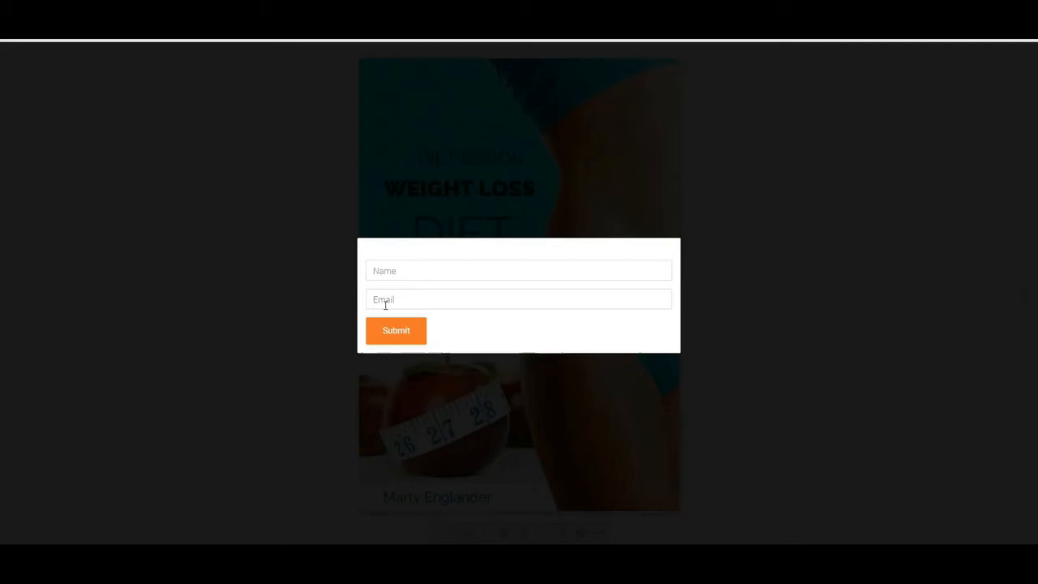
# Submit an email in the flipbook's lead form and dismiss the thank-you popup to see the cover
pyautogui.click(396, 330)
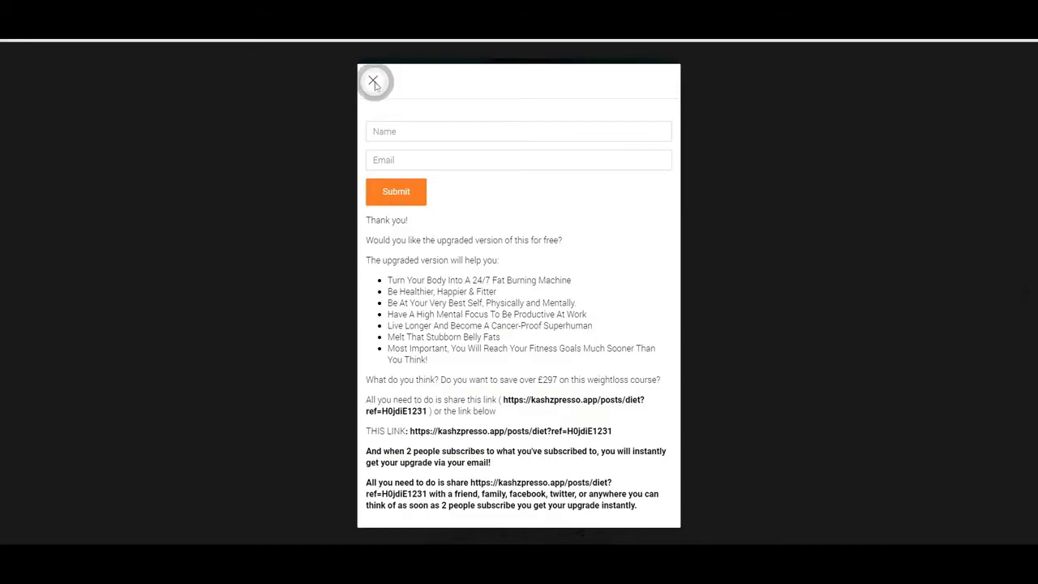
pyautogui.click(373, 81)
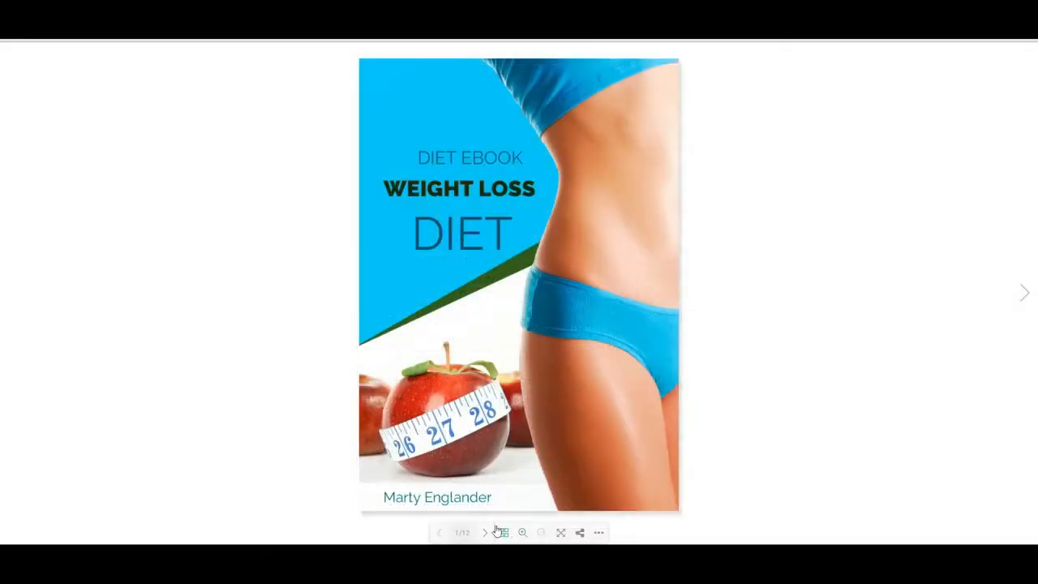
pyautogui.click(485, 533)
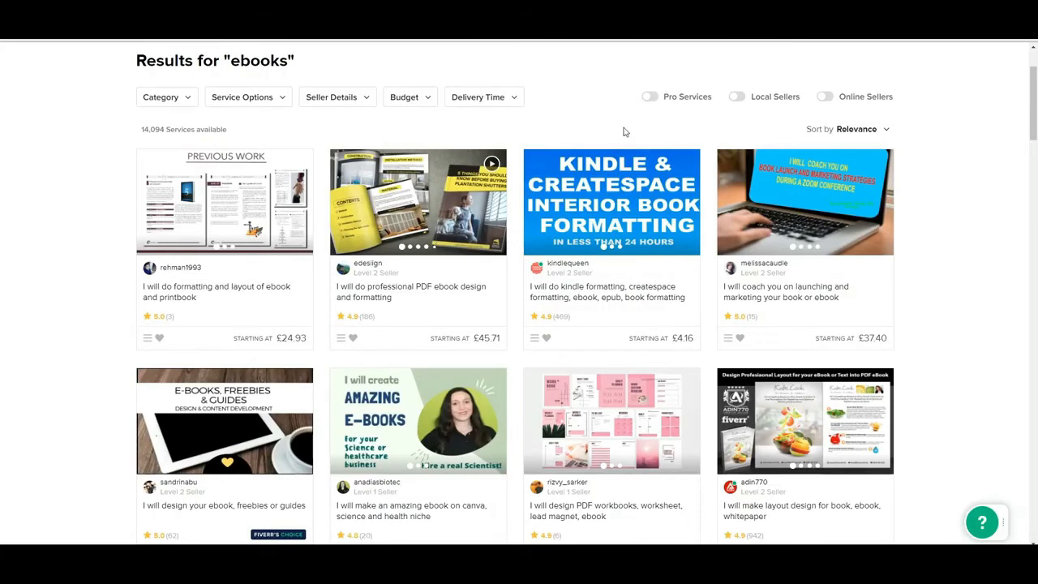
pyautogui.moveTo(210, 129)
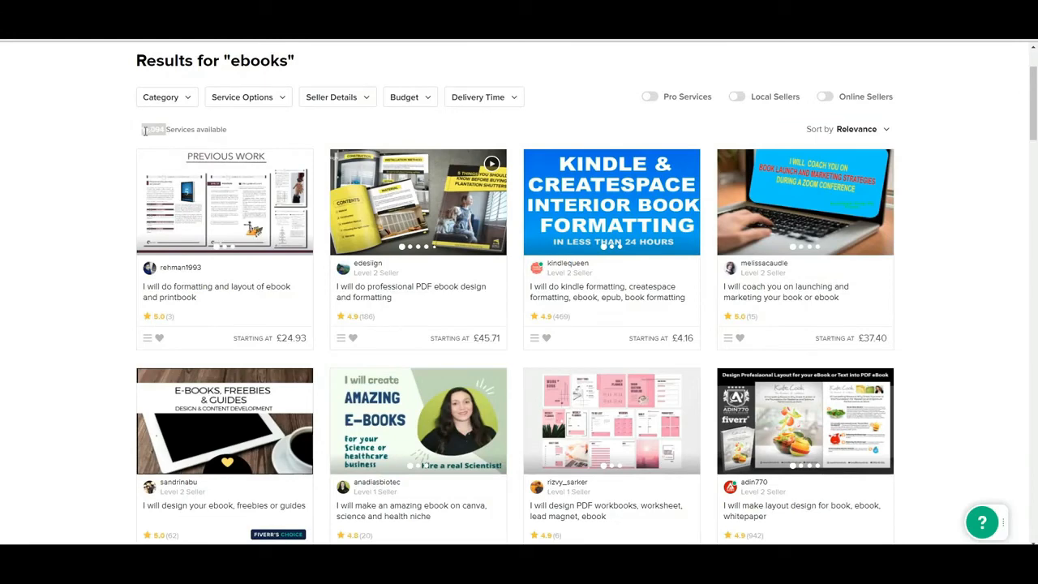
pyautogui.moveTo(986, 195)
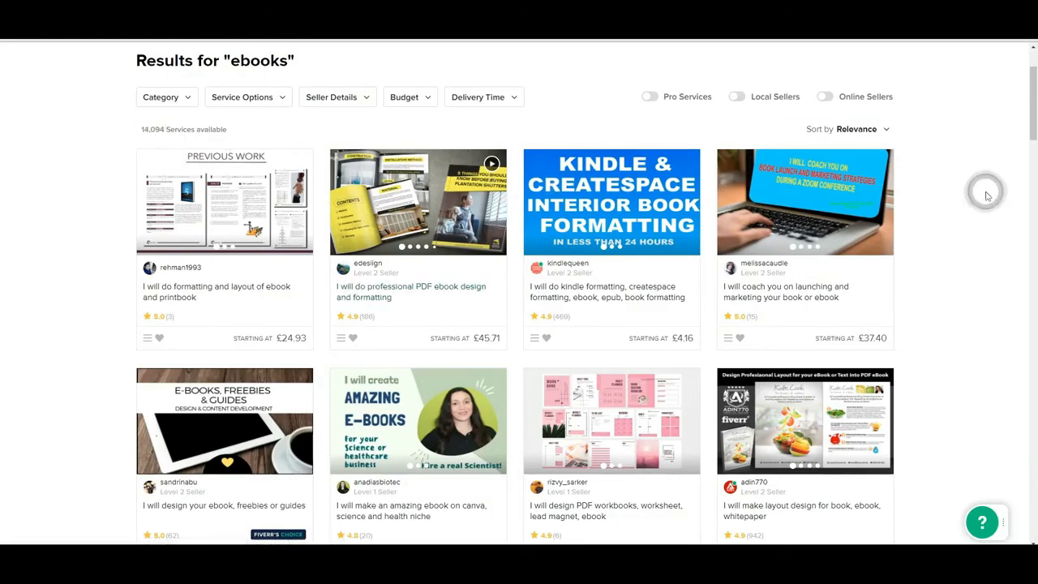
# Browse the Fiverr 'ebooks' results and open adin770's £4.16 ebook layout design gig
pyautogui.scroll(-3)
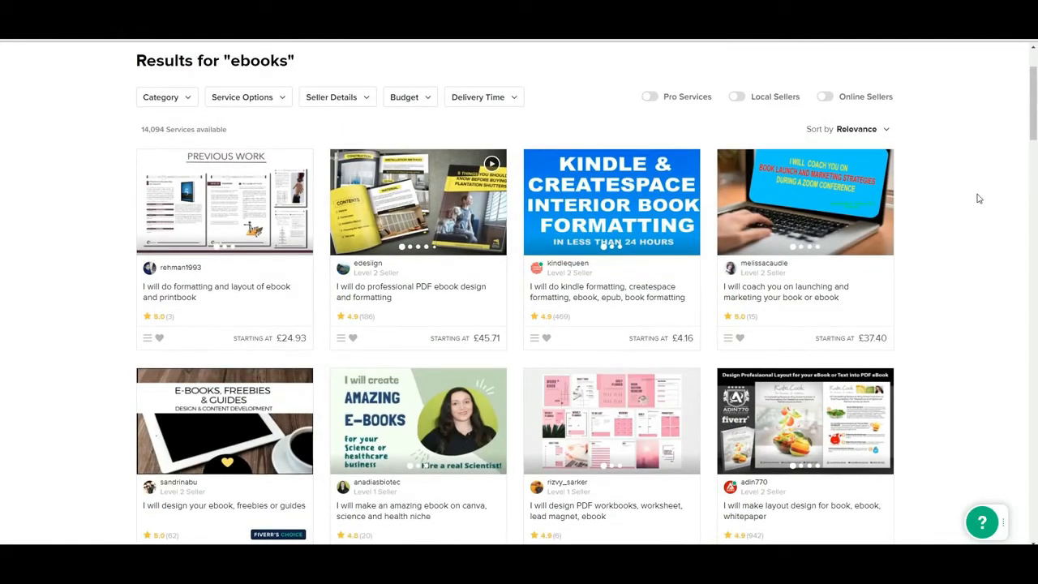
pyautogui.scroll(-3)
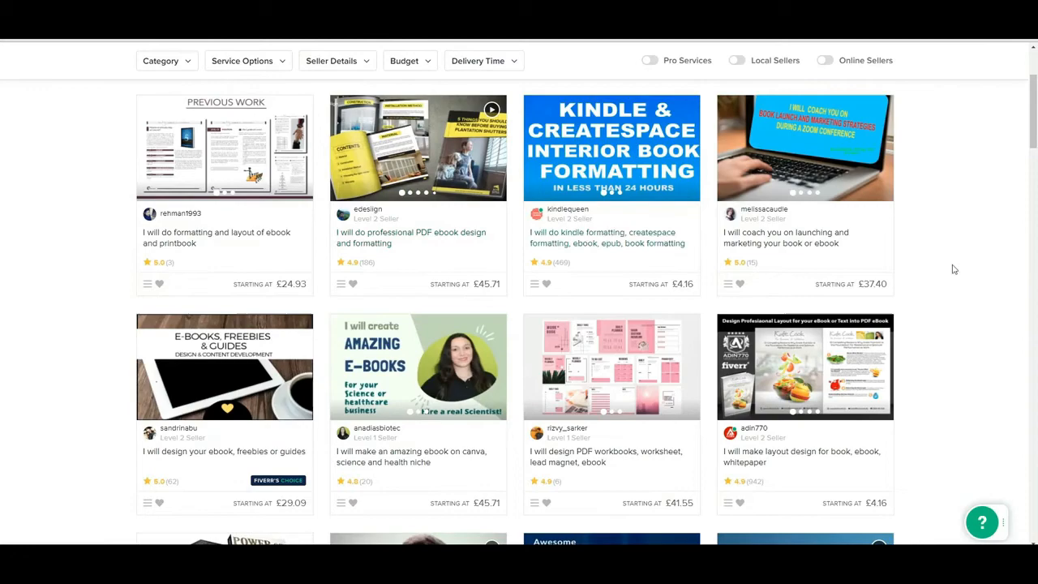
pyautogui.scroll(-3)
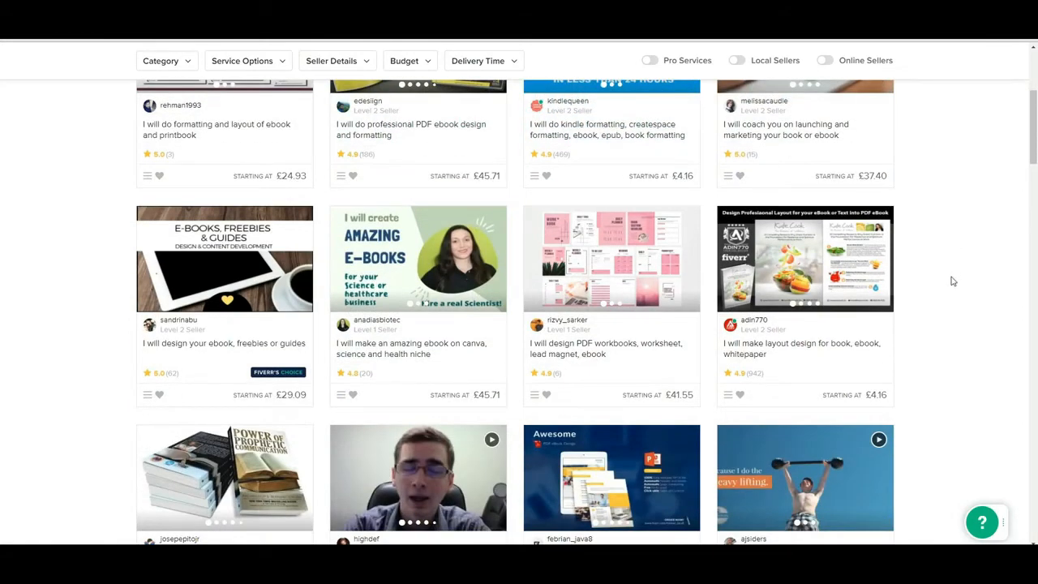
pyautogui.scroll(-3)
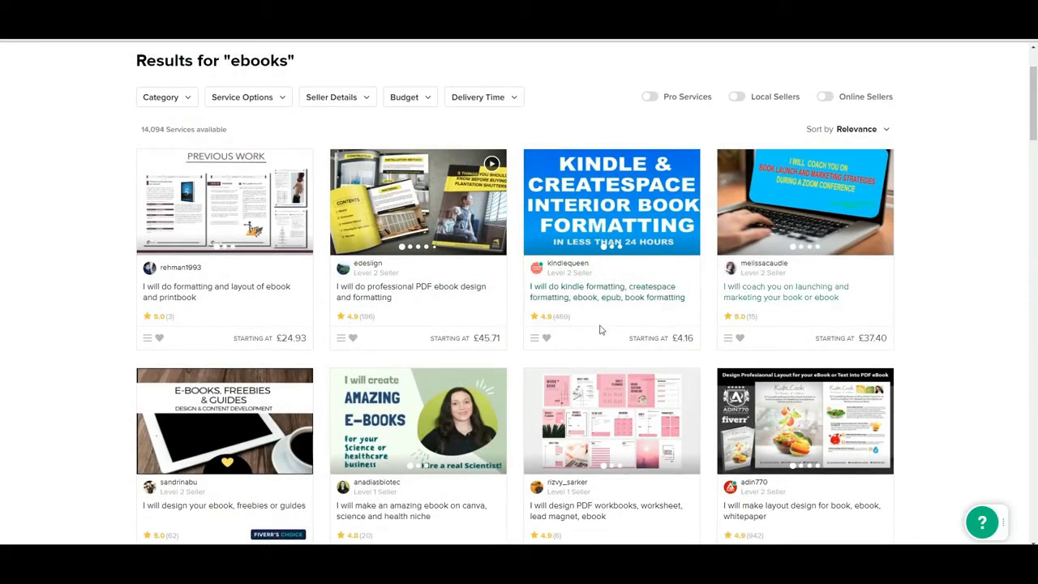
pyautogui.scroll(-3)
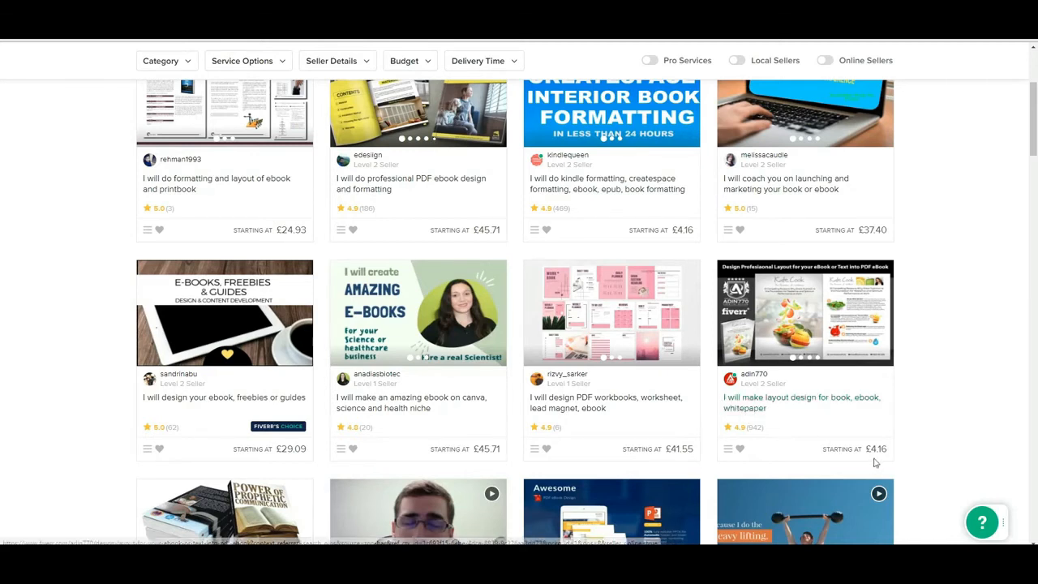
pyautogui.click(803, 310)
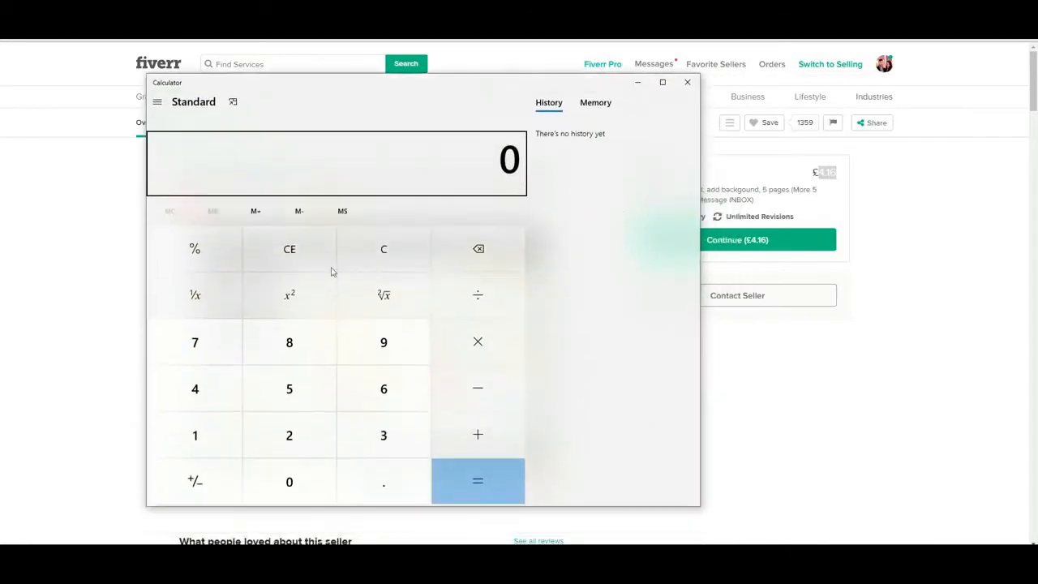
# Multiply 916 by 4.16 in Calculator, getting 3,810.56, then close the calculator
pyautogui.click(383, 389)
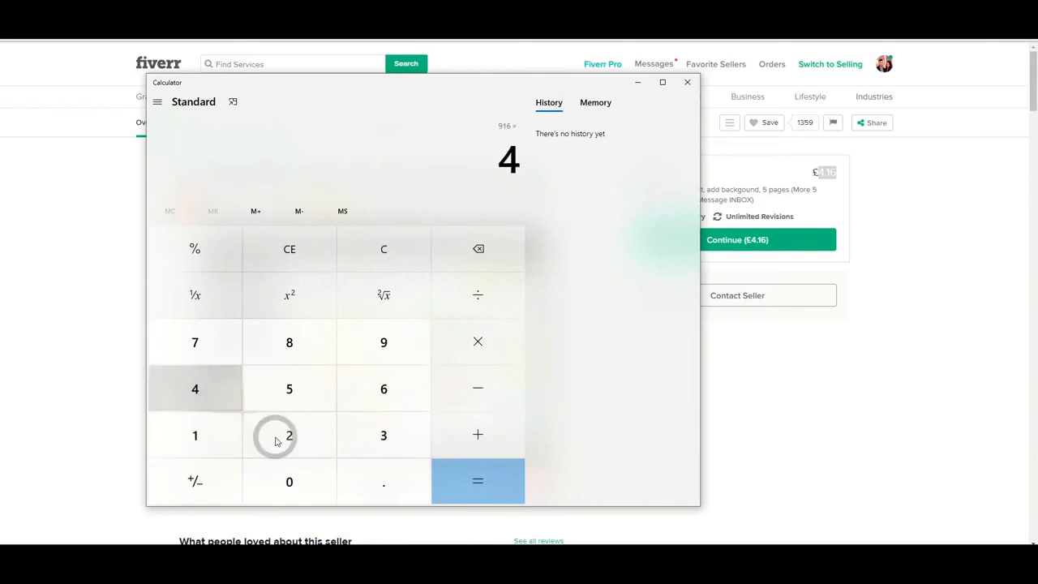
pyautogui.click(478, 481)
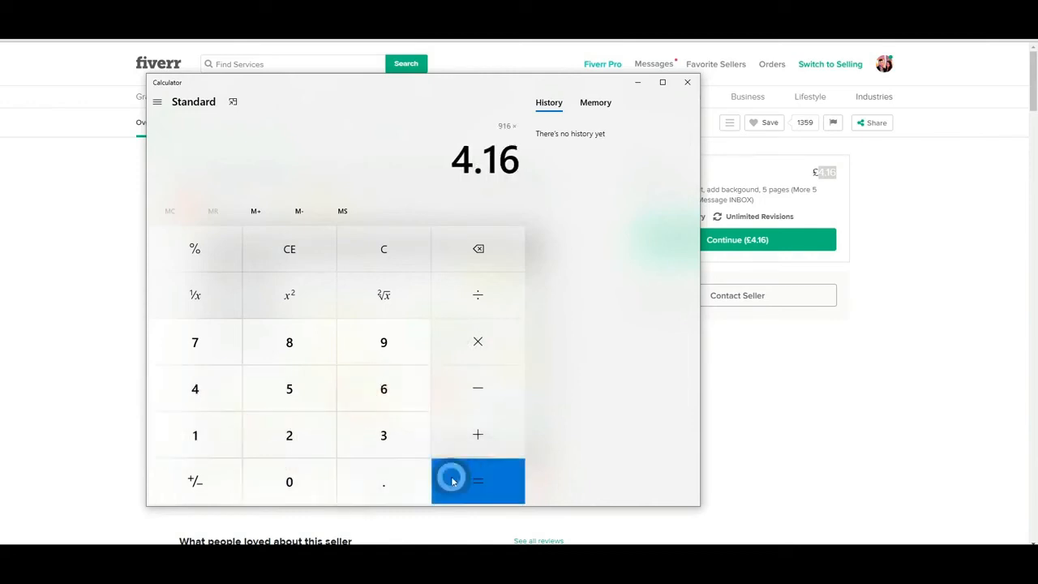
pyautogui.click(478, 481)
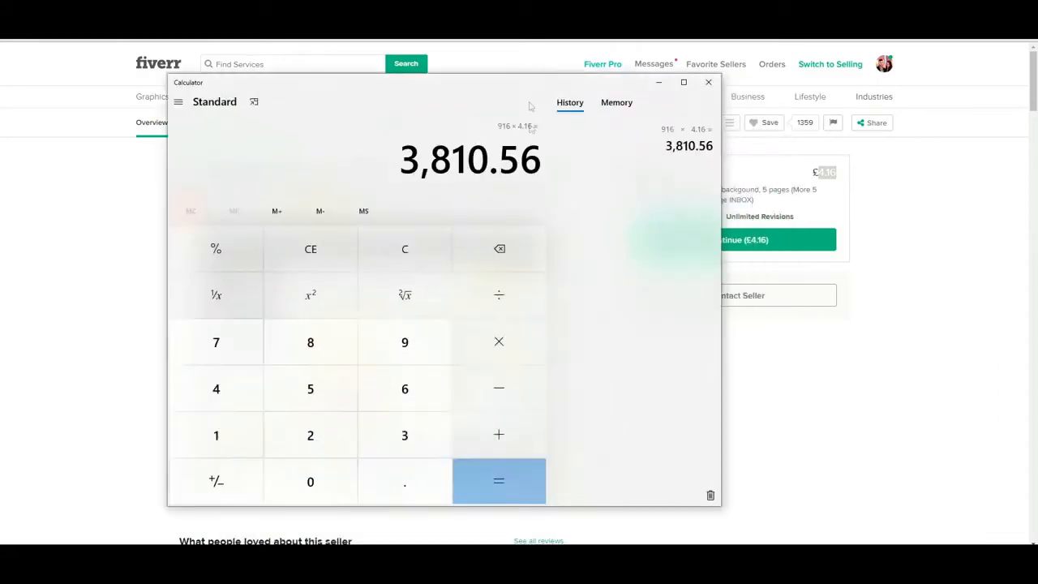
pyautogui.click(708, 82)
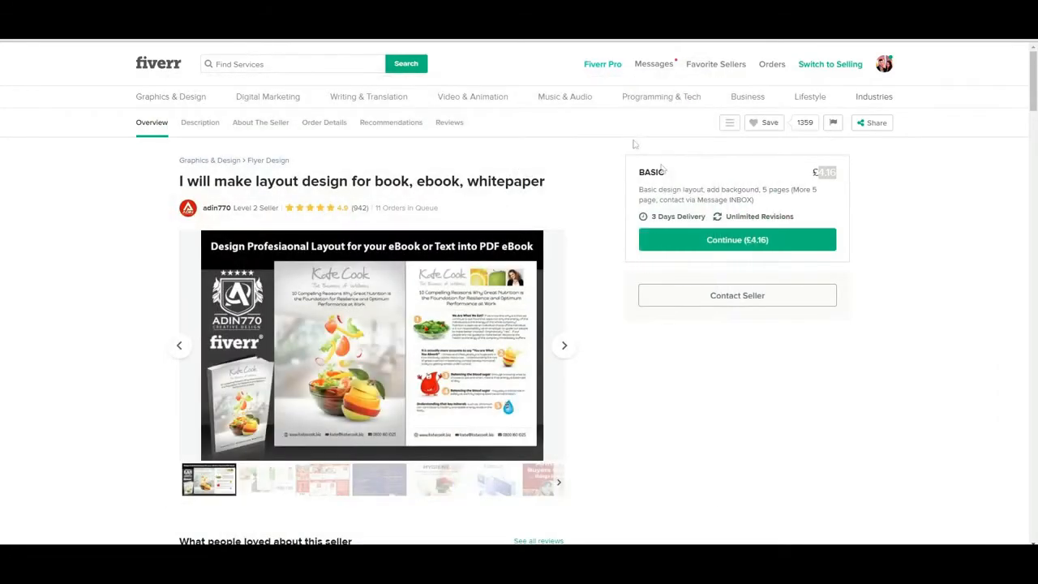
pyautogui.moveTo(704, 188)
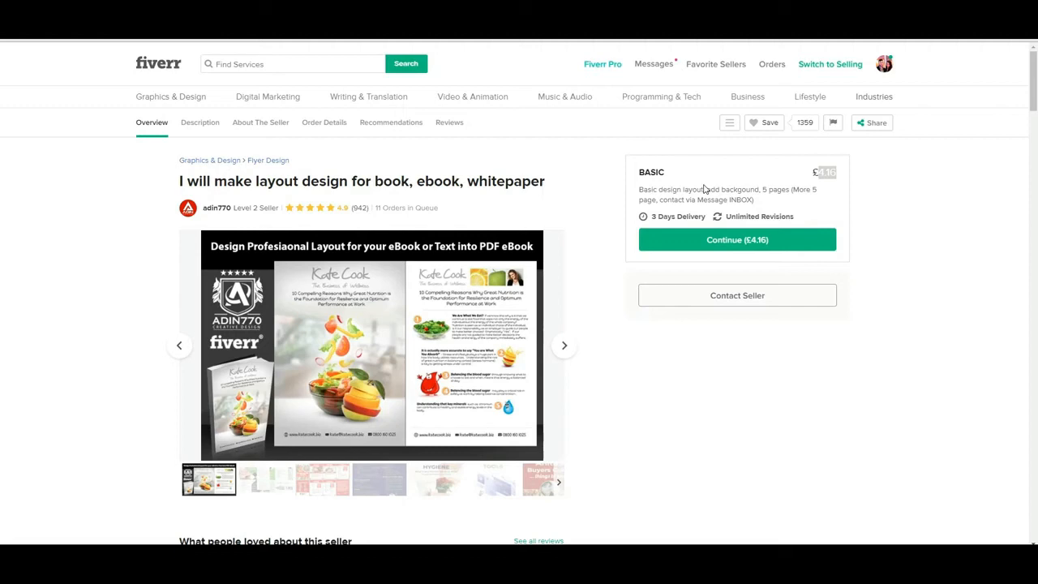
pyautogui.moveTo(843, 188)
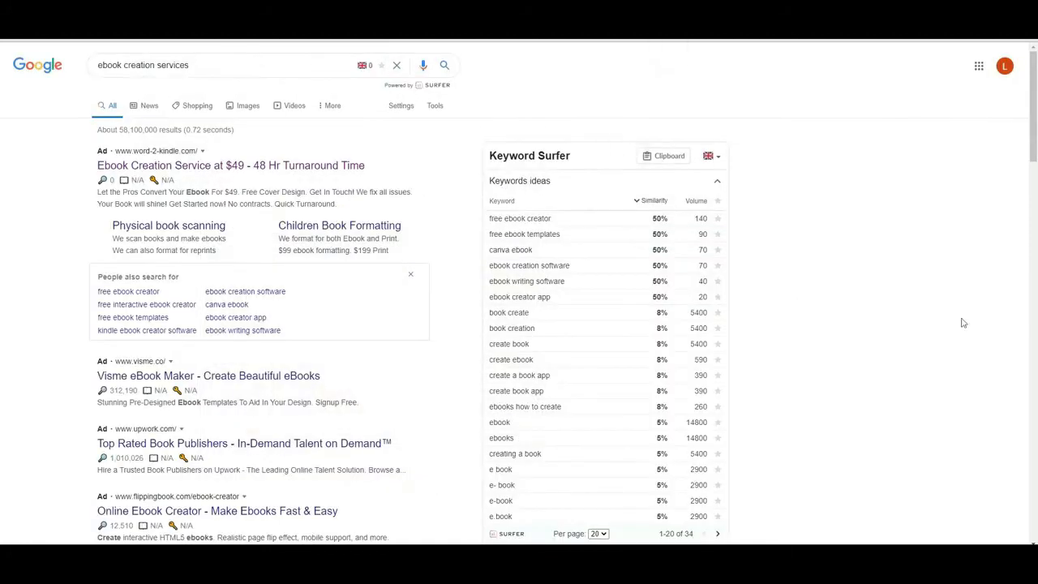
pyautogui.moveTo(255, 165)
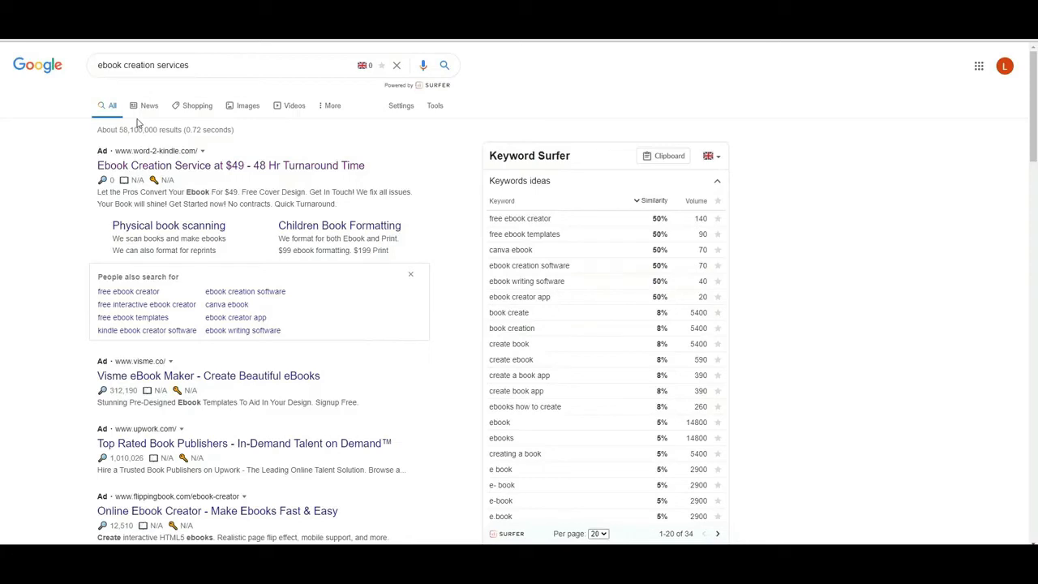
pyautogui.moveTo(231, 155)
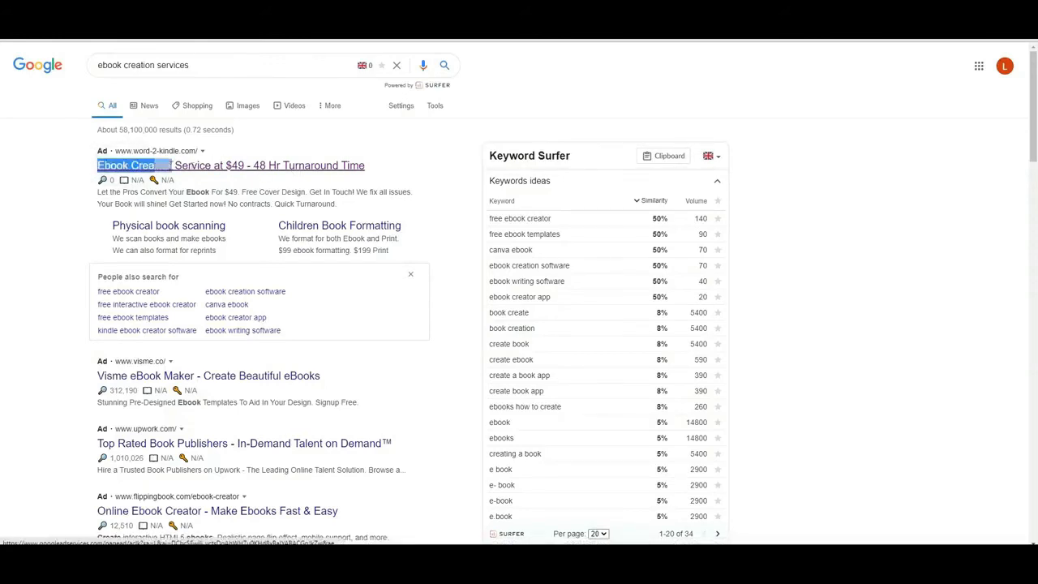
# Highlight the 'Ebook Creation Service' ad title and open the Word-2-Kindle site
pyautogui.moveTo(96, 166); pyautogui.dragTo(213, 166)
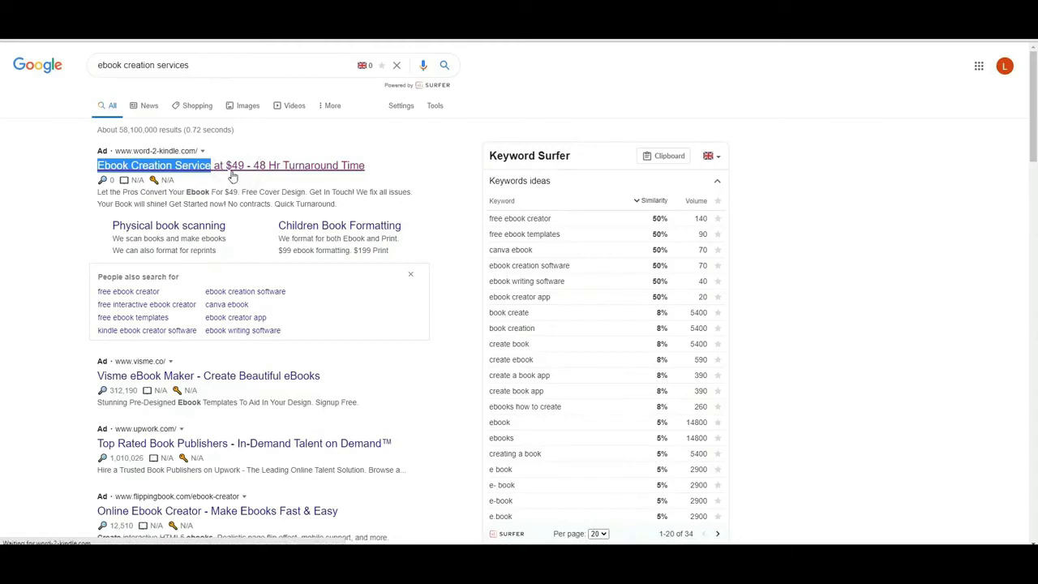
pyautogui.click(153, 165)
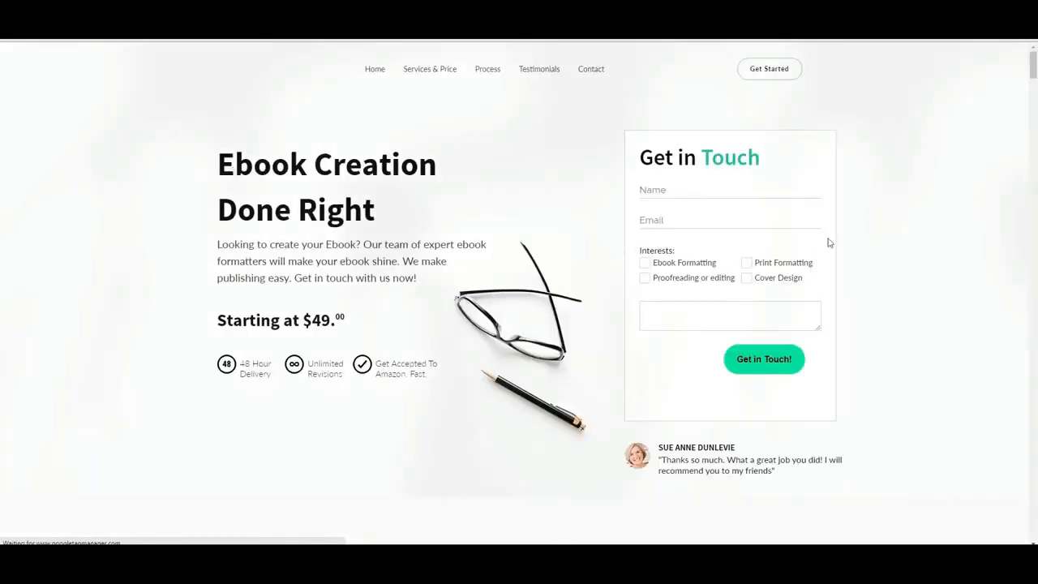
# Check Word-2-Kindle's ebook formatting prices and its book cover design packages
pyautogui.scroll(-3)
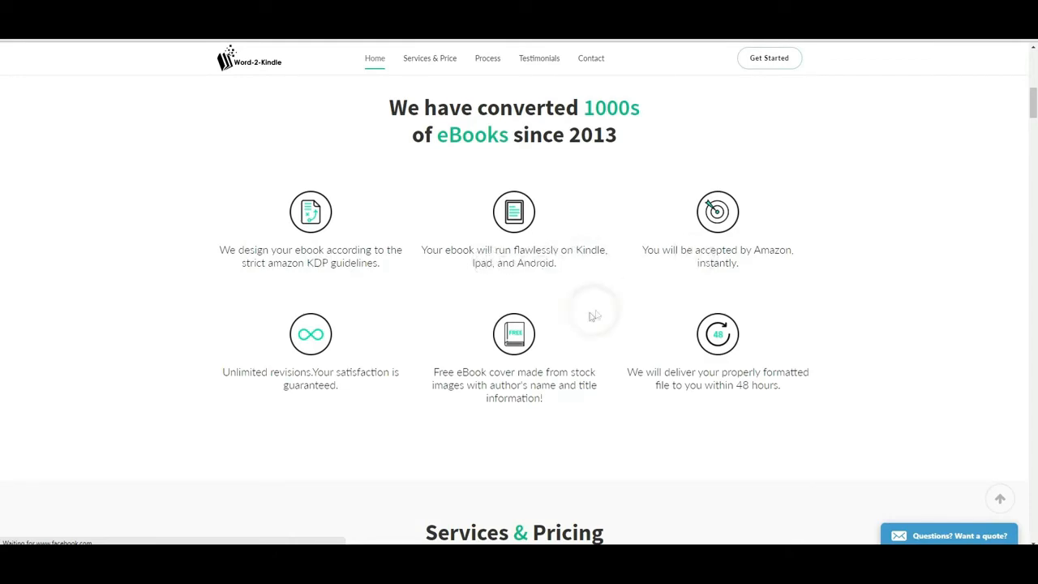
pyautogui.click(430, 58)
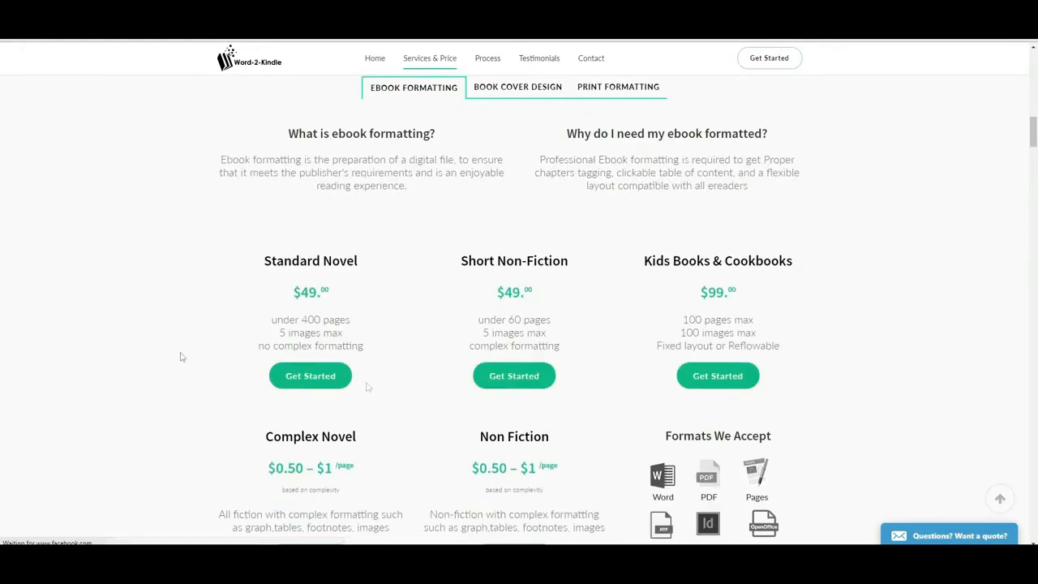
pyautogui.scroll(3)
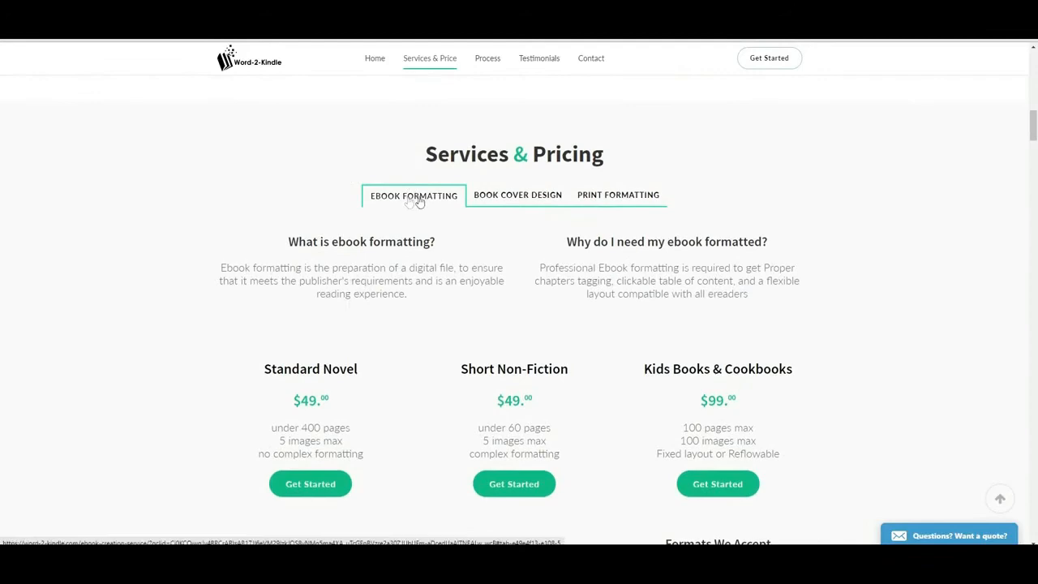
pyautogui.click(517, 195)
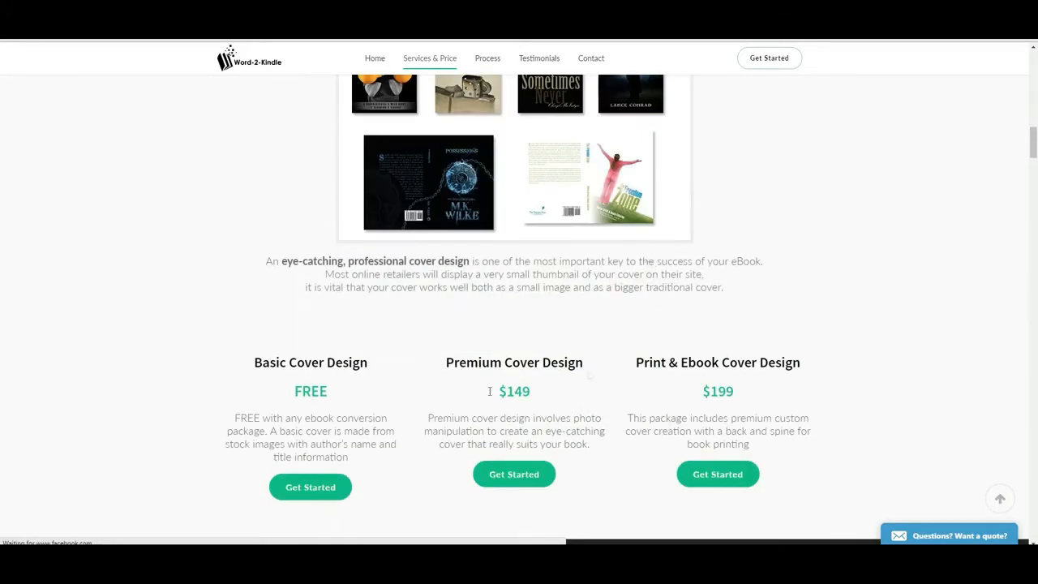
pyautogui.click(617, 87)
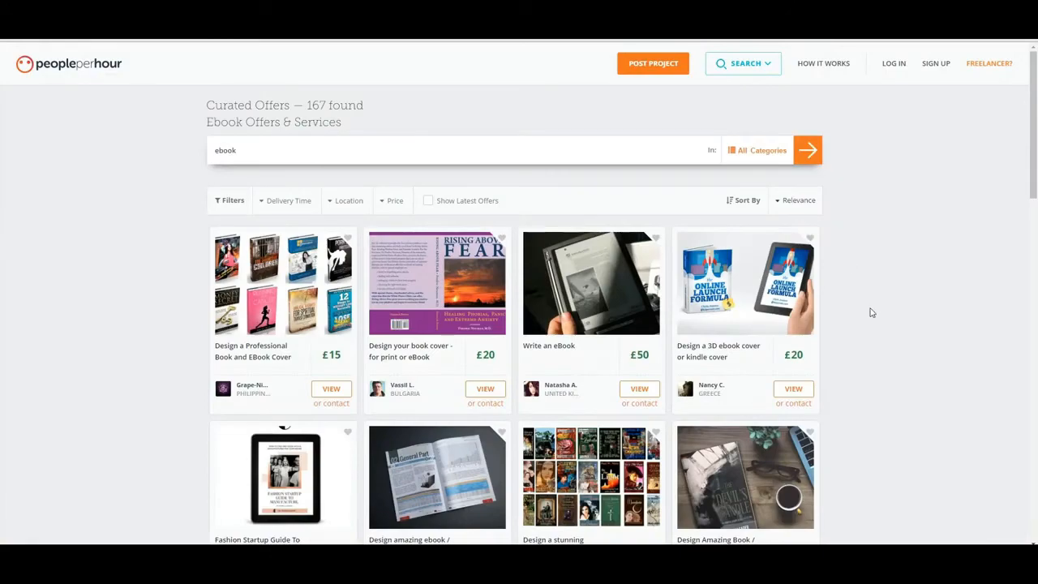
# Scroll through PeoplePerHour's 167 curated ebook offers and their freelancer prices
pyautogui.scroll(-3)
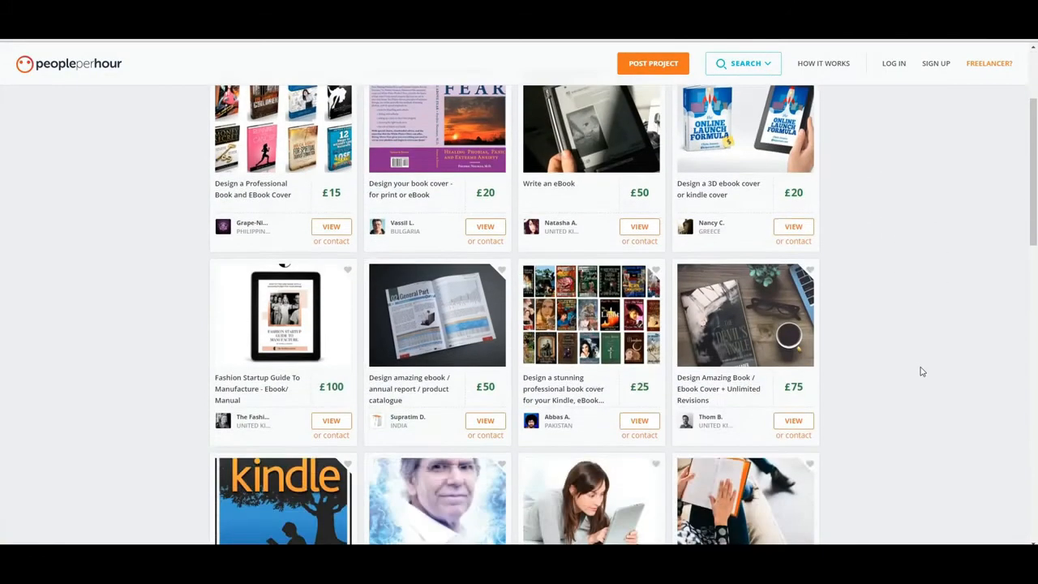
pyautogui.moveTo(939, 496)
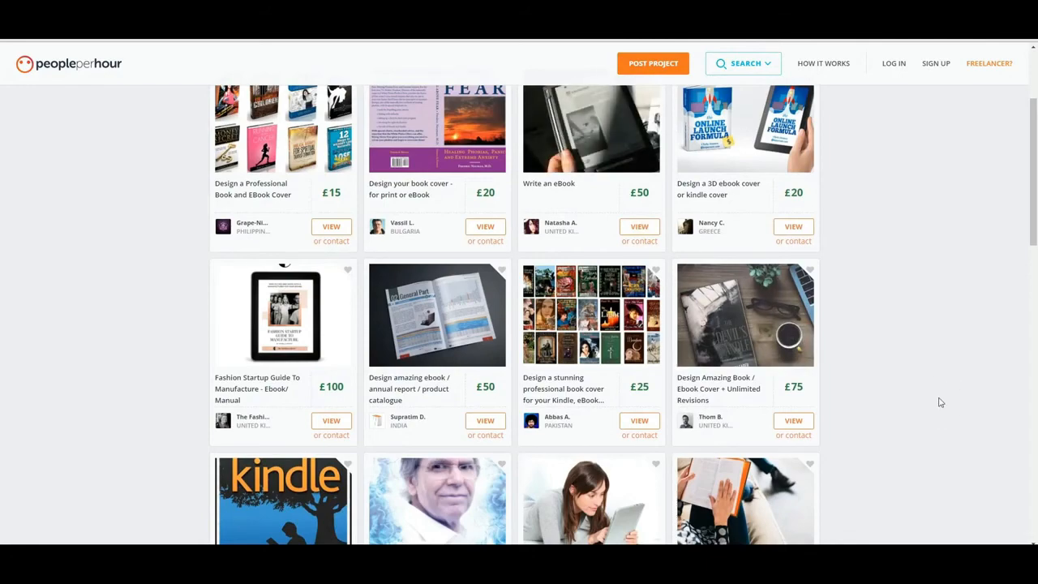
pyautogui.scroll(-3)
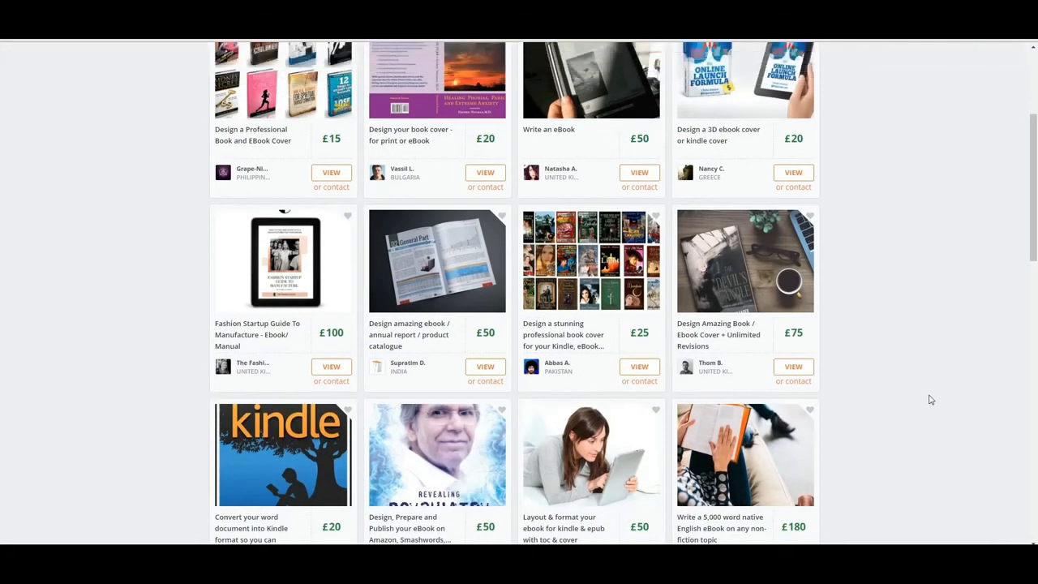
pyautogui.scroll(-3)
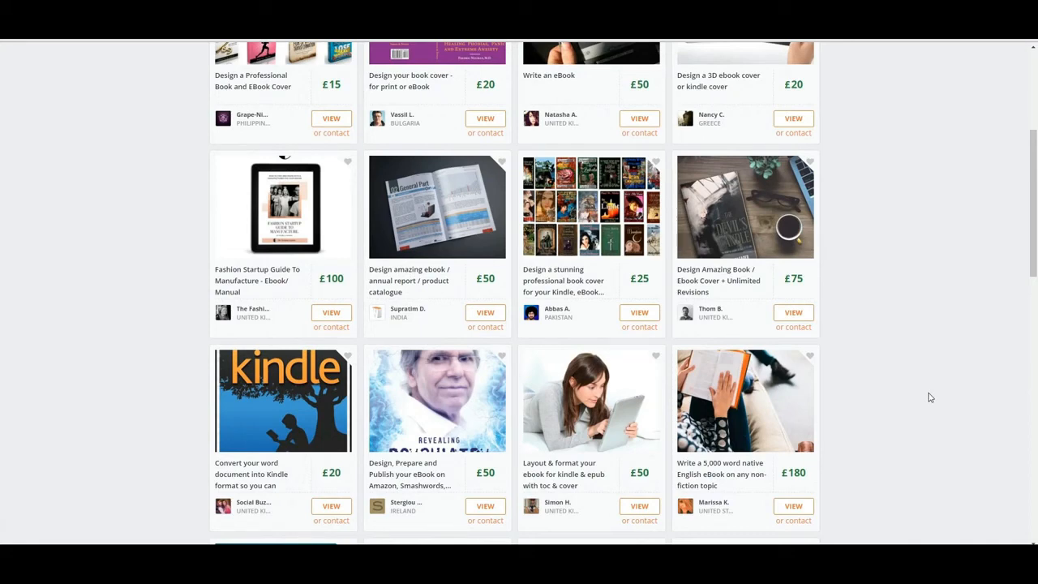
pyautogui.scroll(-3)
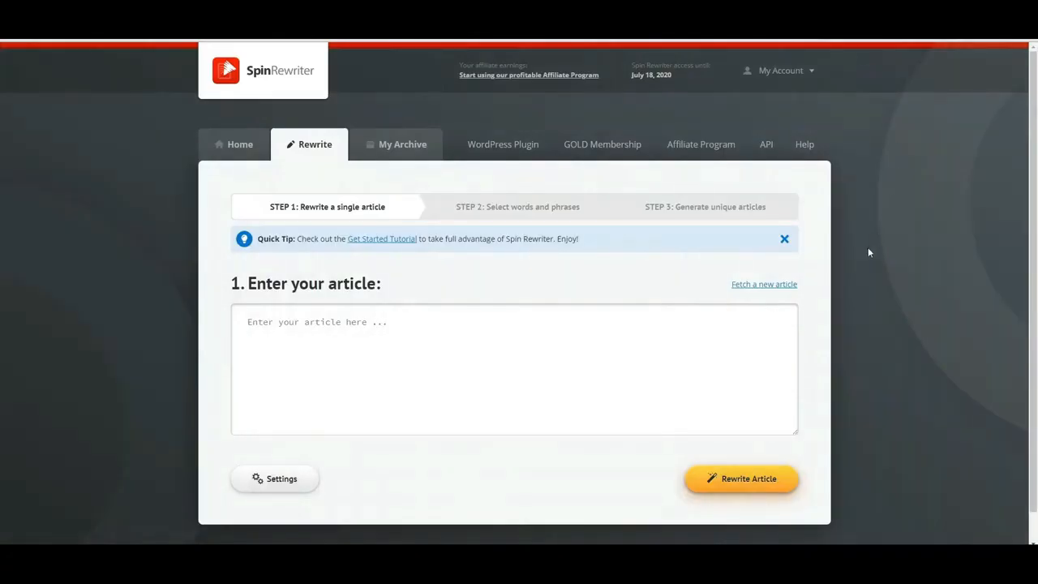
pyautogui.moveTo(780, 339)
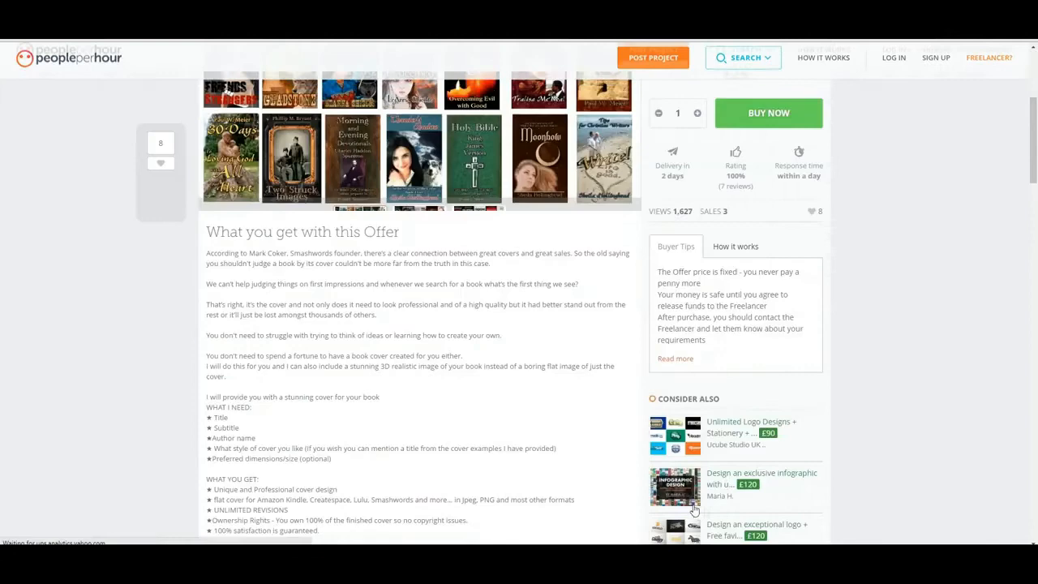
# Select the PeoplePerHour cover offer's 'What you get' description text for copying
pyautogui.scroll(-3)
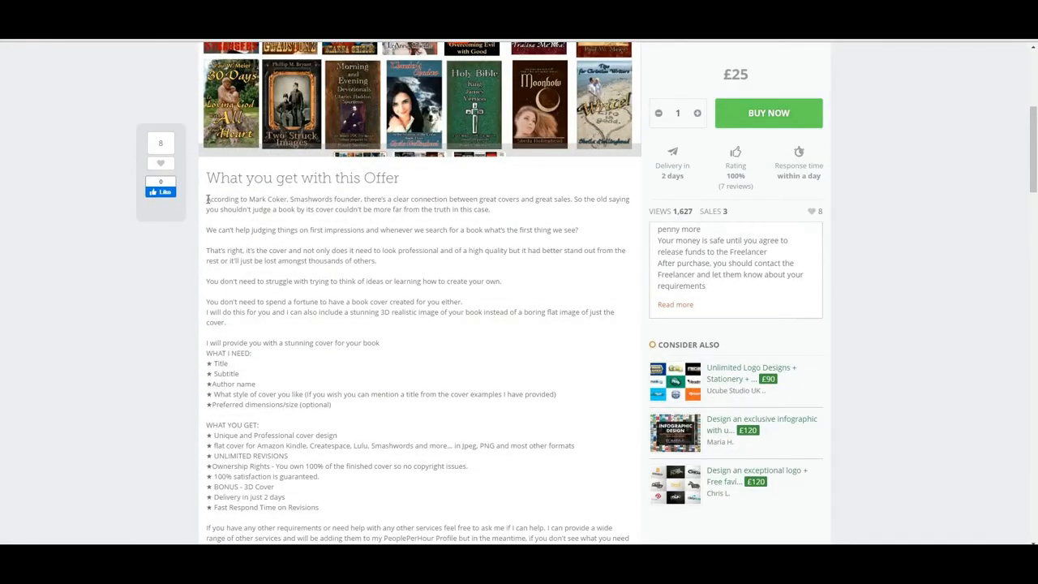
pyautogui.moveTo(208, 199); pyautogui.dragTo(377, 364)
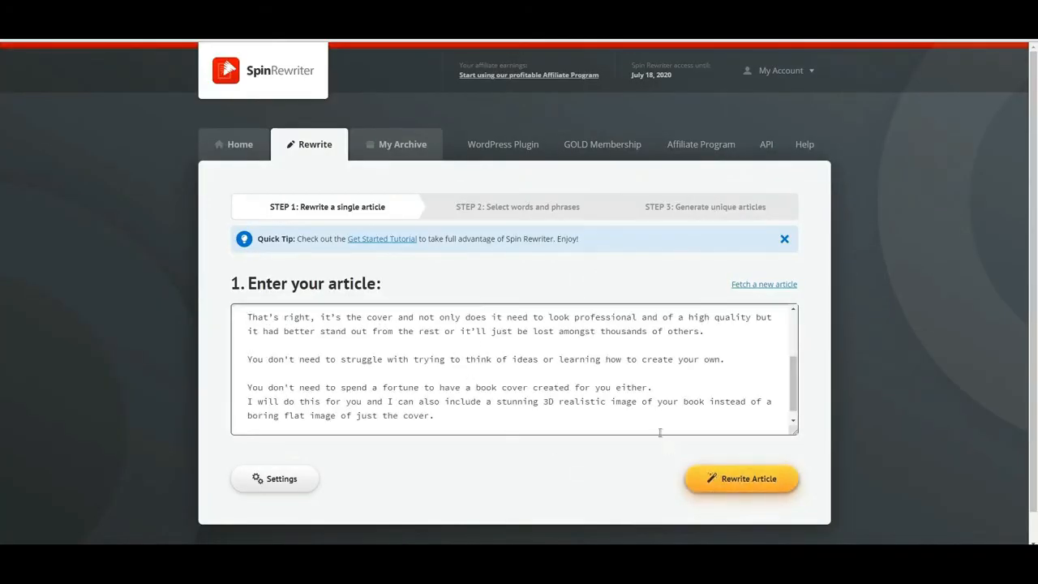
# Rewrite the article and view synonym choices for 'founder' and 'connection'
pyautogui.click(741, 477)
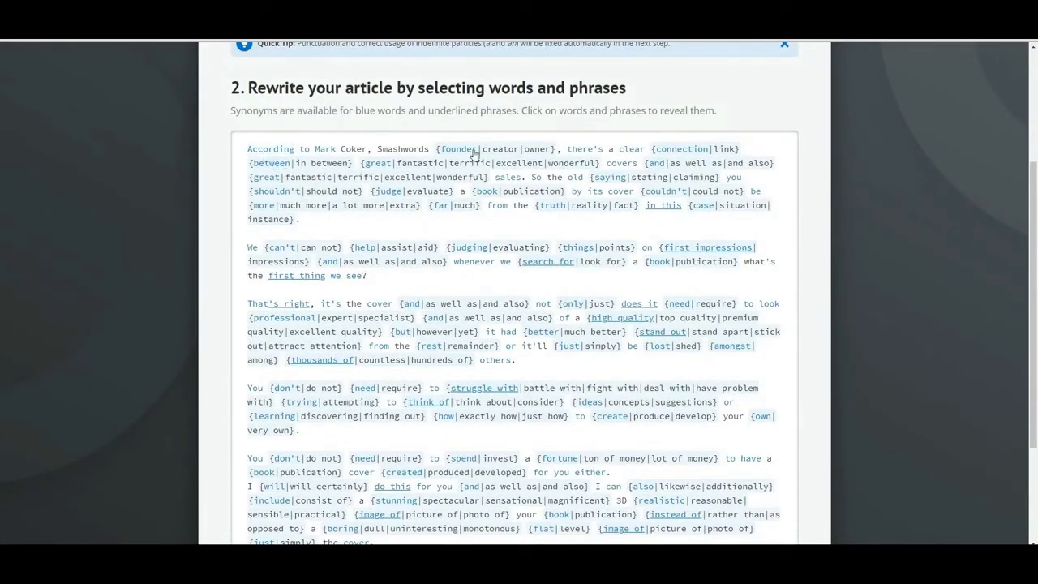
pyautogui.moveTo(363, 216)
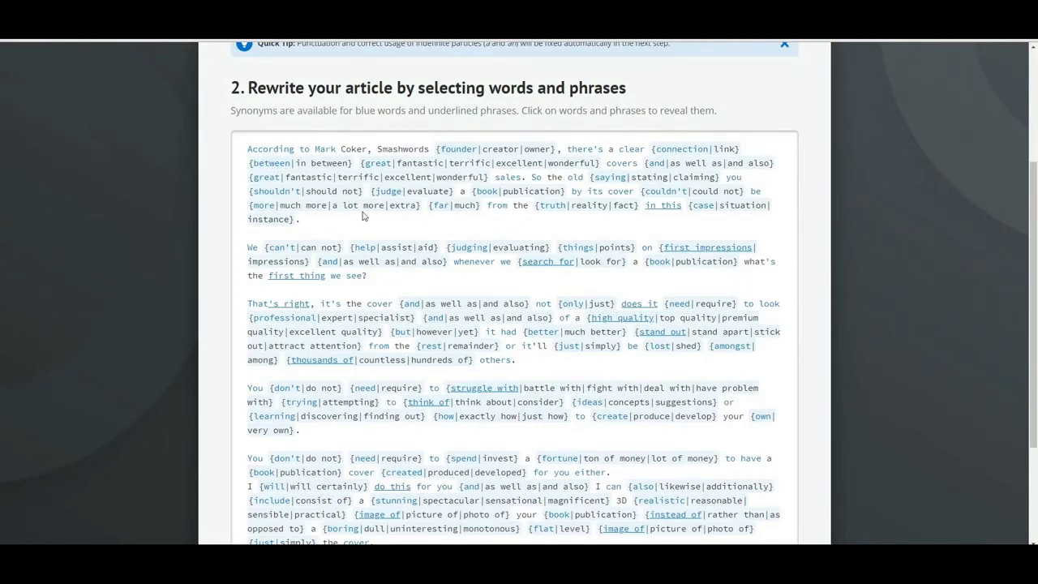
pyautogui.scroll(-3)
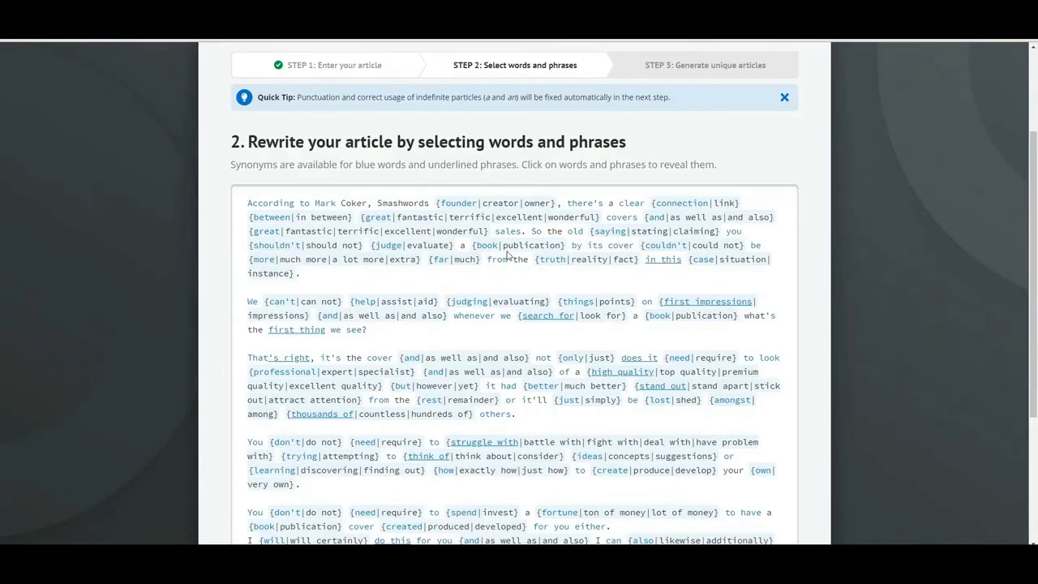
pyautogui.moveTo(447, 211)
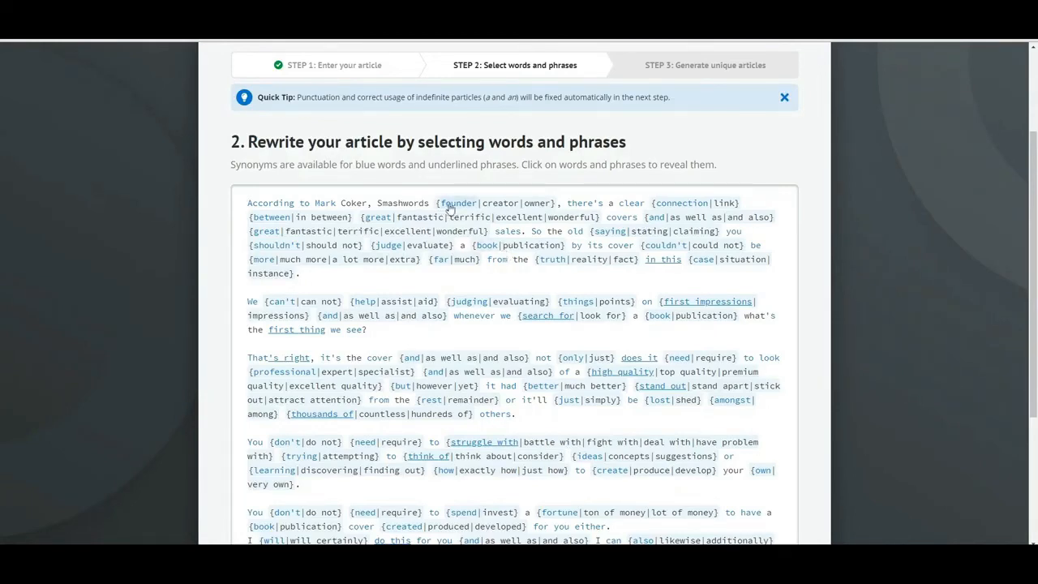
pyautogui.click(484, 203)
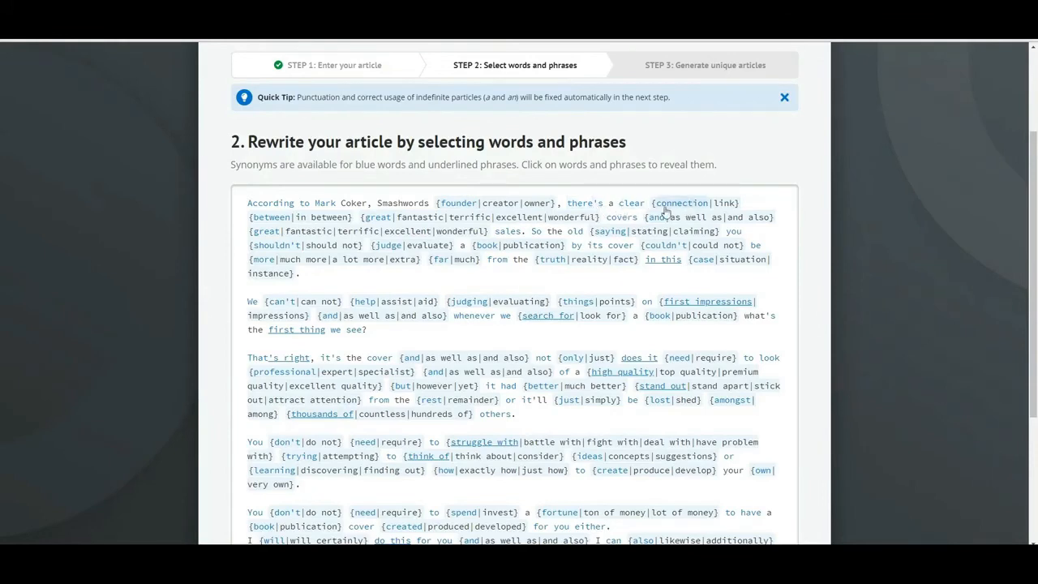
pyautogui.moveTo(718, 205)
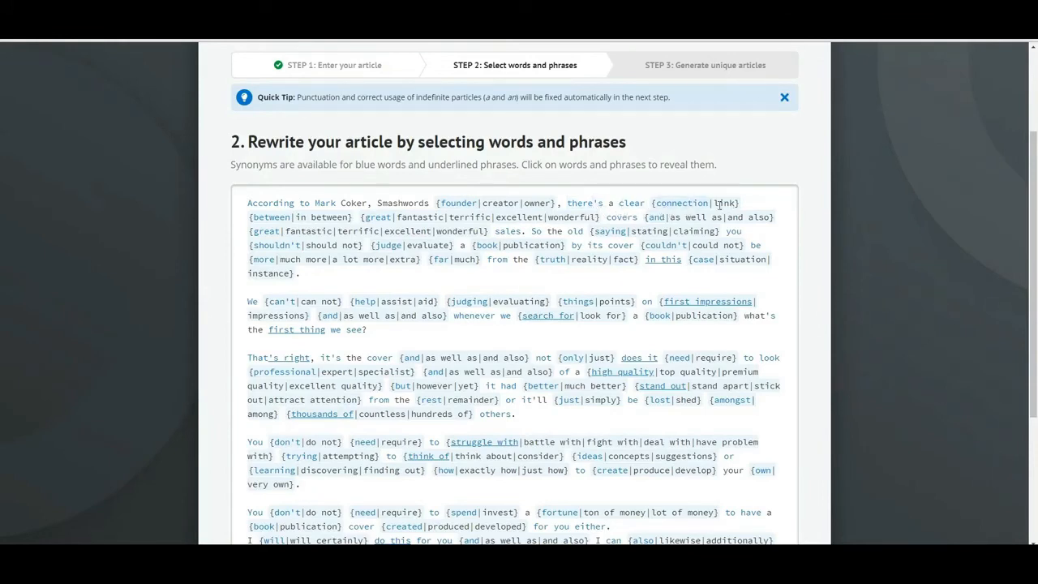
pyautogui.click(725, 203)
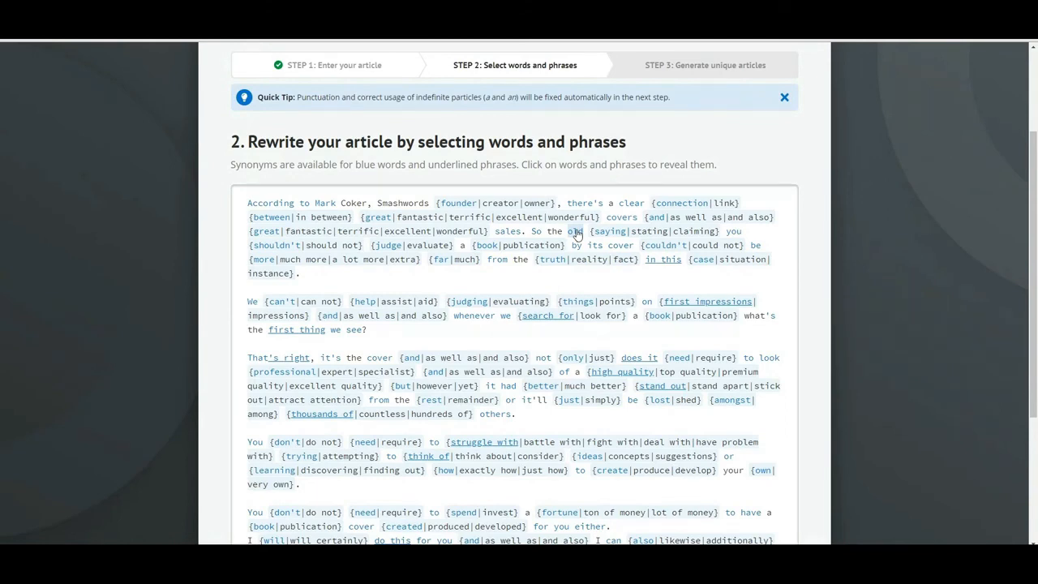
pyautogui.scroll(-3)
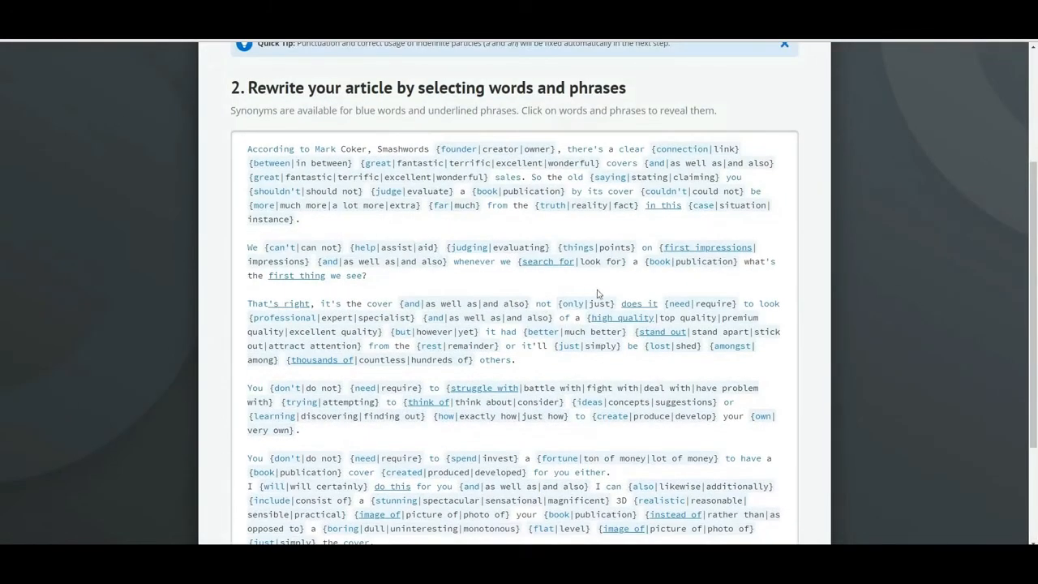
pyautogui.moveTo(777, 224)
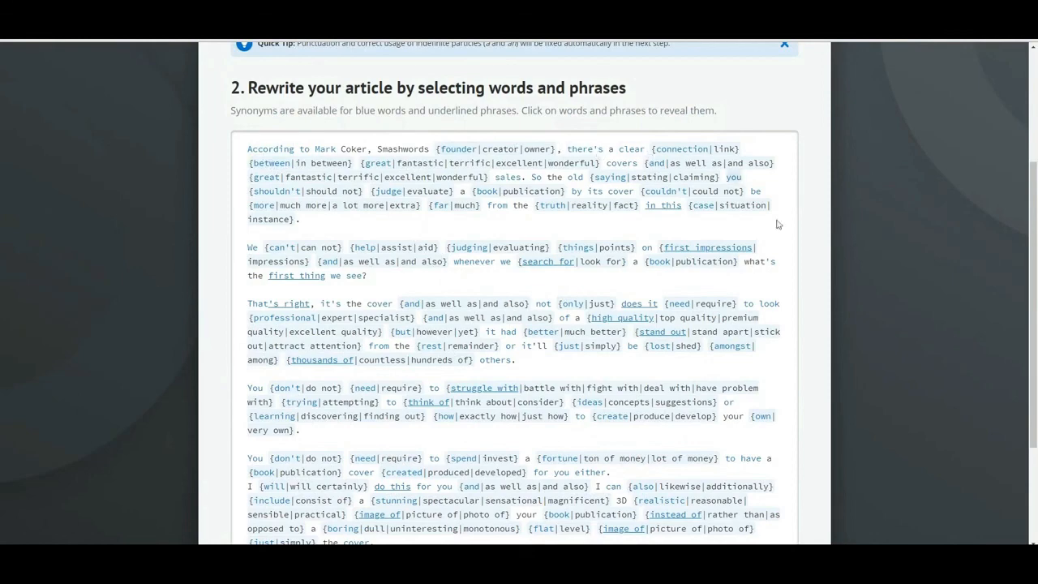
pyautogui.moveTo(363, 216)
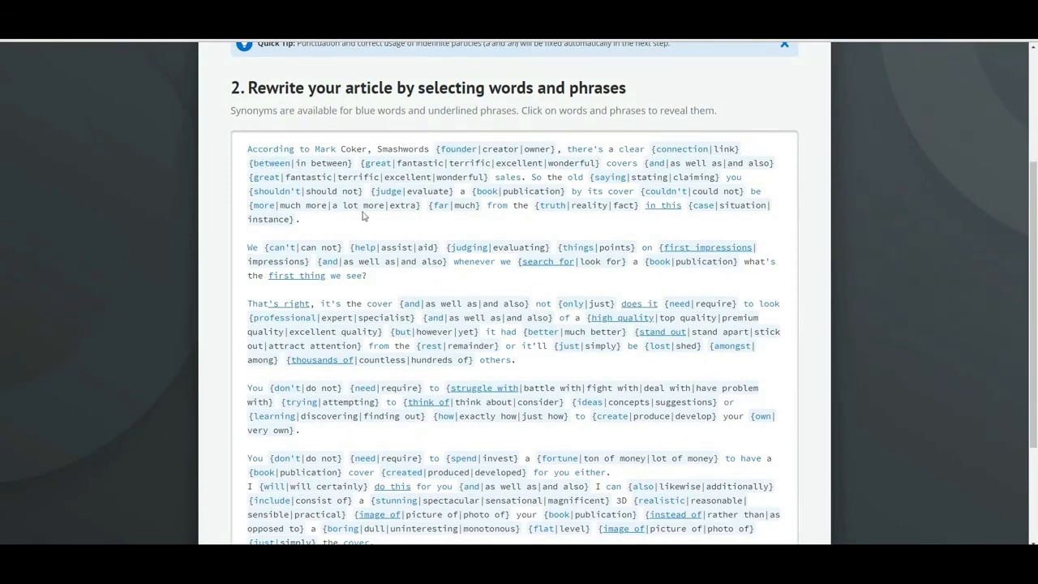
pyautogui.moveTo(451, 260)
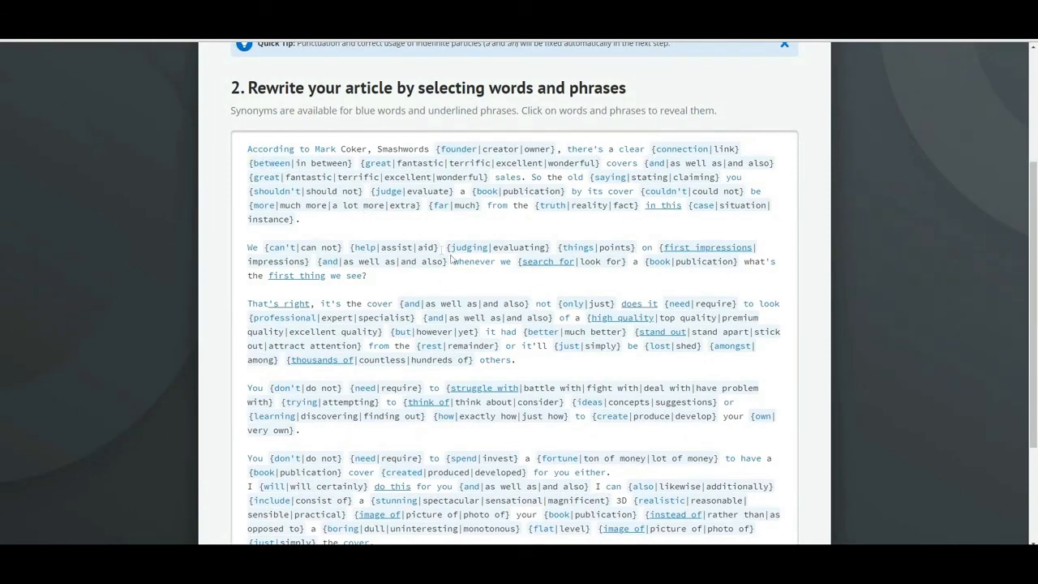
pyautogui.scroll(-3)
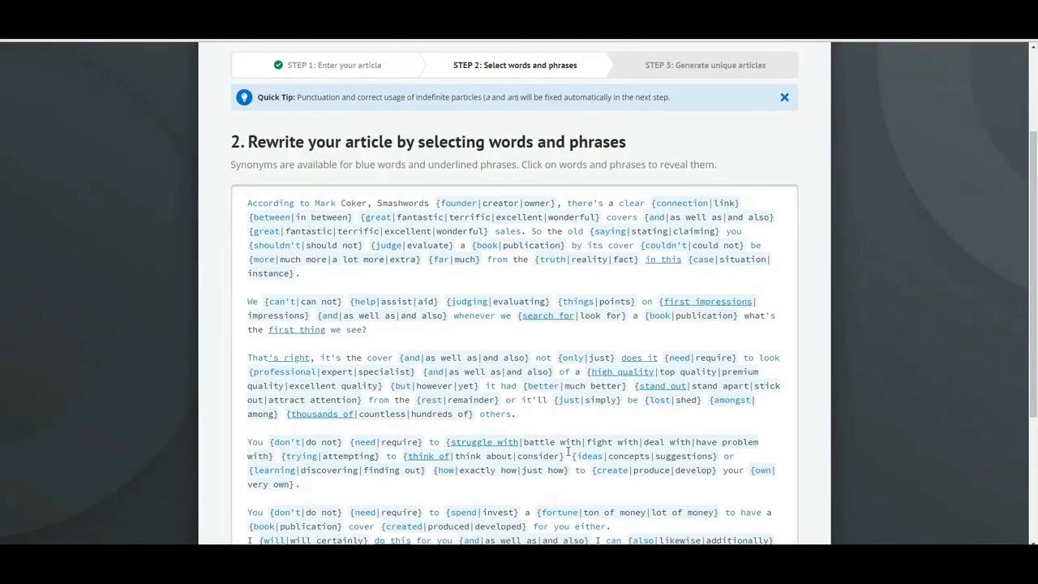
pyautogui.moveTo(507, 256)
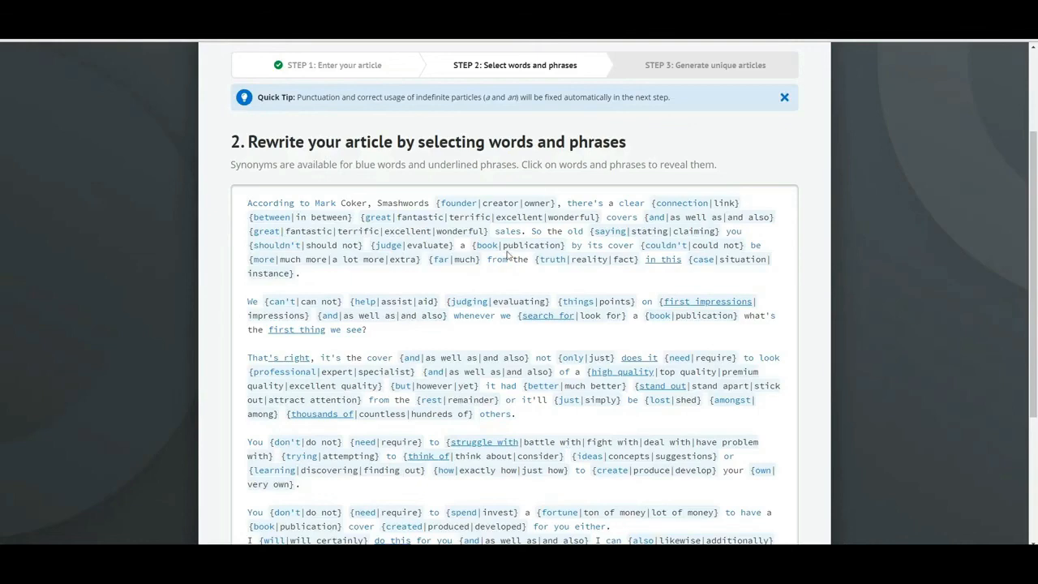